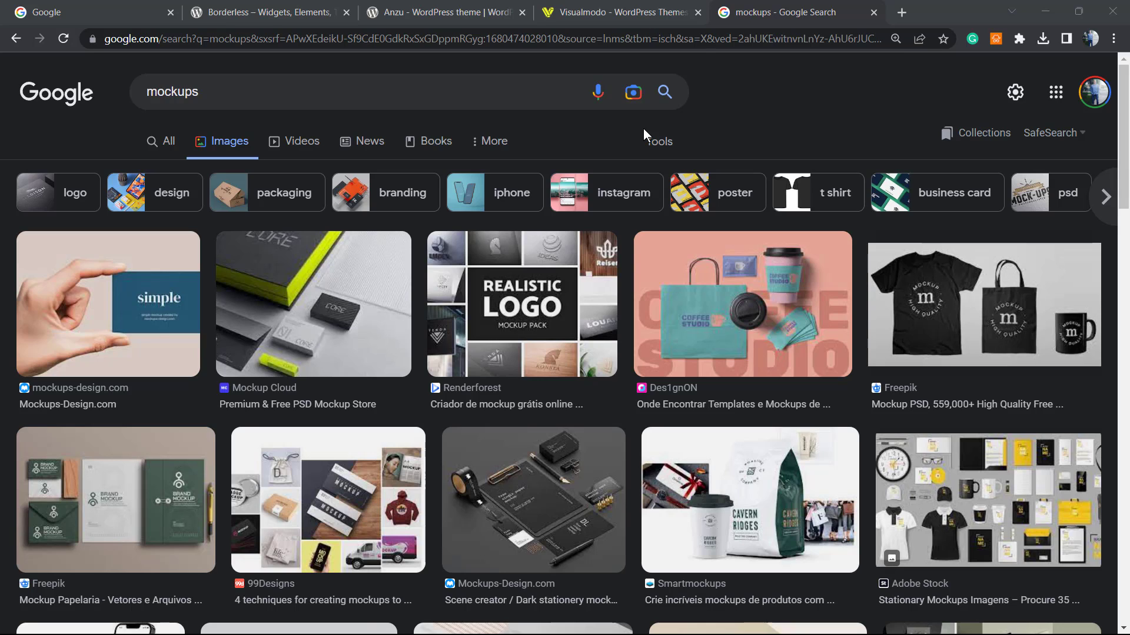
mouse_move(603, 132)
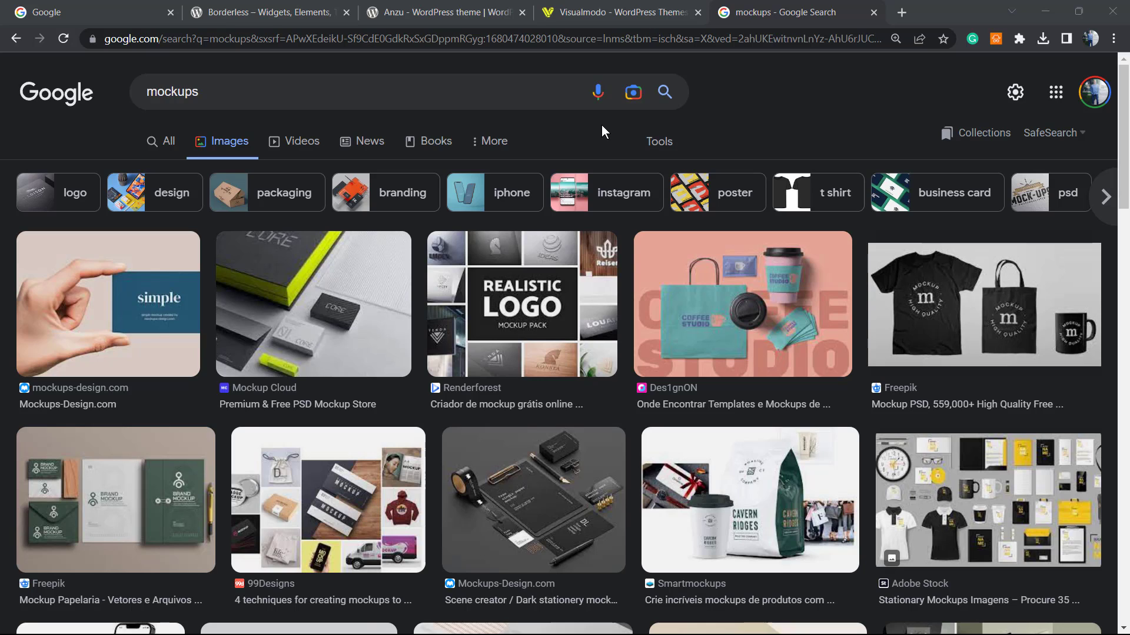
mouse_move(575, 142)
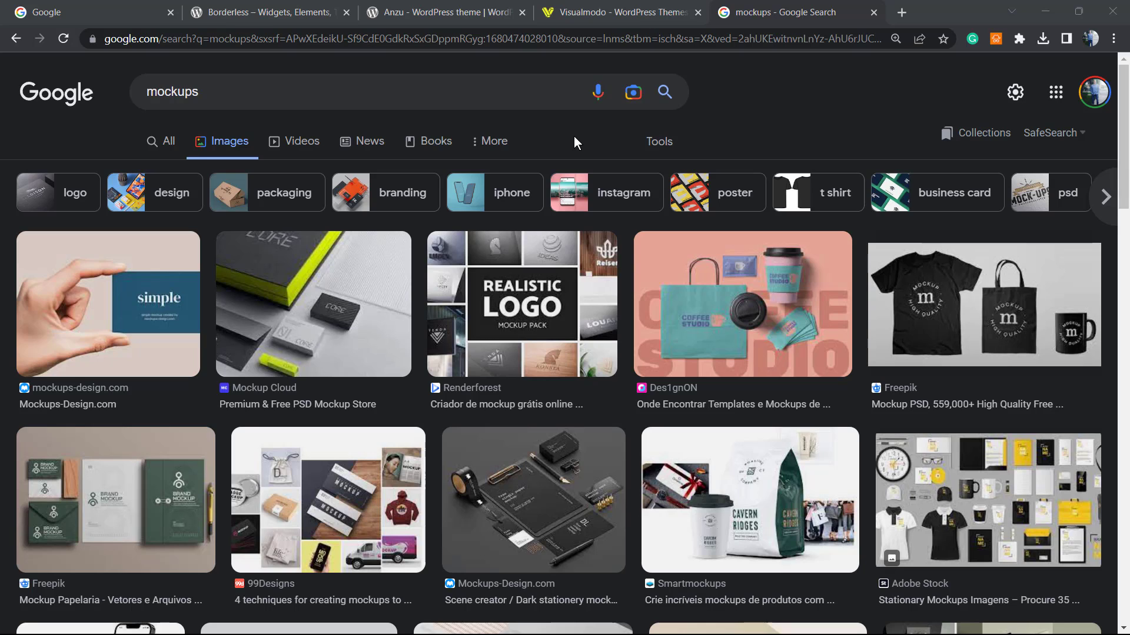
mouse_move(370, 88)
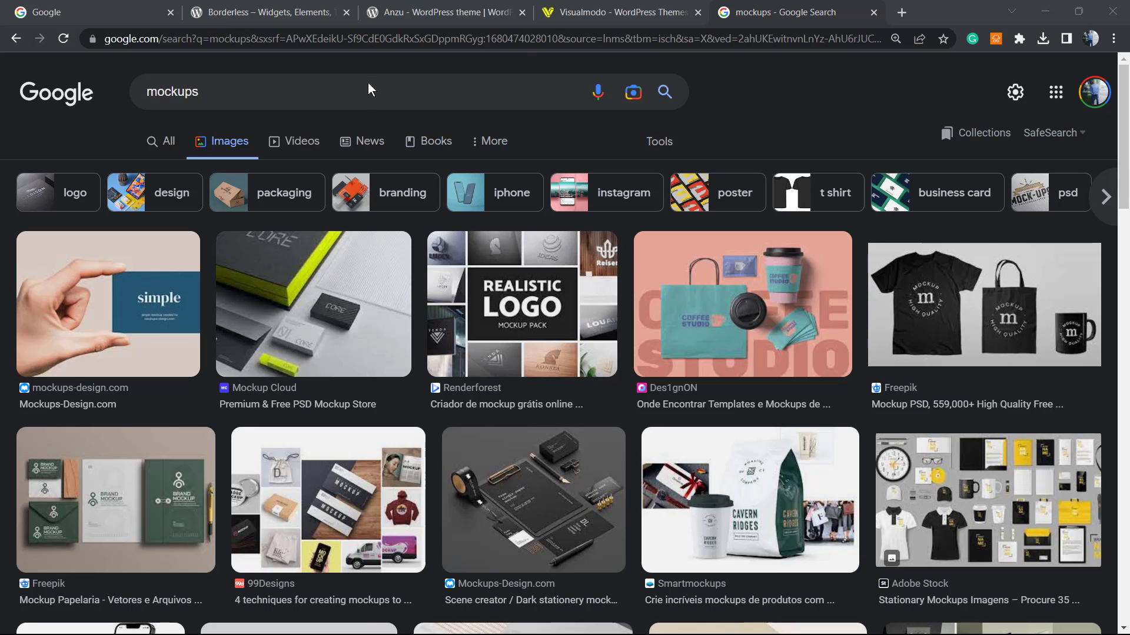
mouse_move(513, 310)
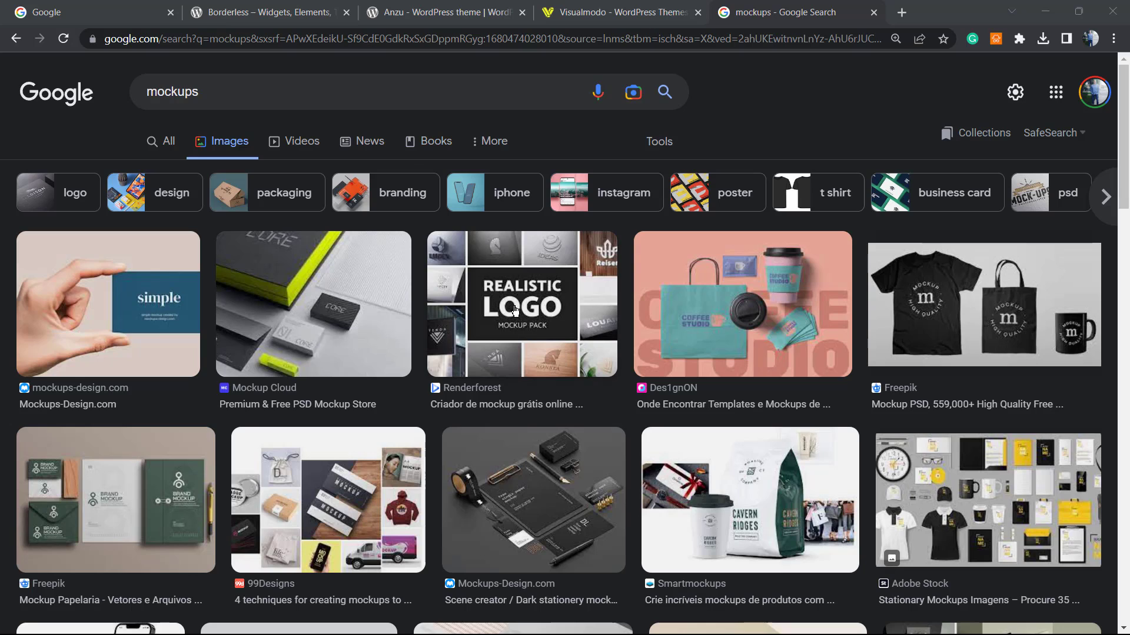
mouse_move(655, 368)
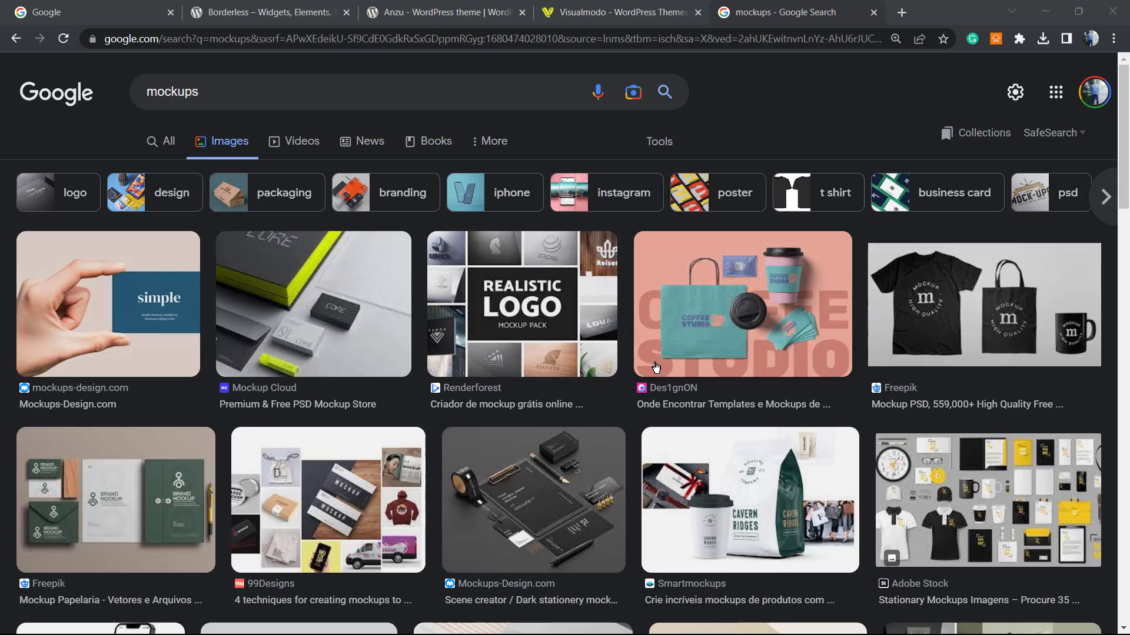
mouse_move(586, 407)
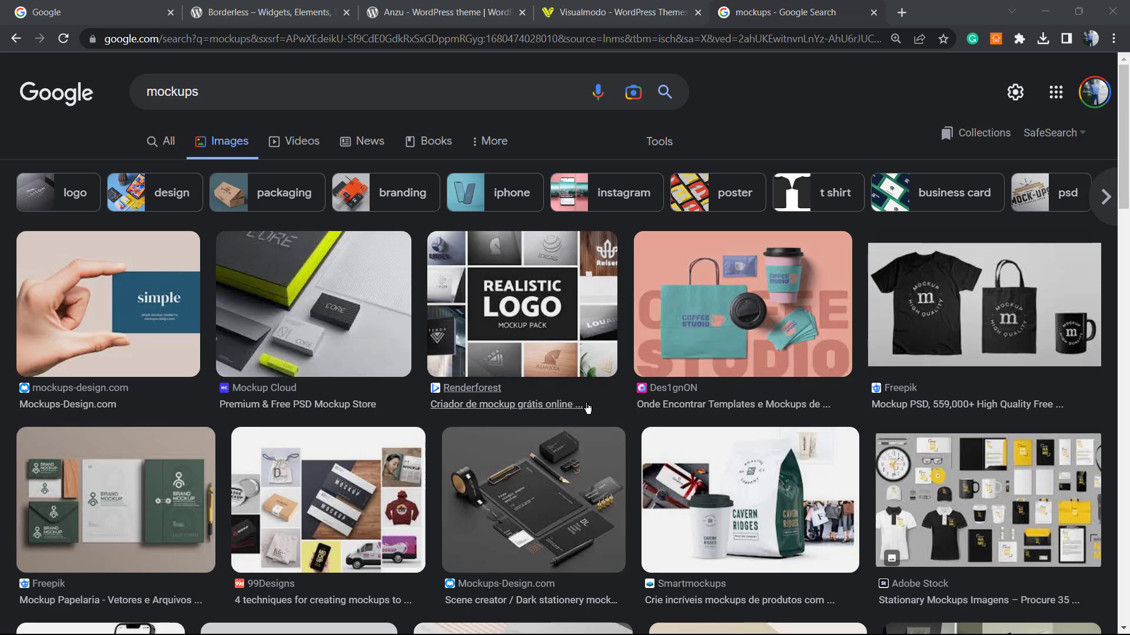
mouse_move(555, 416)
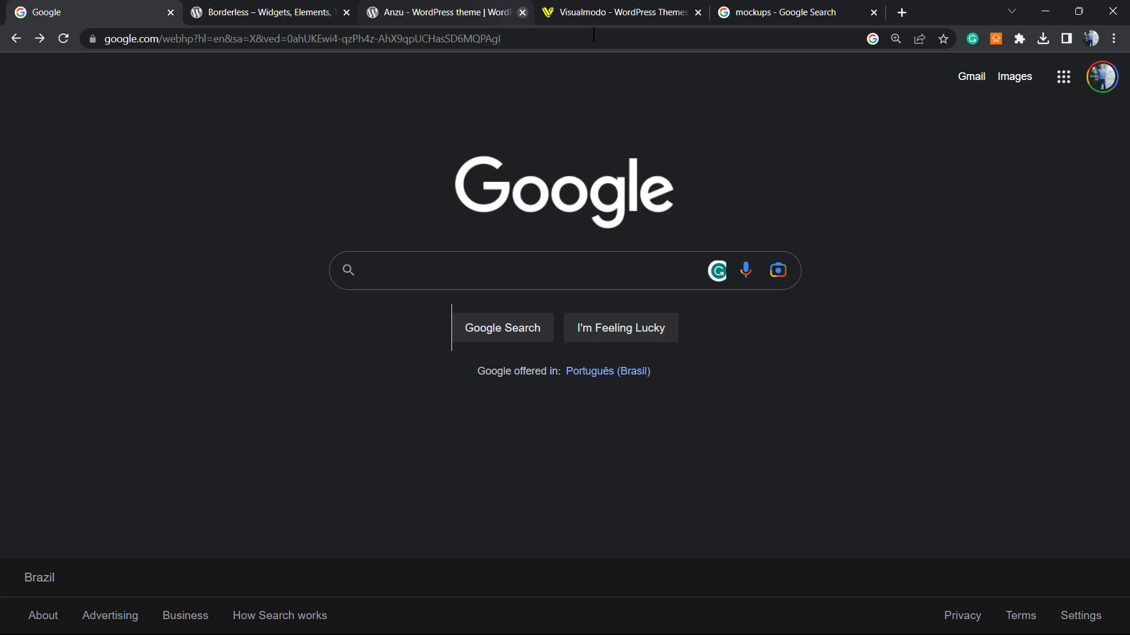
- Search Google for 'shots so' and open the Shots.so result
click(504, 270)
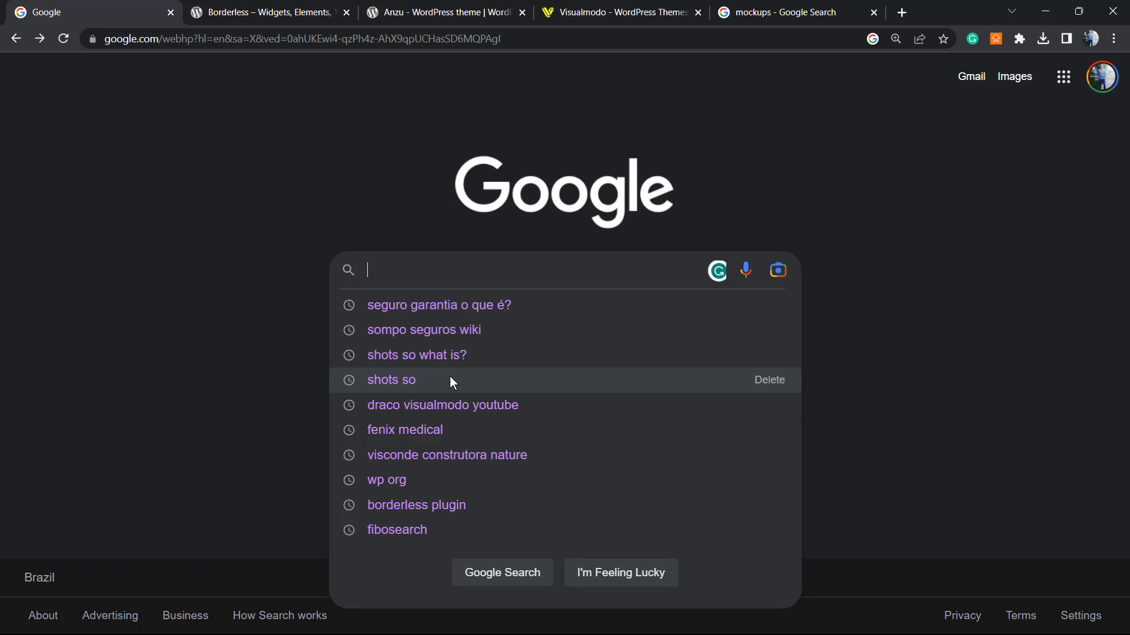
click(391, 379)
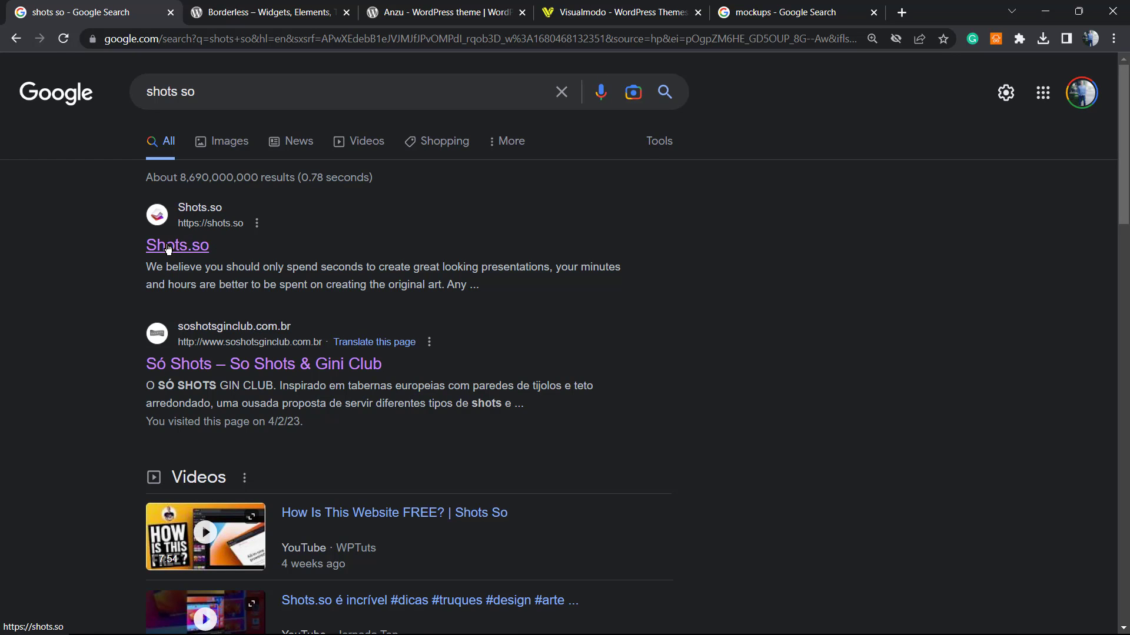
click(176, 245)
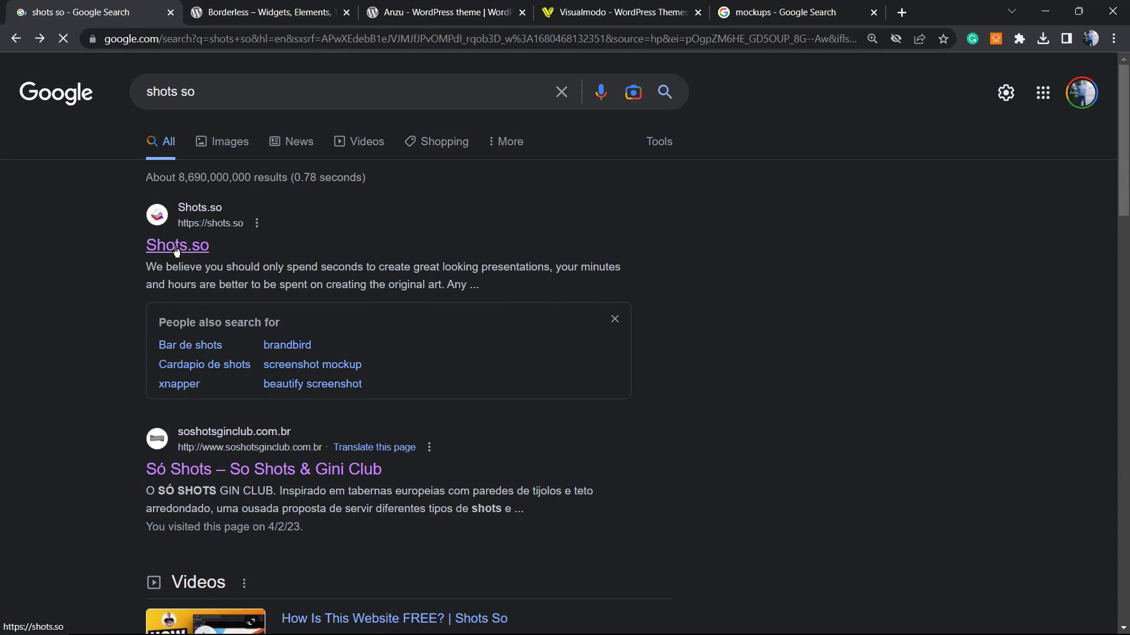
click(176, 244)
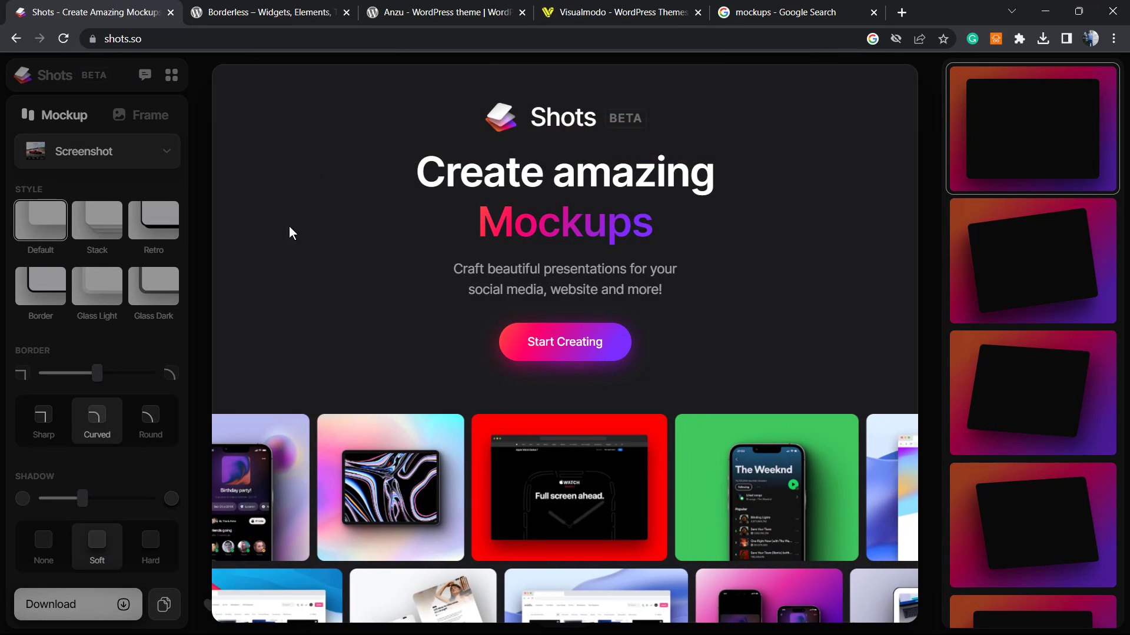
- Scroll the Shots.so landing page and launch the editor via Start Creating
scroll(right, 3)
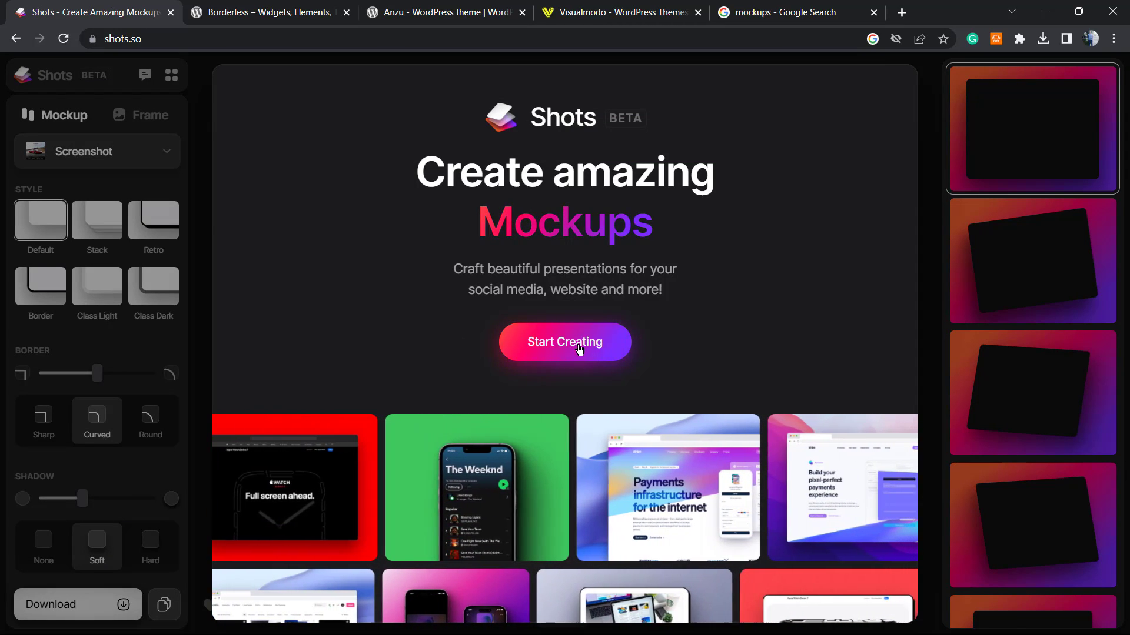
click(564, 341)
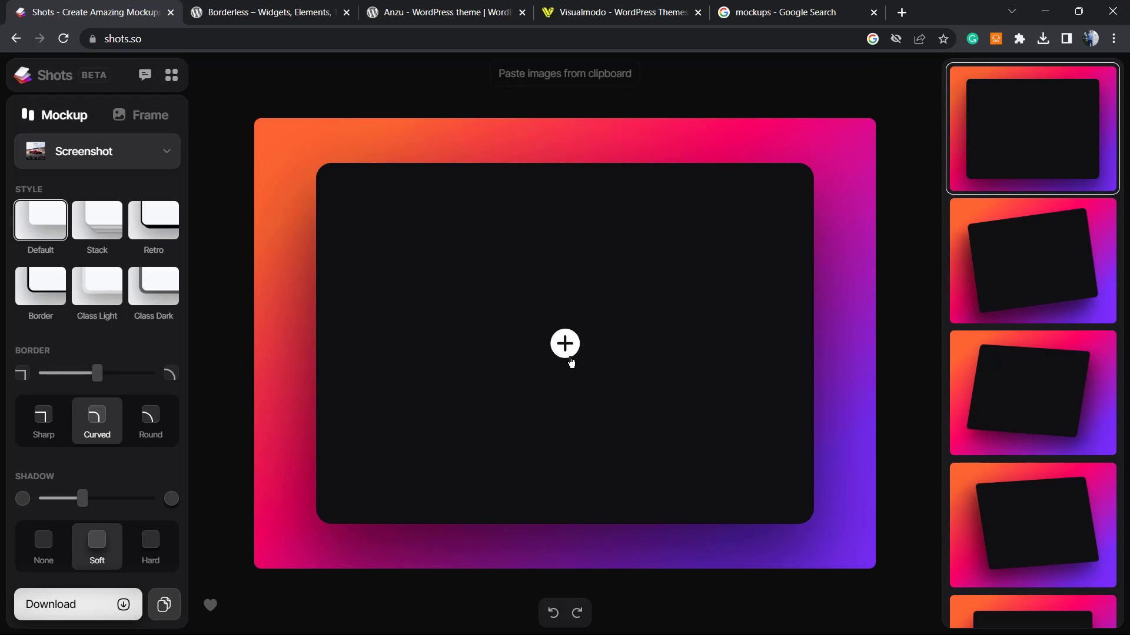
- Load 'Banner Slider - Education WordPress Theme.jpg' into the empty mockup
click(565, 343)
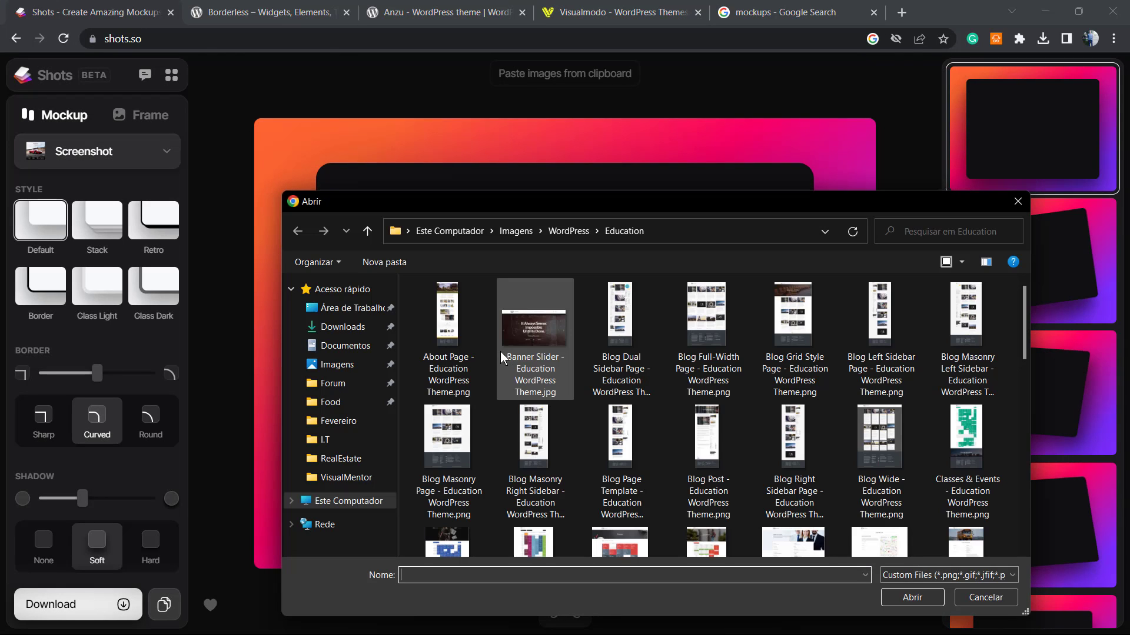
click(535, 339)
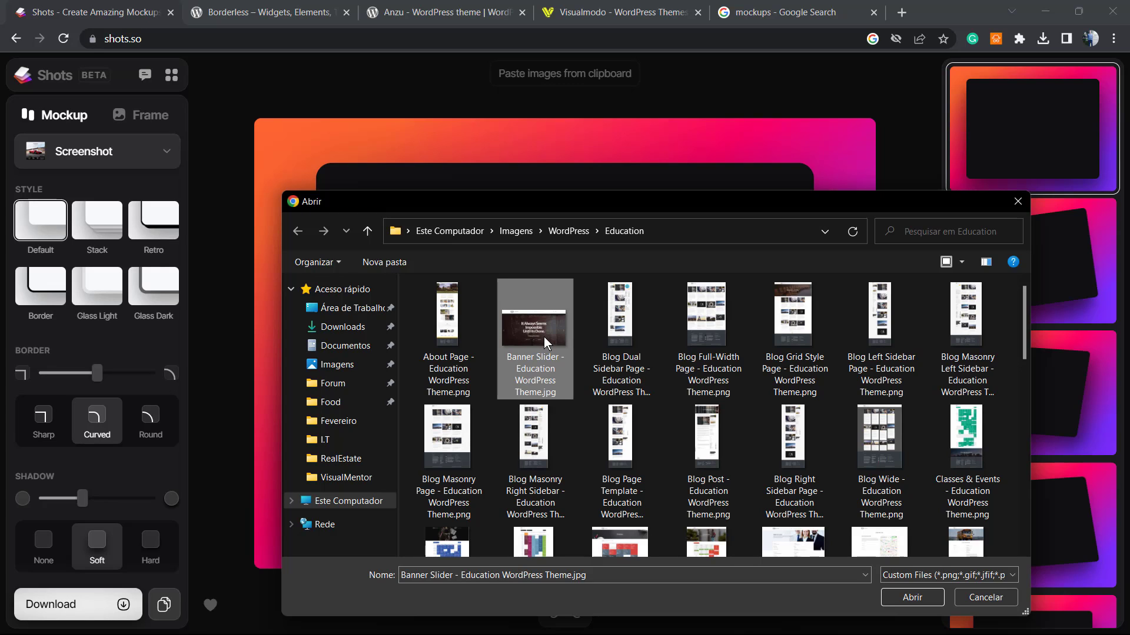
mouse_move(544, 342)
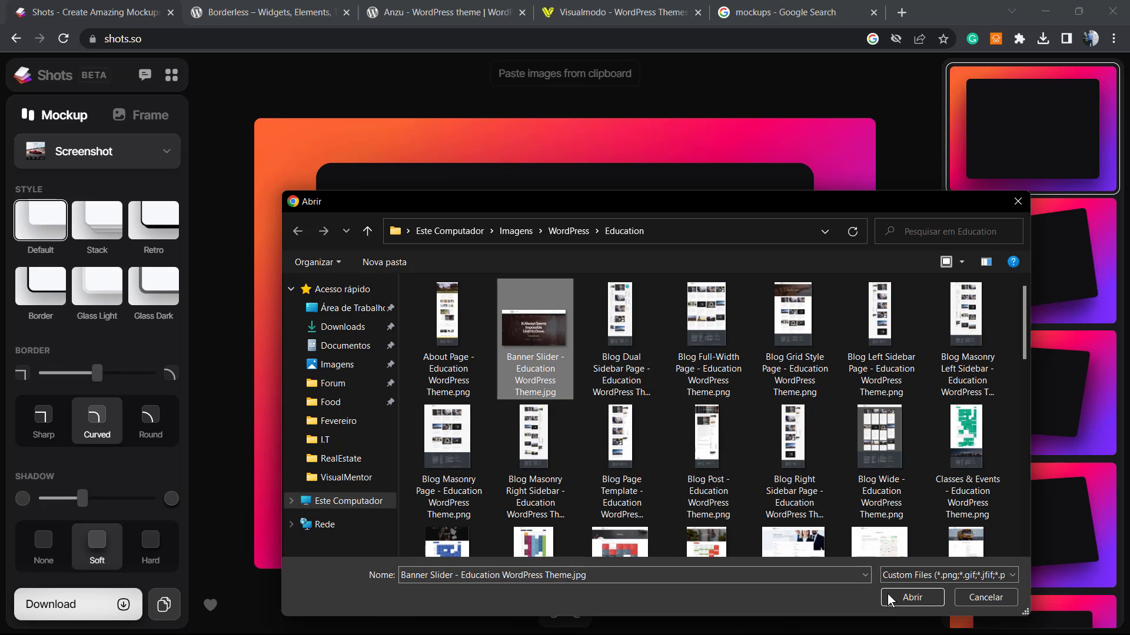
click(910, 597)
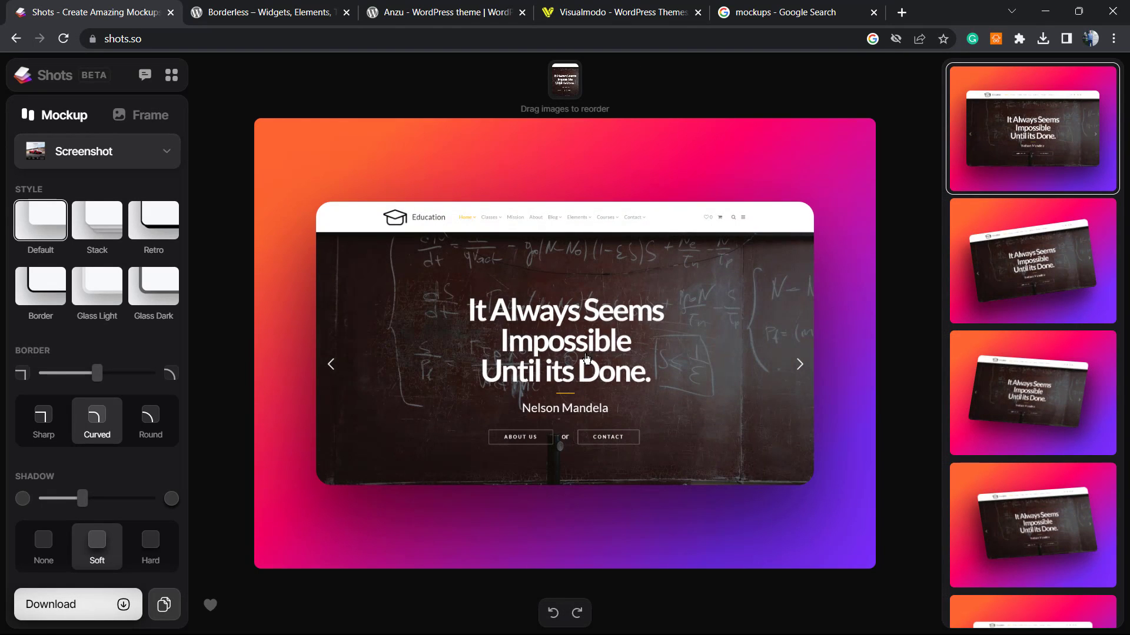
mouse_move(647, 352)
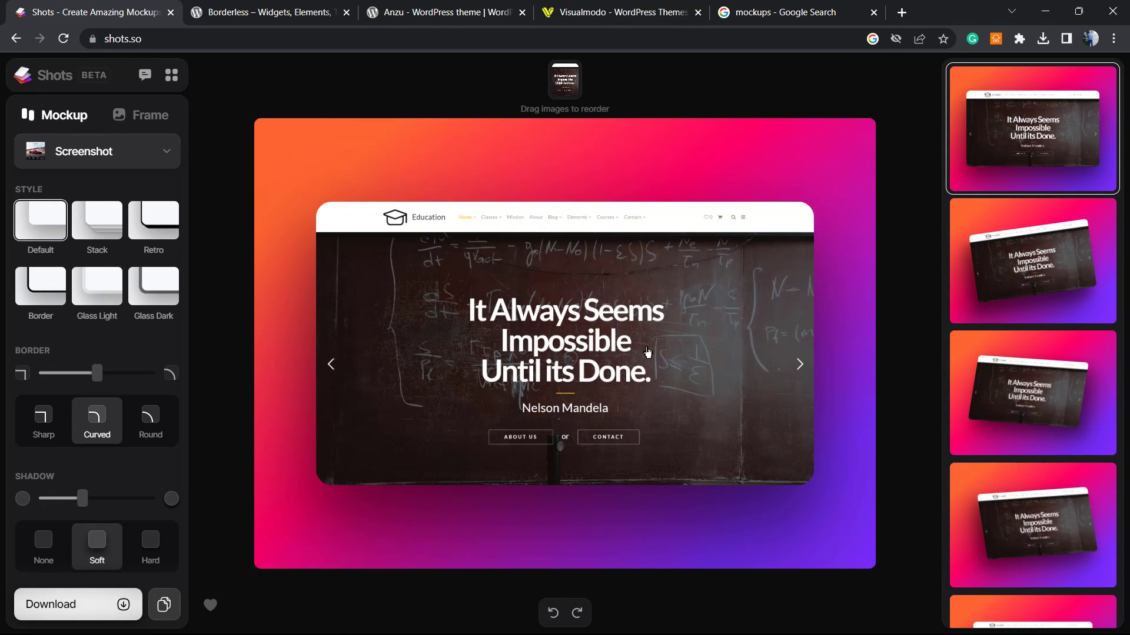
mouse_move(1001, 258)
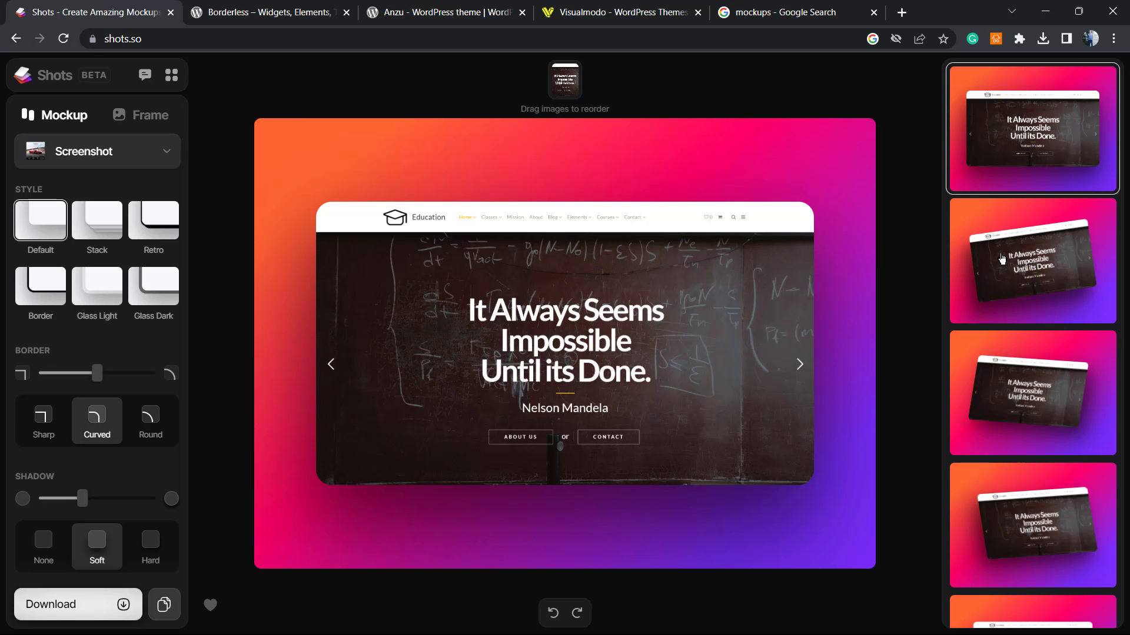
- Try a slight tilt preset, then apply the steep diagonal layout preset
click(1030, 260)
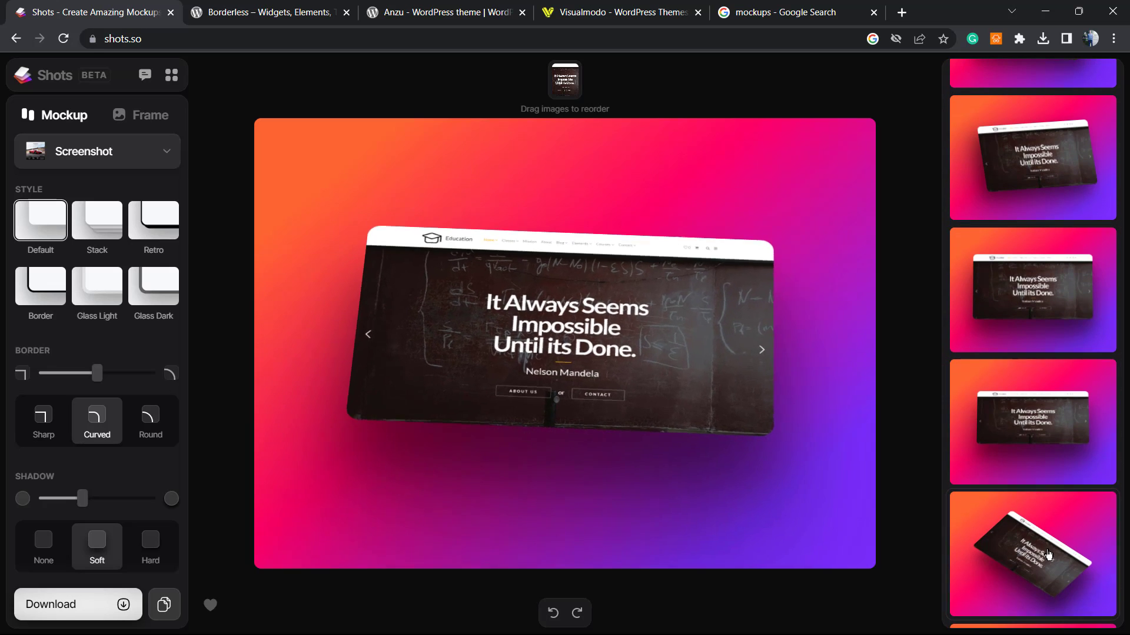
click(1032, 553)
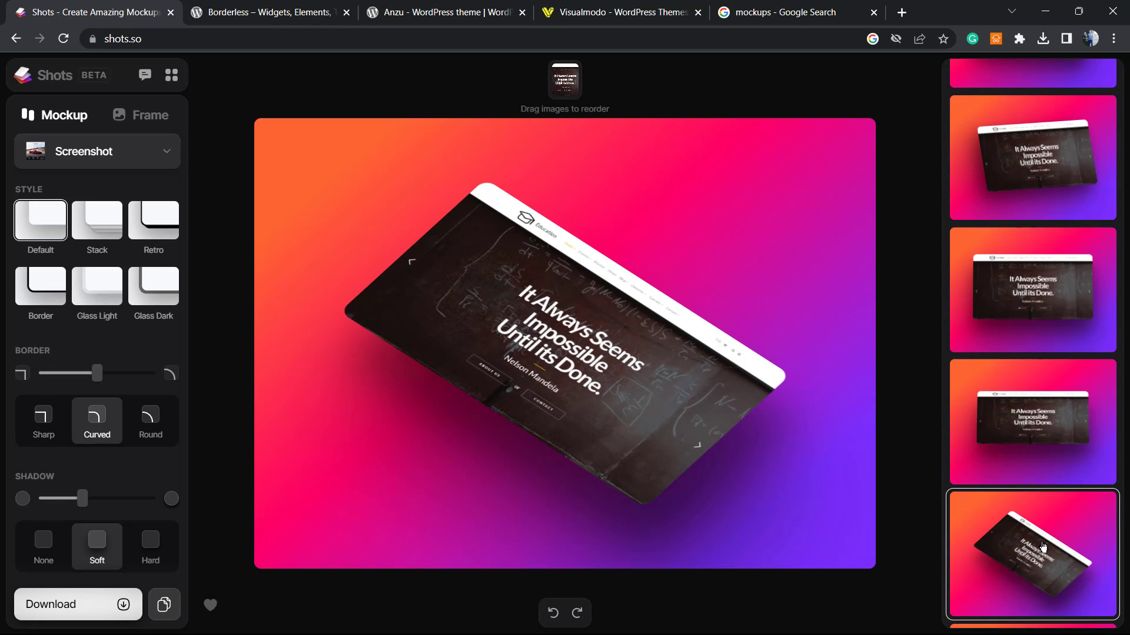
mouse_move(635, 379)
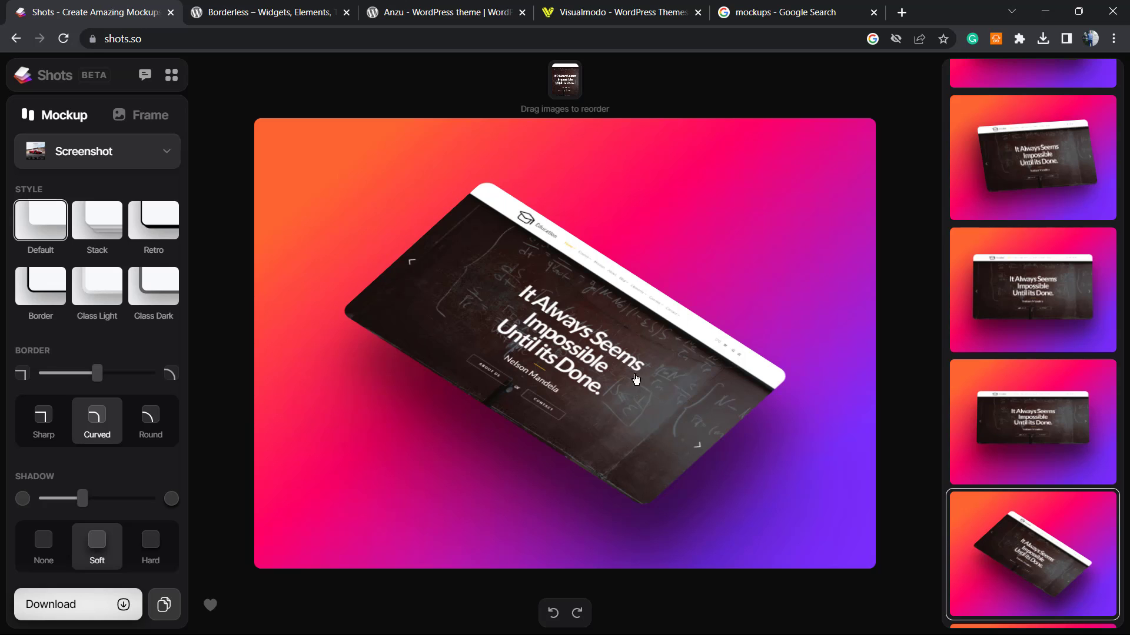
mouse_move(96, 231)
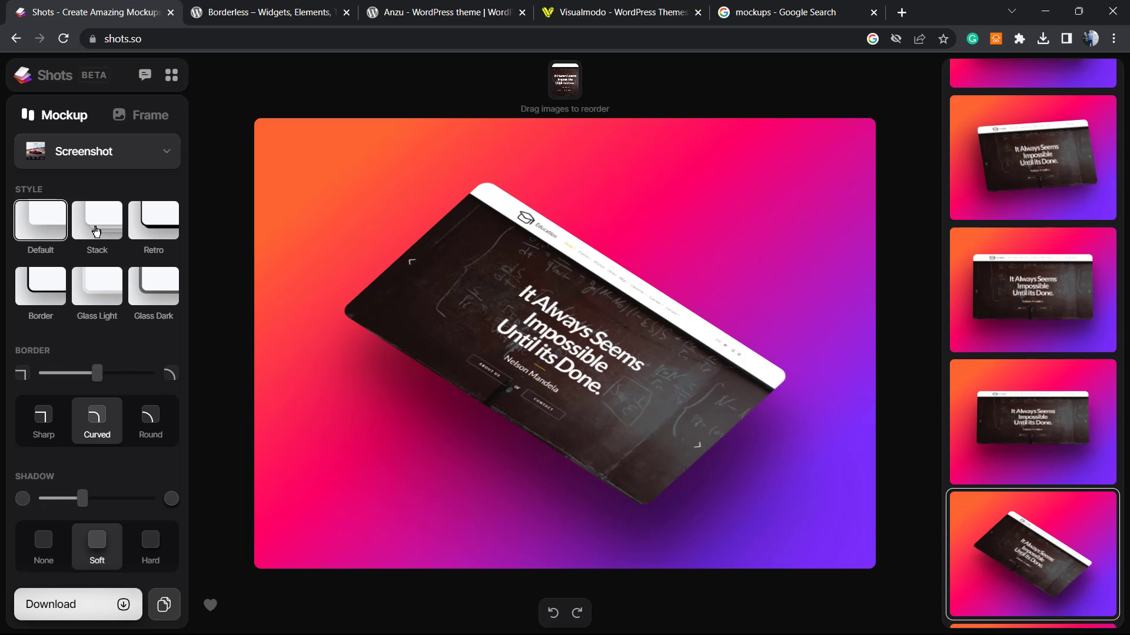
- Apply the Glass Dark style, Round border and Hard shadow to the tilted mockup
click(153, 219)
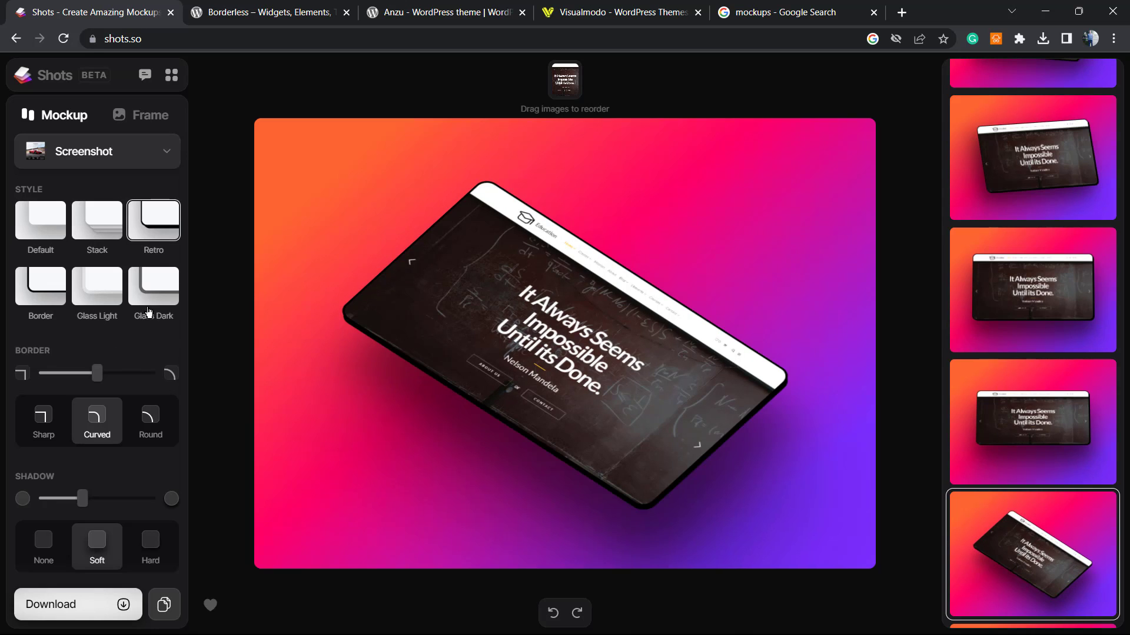
click(153, 282)
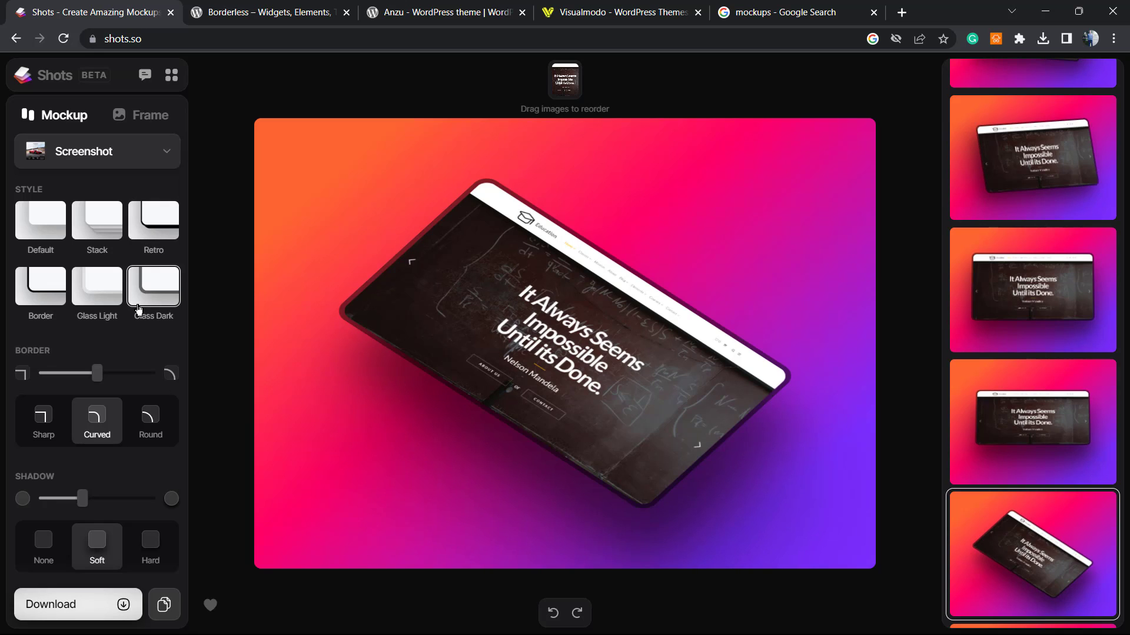
click(150, 421)
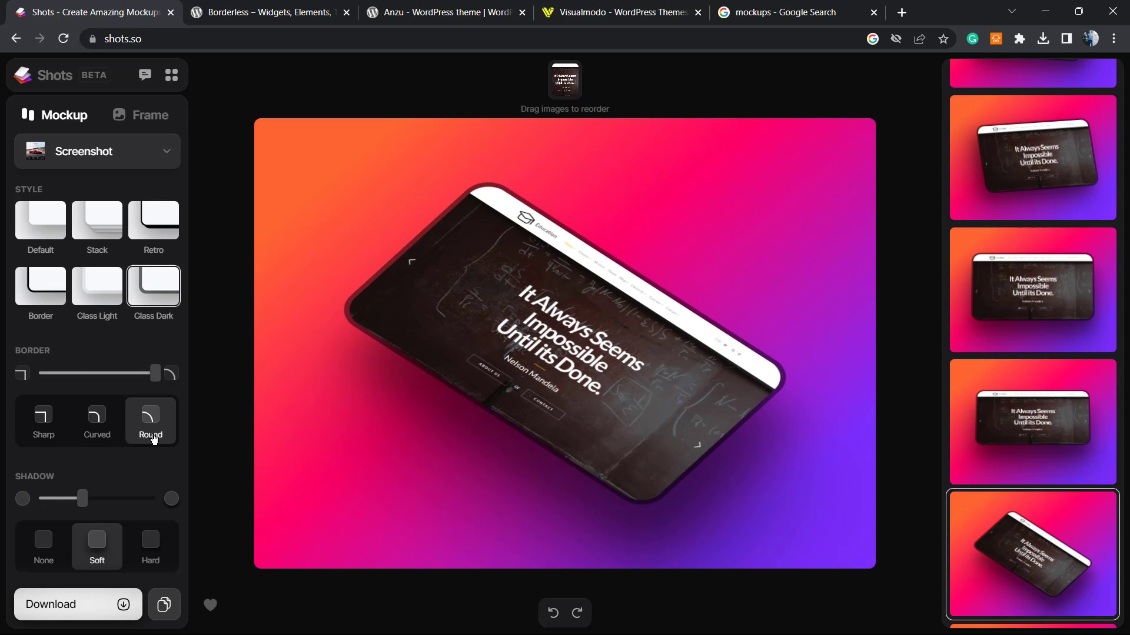
scroll(down, 3)
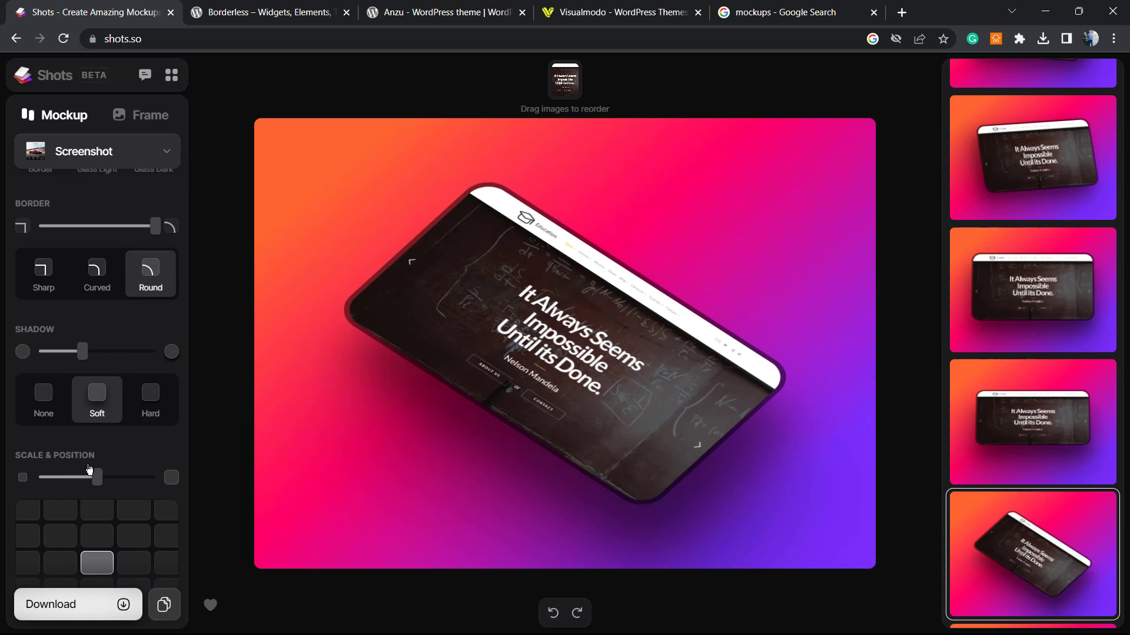
click(151, 396)
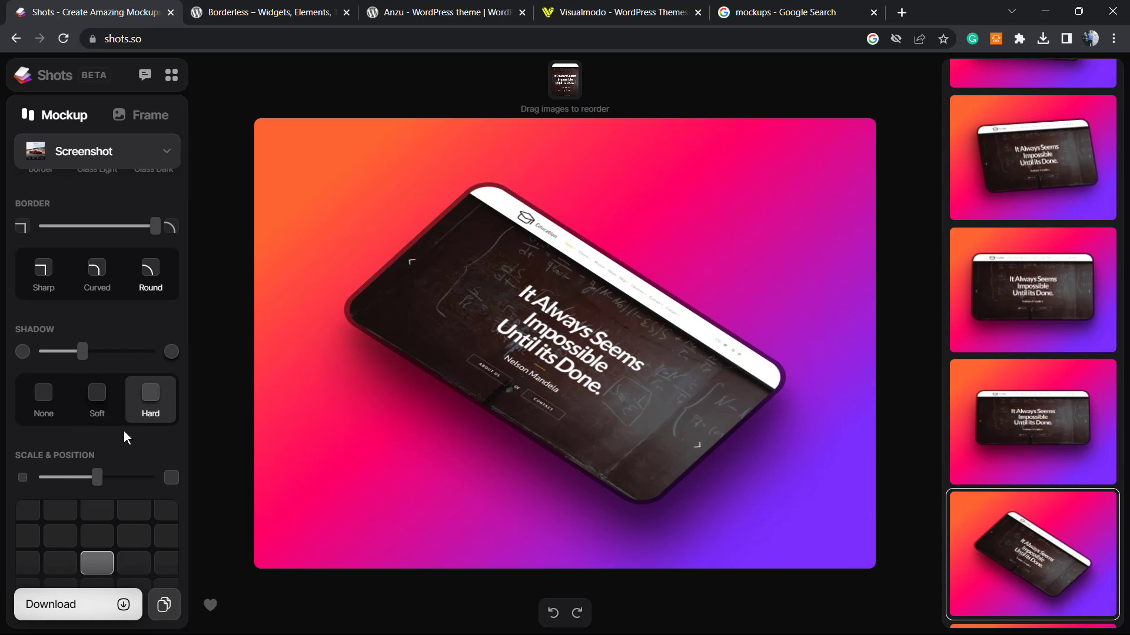
scroll(down, 3)
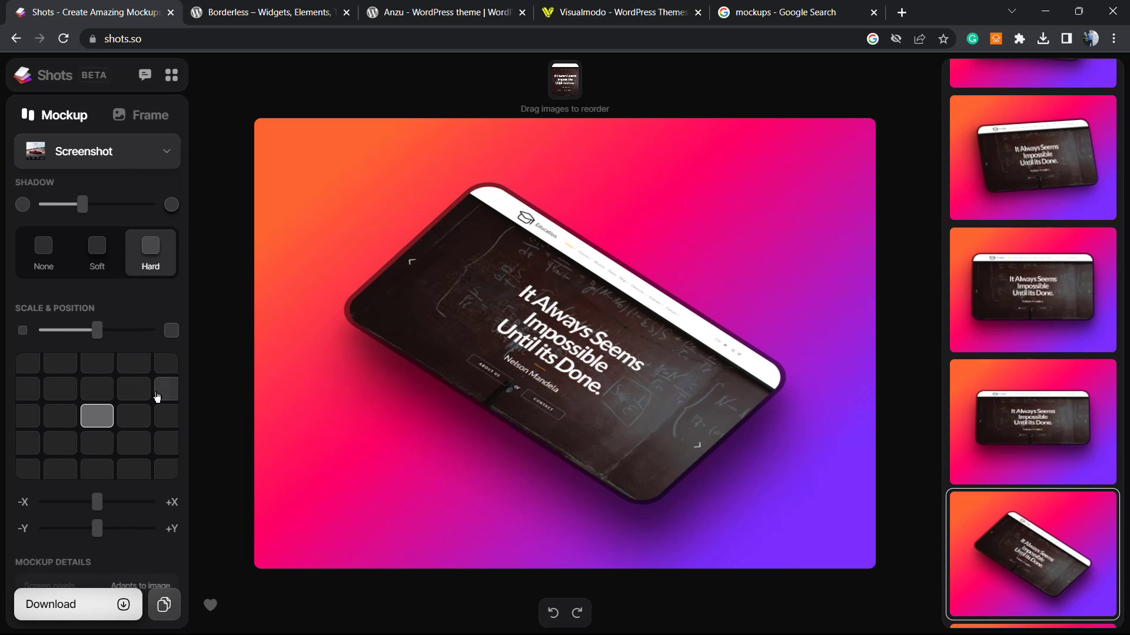
click(164, 364)
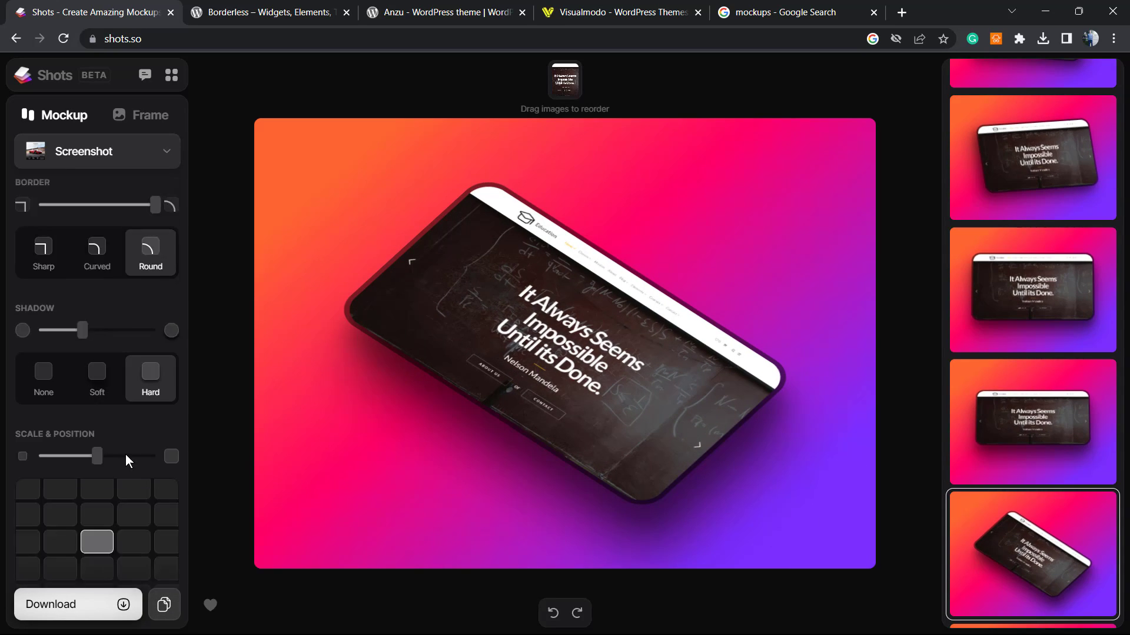
click(94, 151)
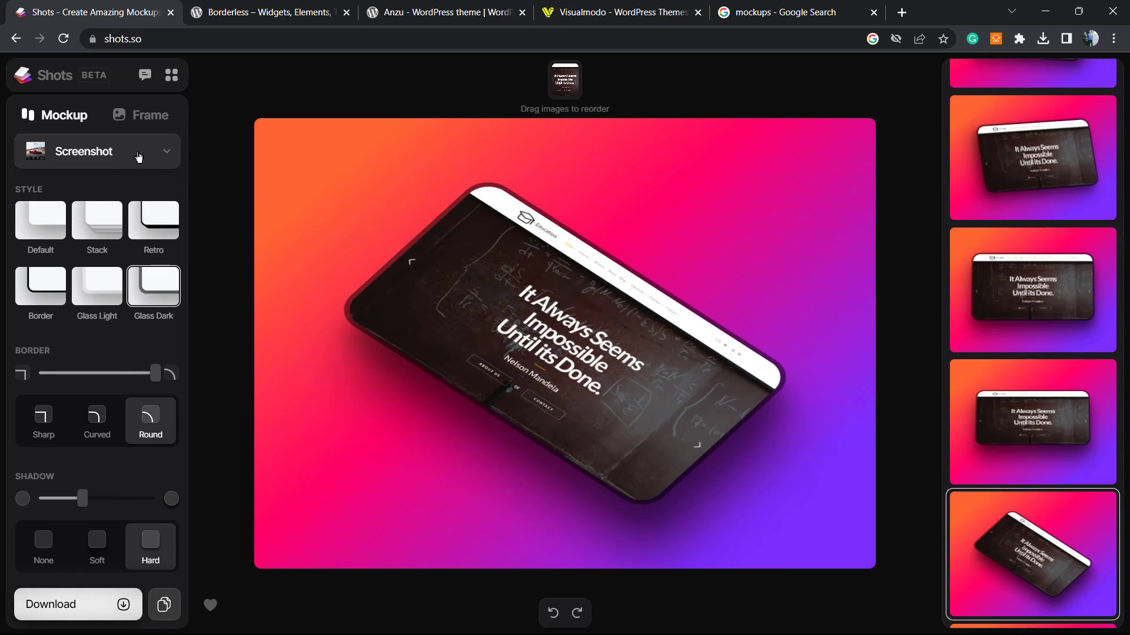
mouse_move(107, 157)
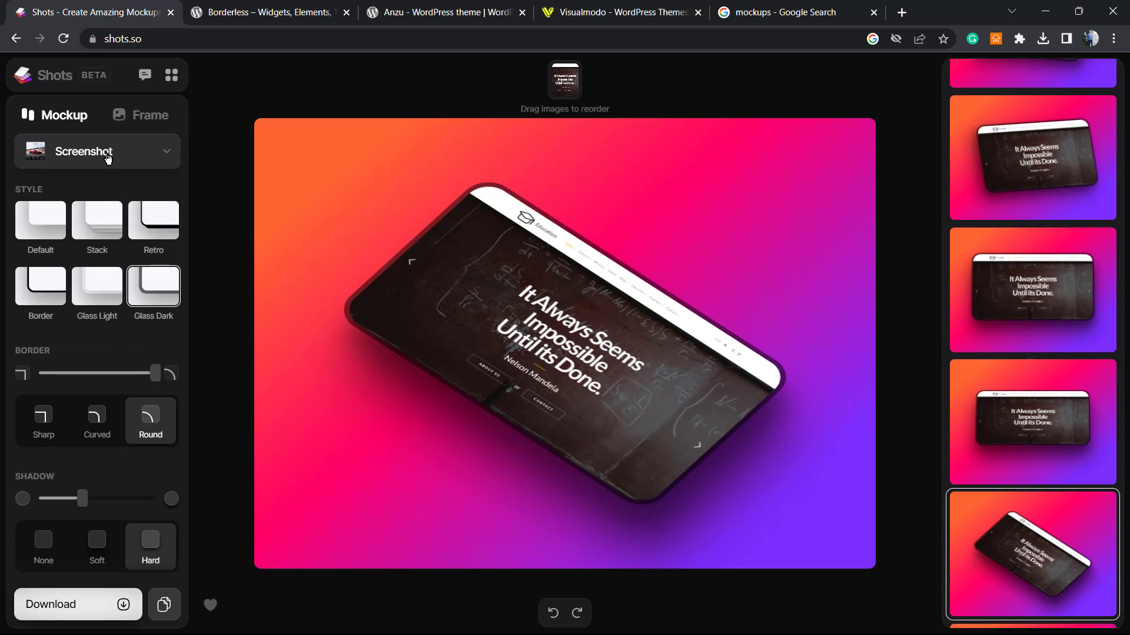
mouse_move(152, 153)
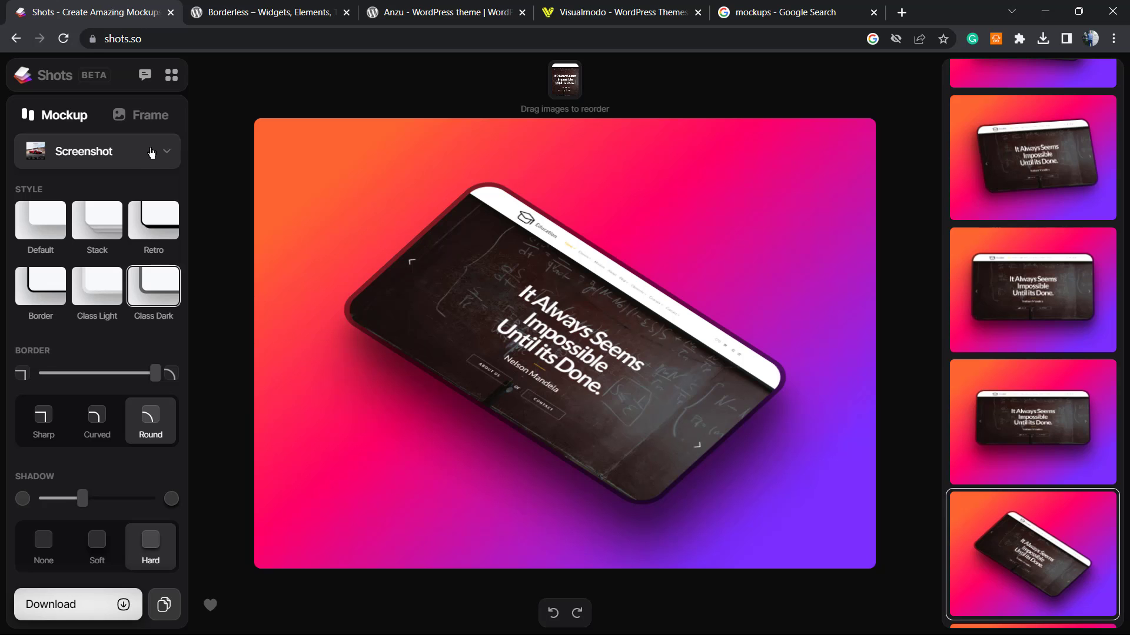
- Preview the screenshot in Browser, iPhone 14 Pro Max and iPad Pro 13 mockups
click(152, 151)
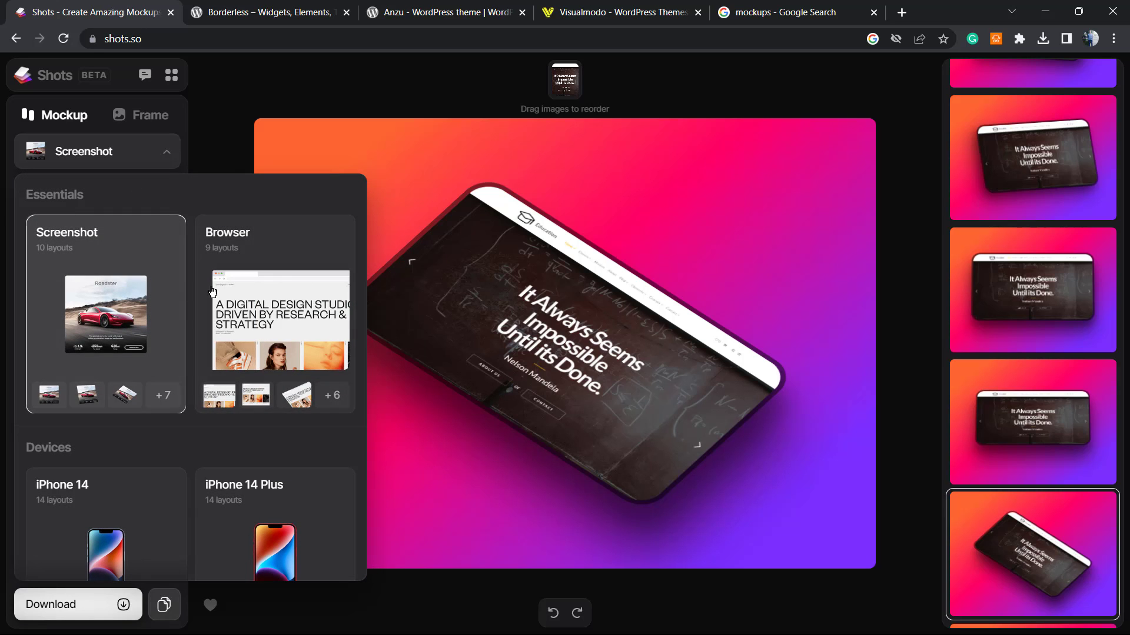
click(275, 317)
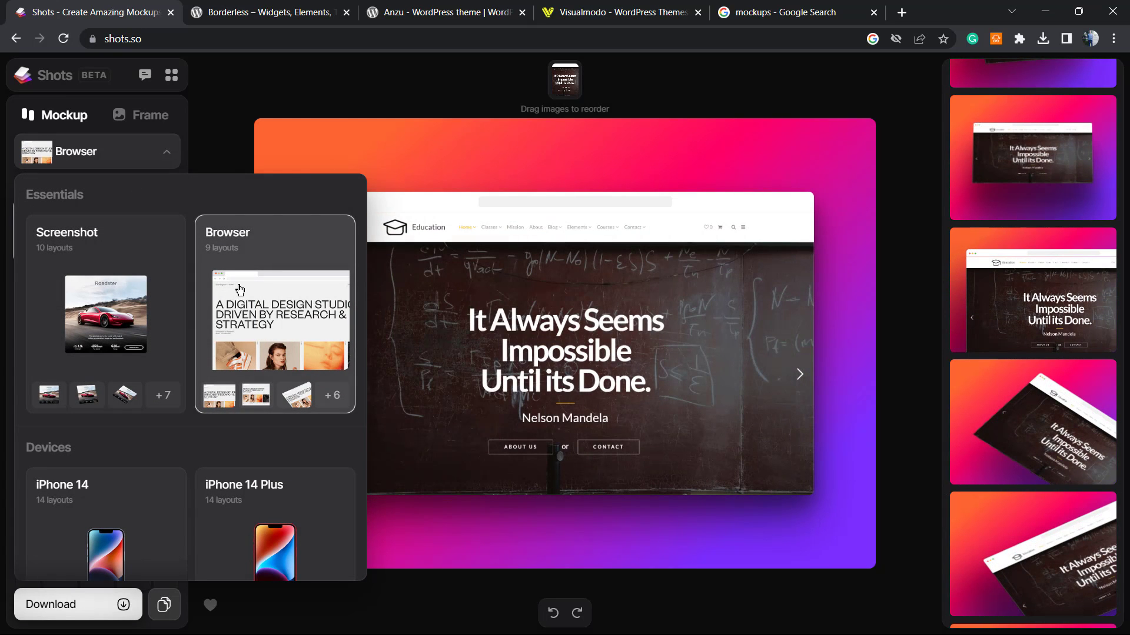
scroll(down, 3)
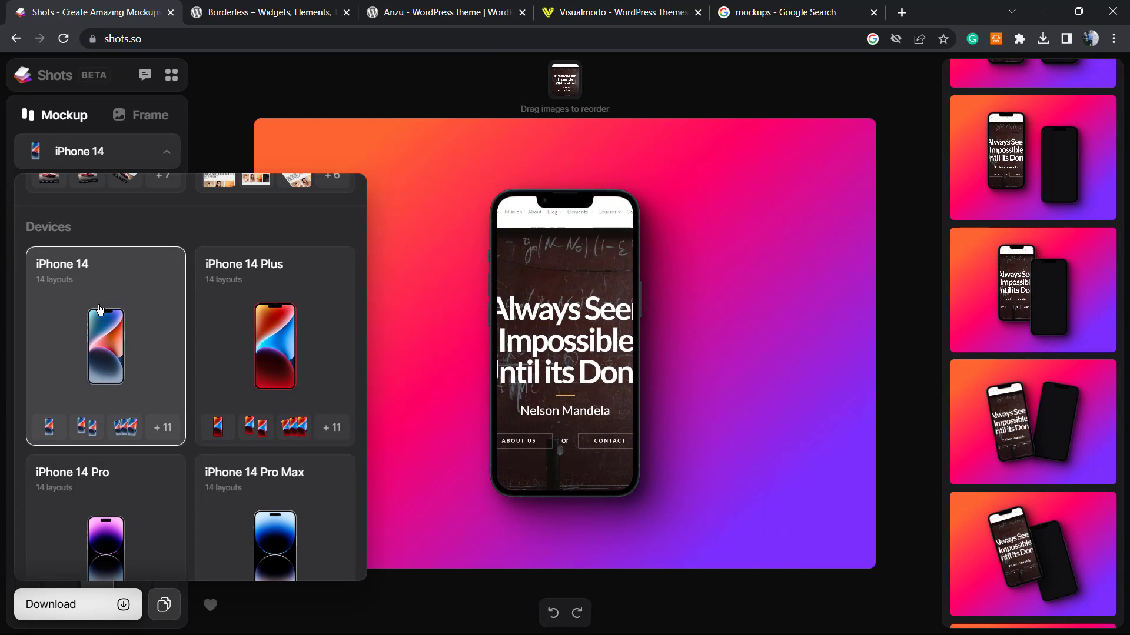
click(275, 346)
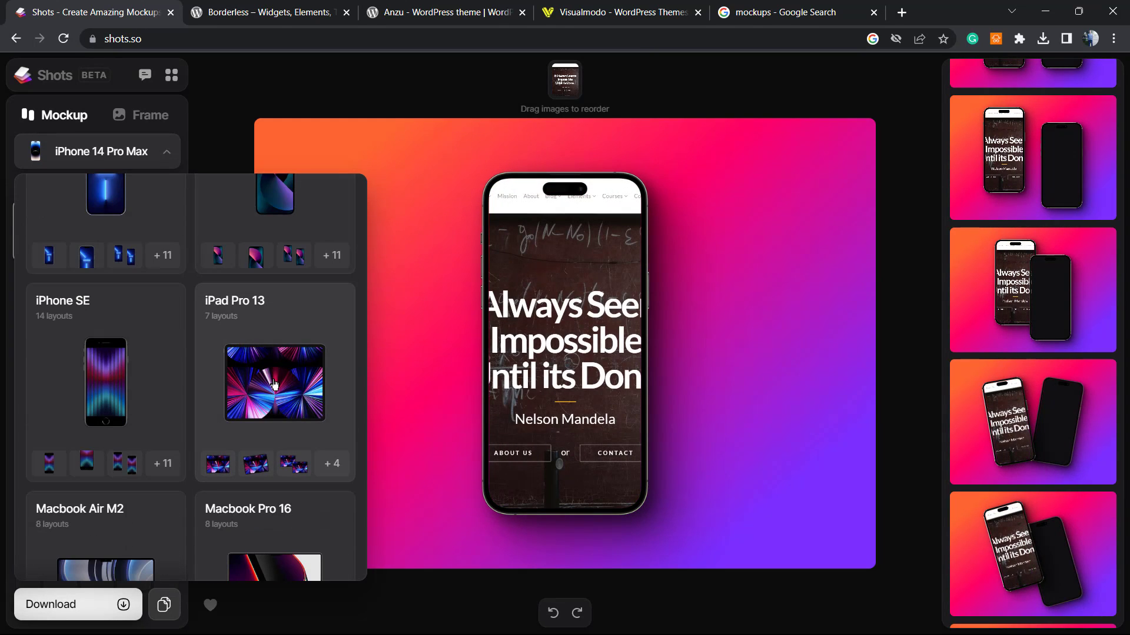
click(273, 382)
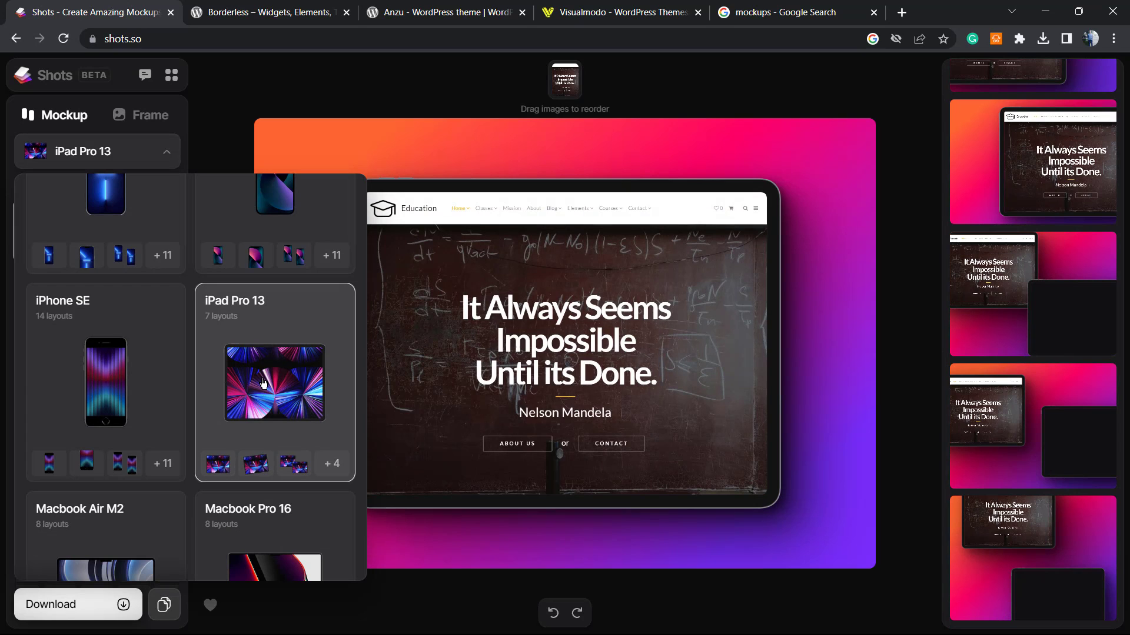
- Preview MacBook Pro 16 and Pro Display XDR mockups, then return to Browser
scroll(down, 3)
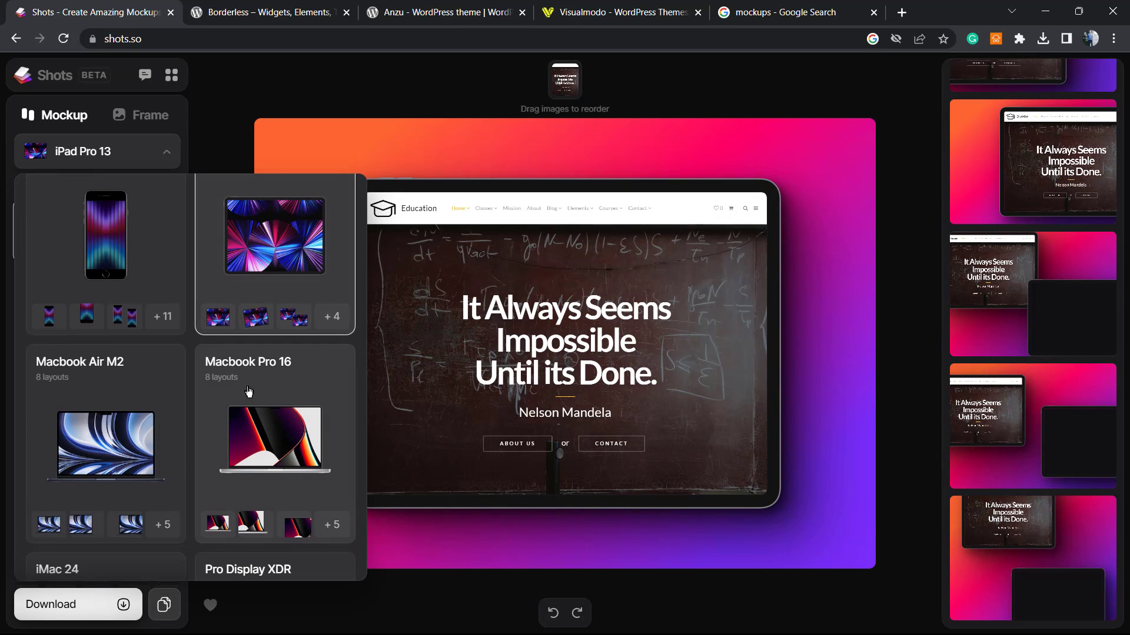
click(273, 439)
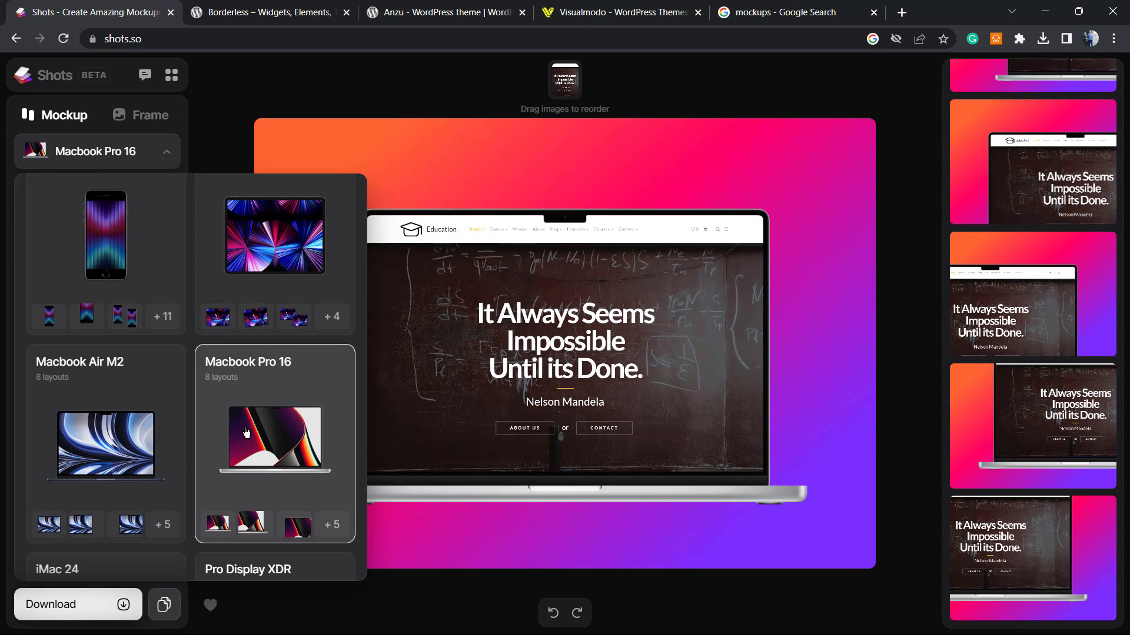
scroll(down, 3)
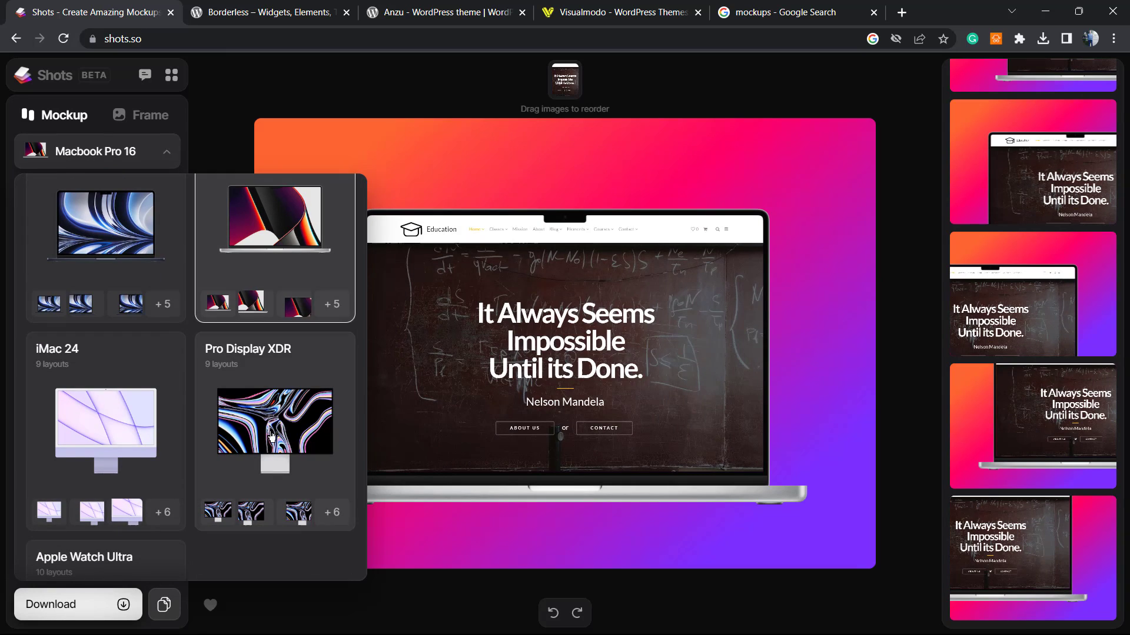
click(274, 432)
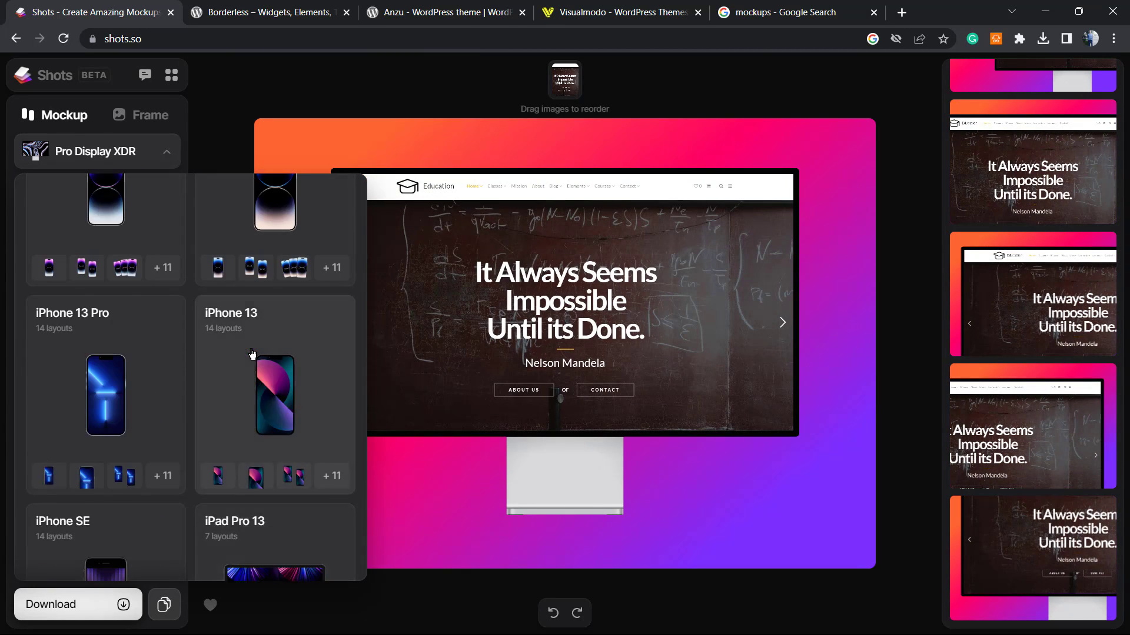
click(97, 151)
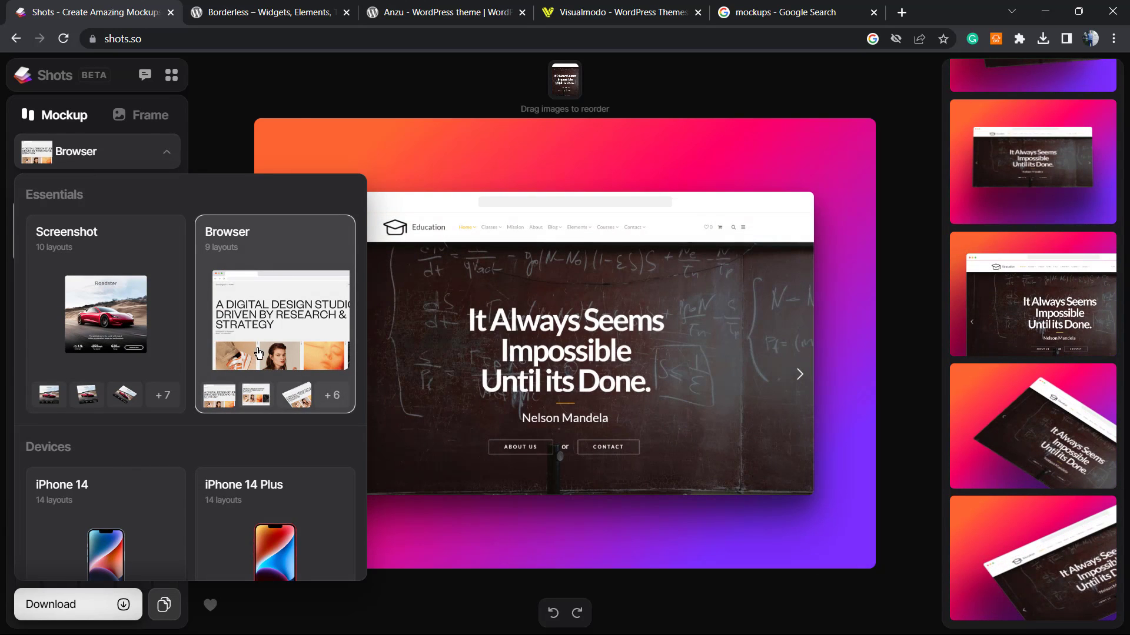
mouse_move(216, 149)
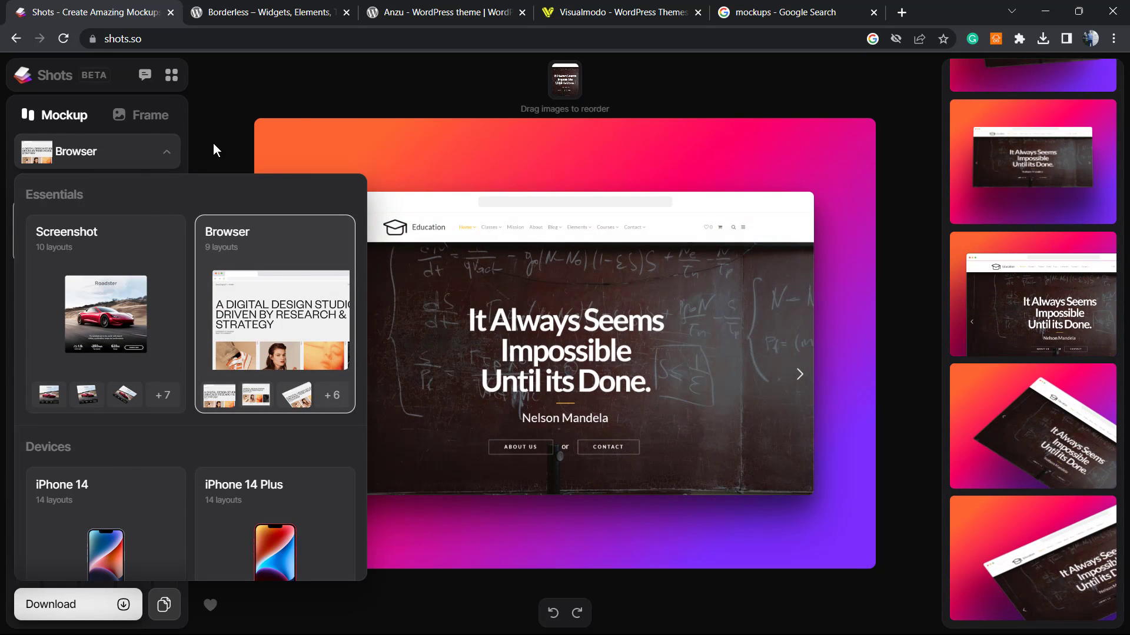
mouse_move(198, 171)
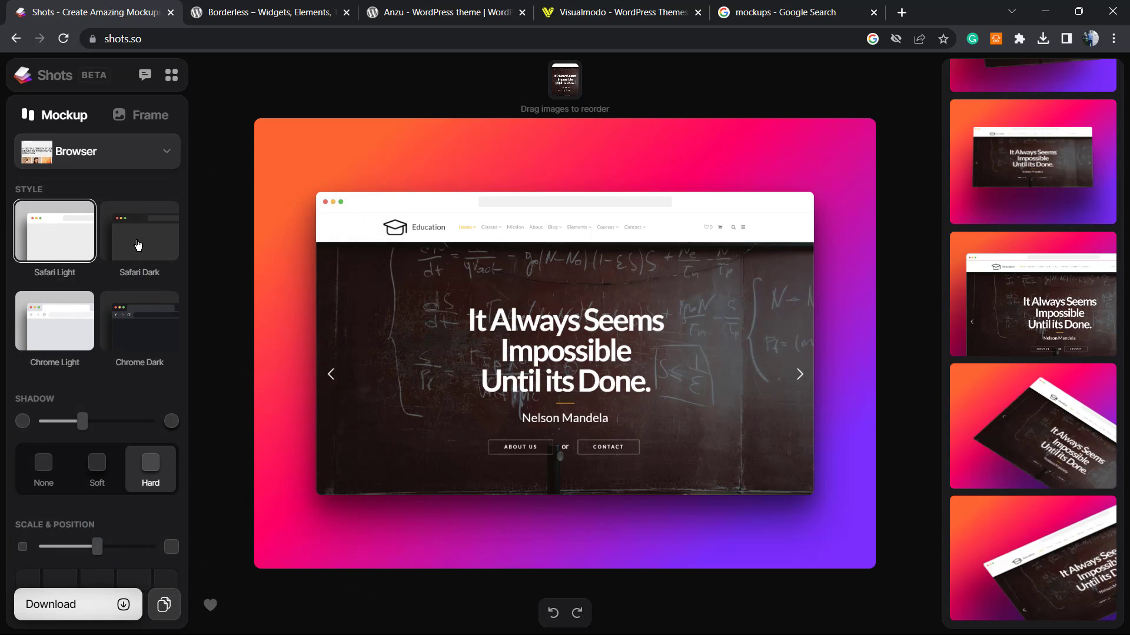
- Give the browser frame the Chrome Dark style and apply the tilted diagonal layout
click(139, 231)
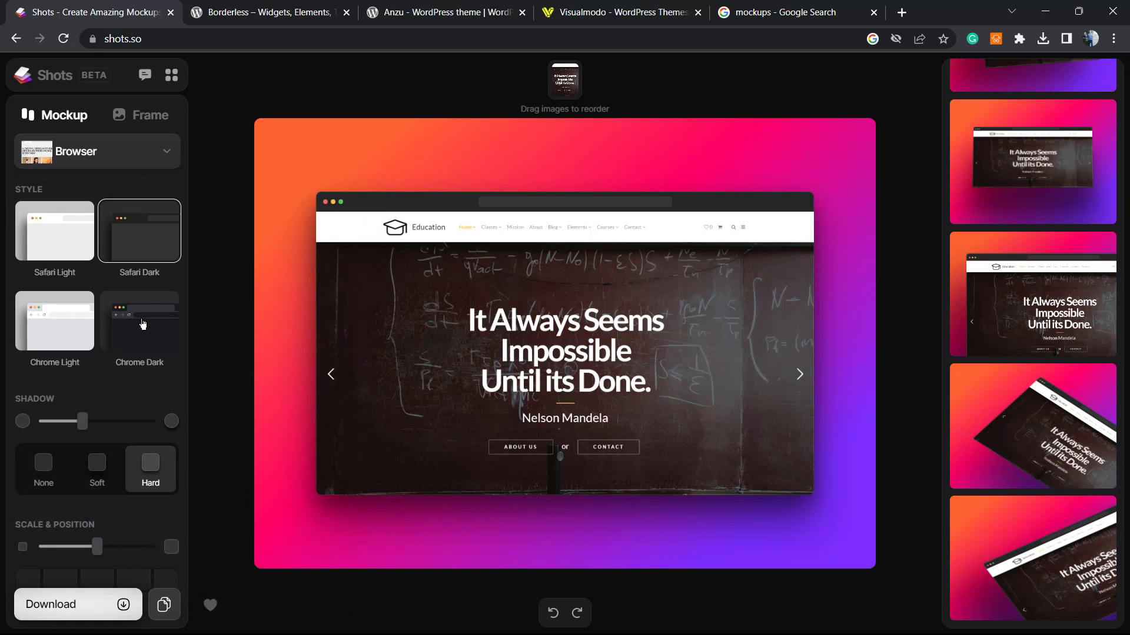
click(139, 321)
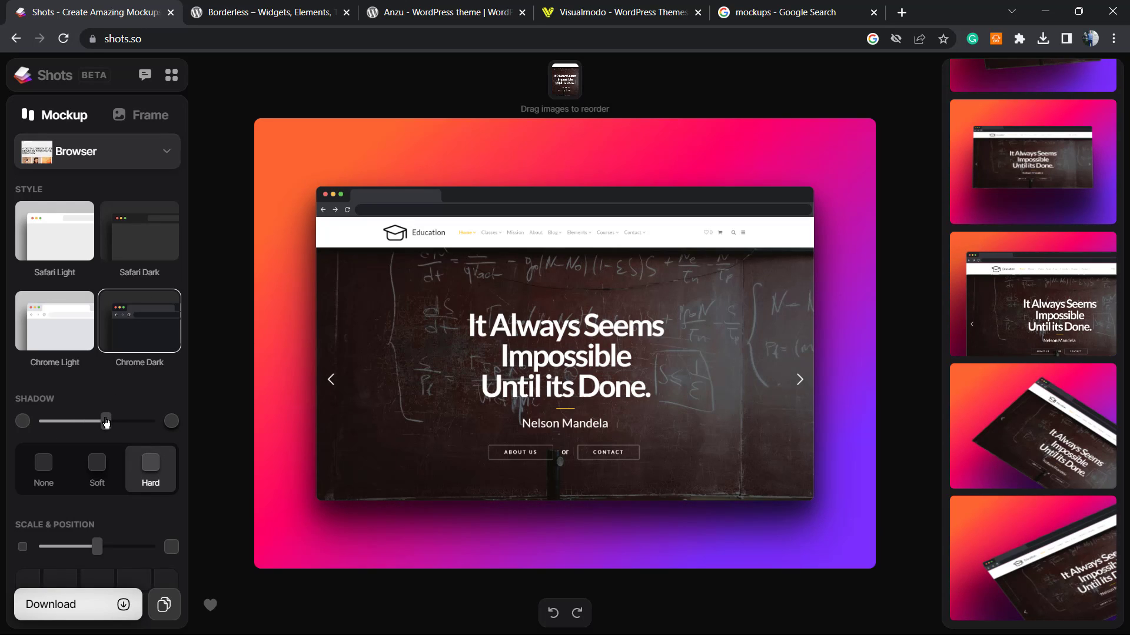
scroll(down, 3)
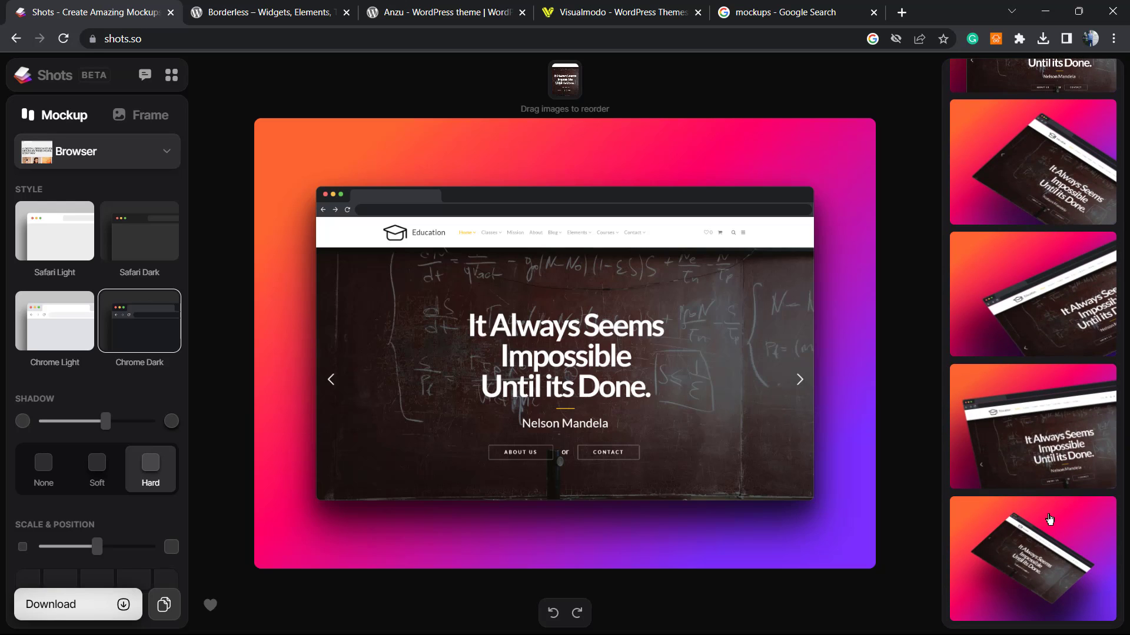
click(1031, 558)
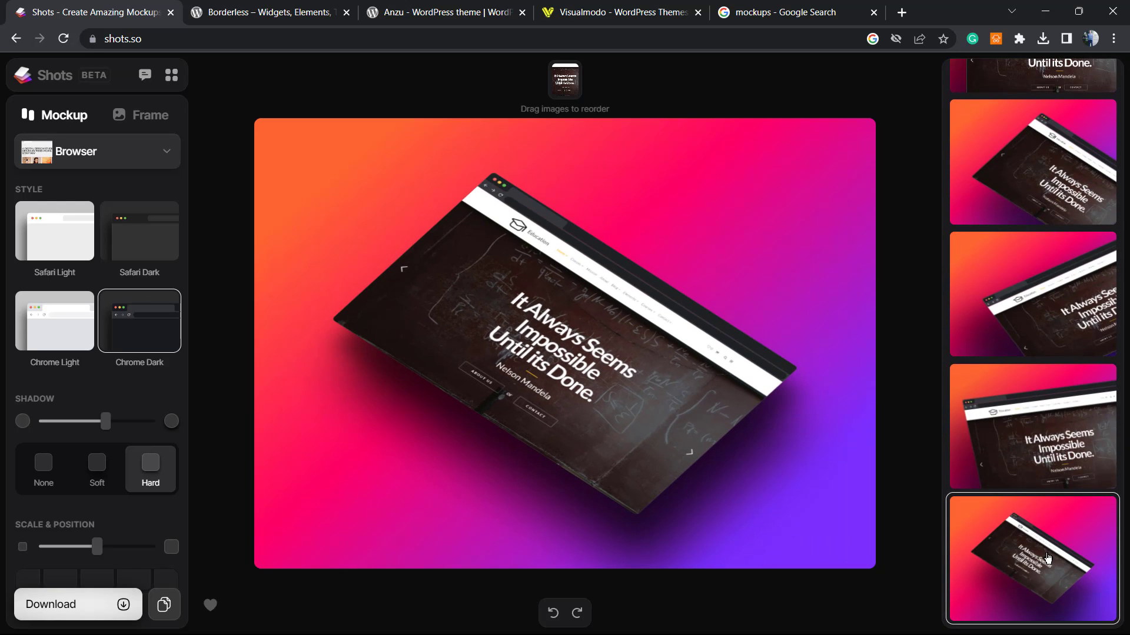
- Try a pink gradient, then set the dark macOS wave wallpaper as background
click(150, 115)
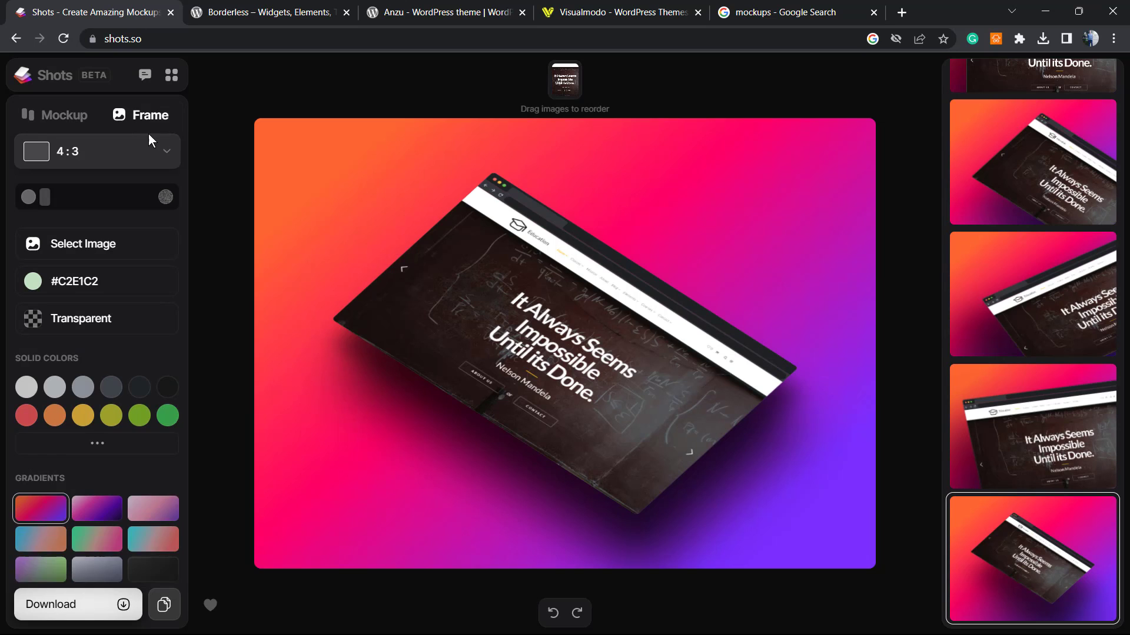
mouse_move(120, 414)
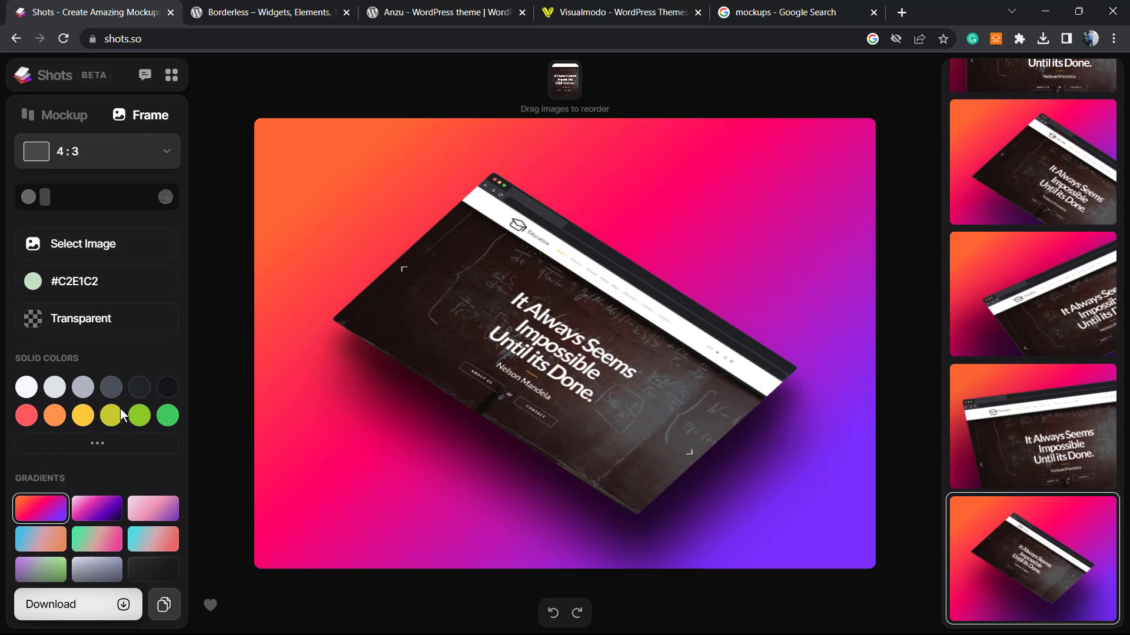
click(96, 539)
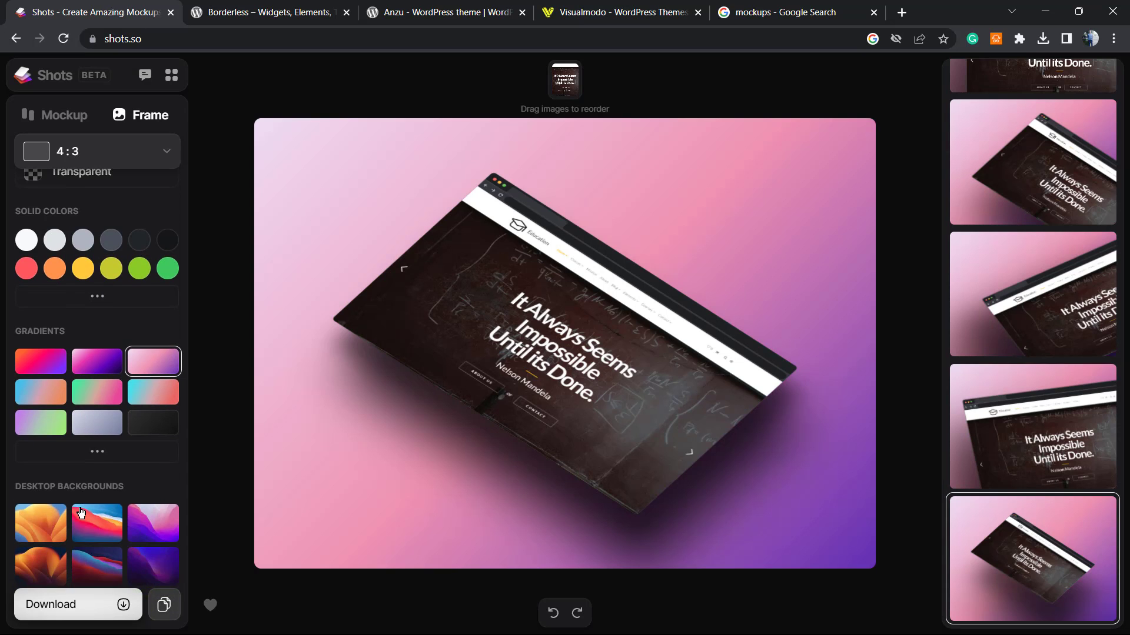
click(96, 523)
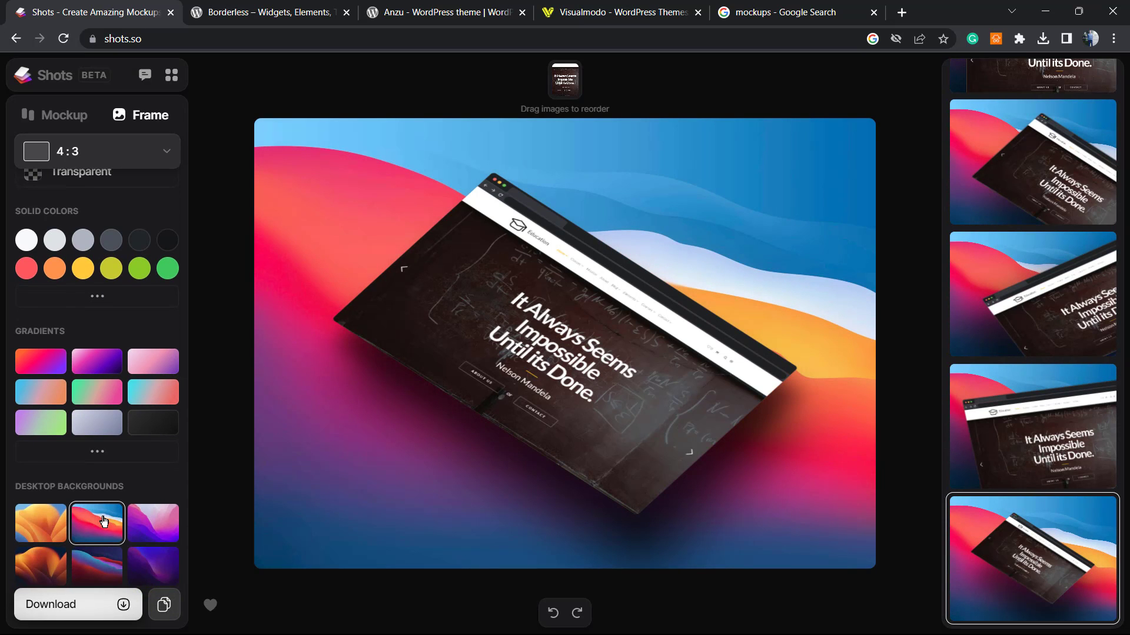
click(153, 523)
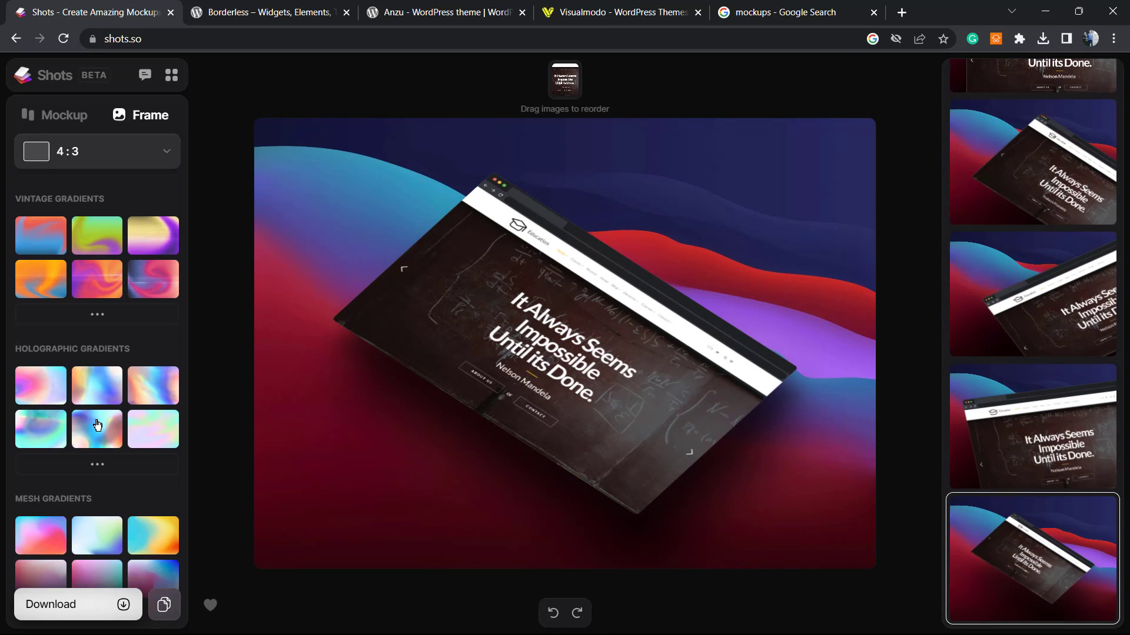
scroll(down, 3)
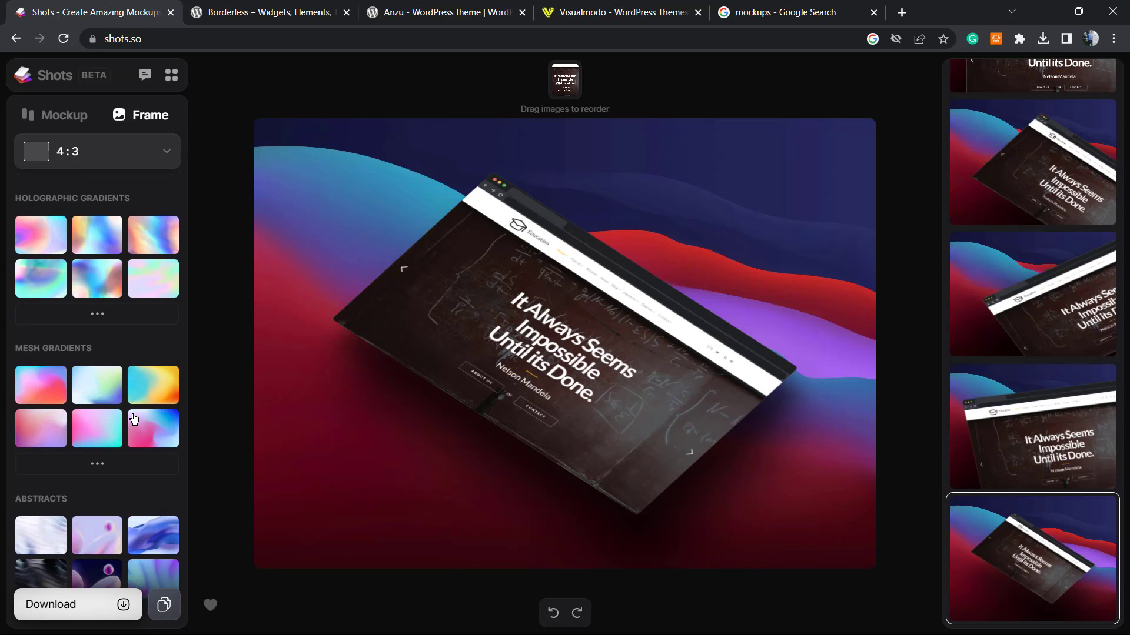
mouse_move(142, 413)
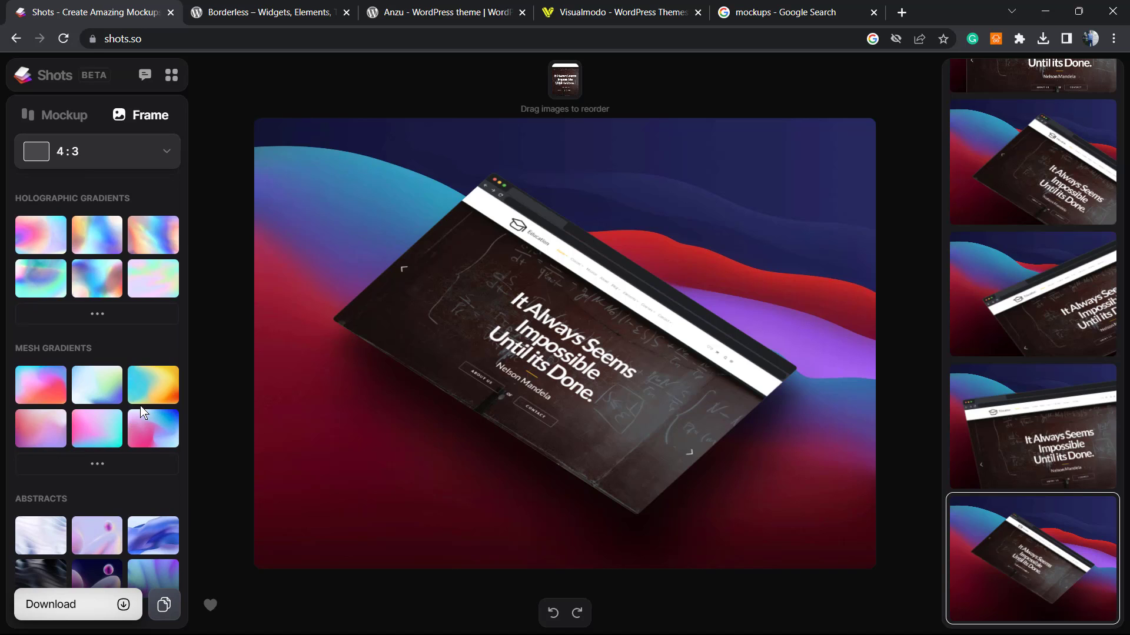
scroll(down, 3)
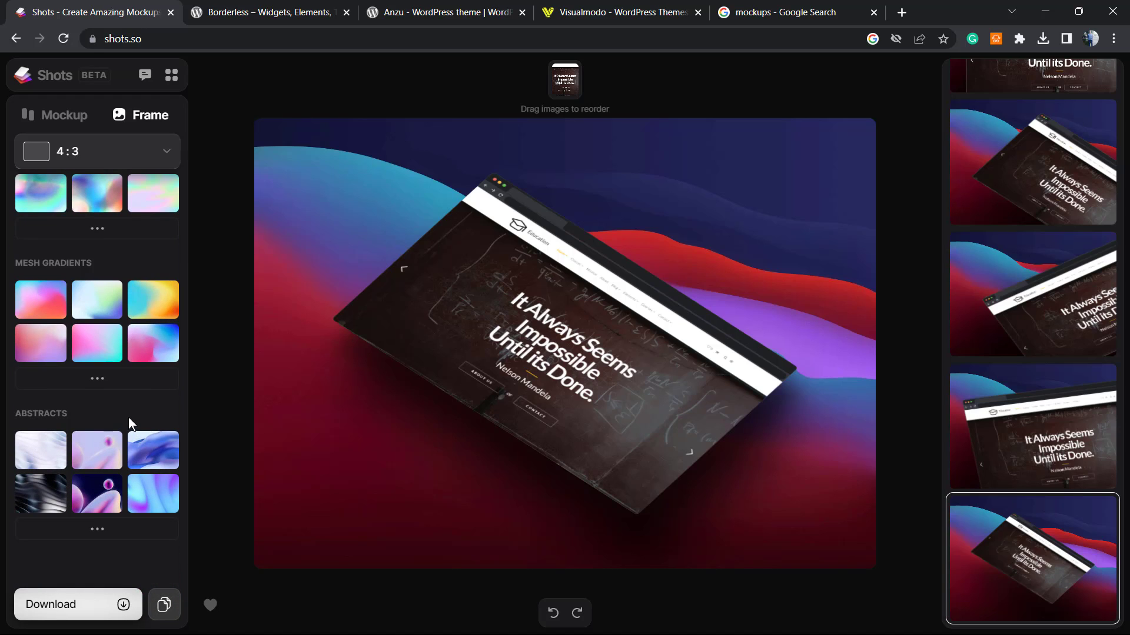
mouse_move(83, 576)
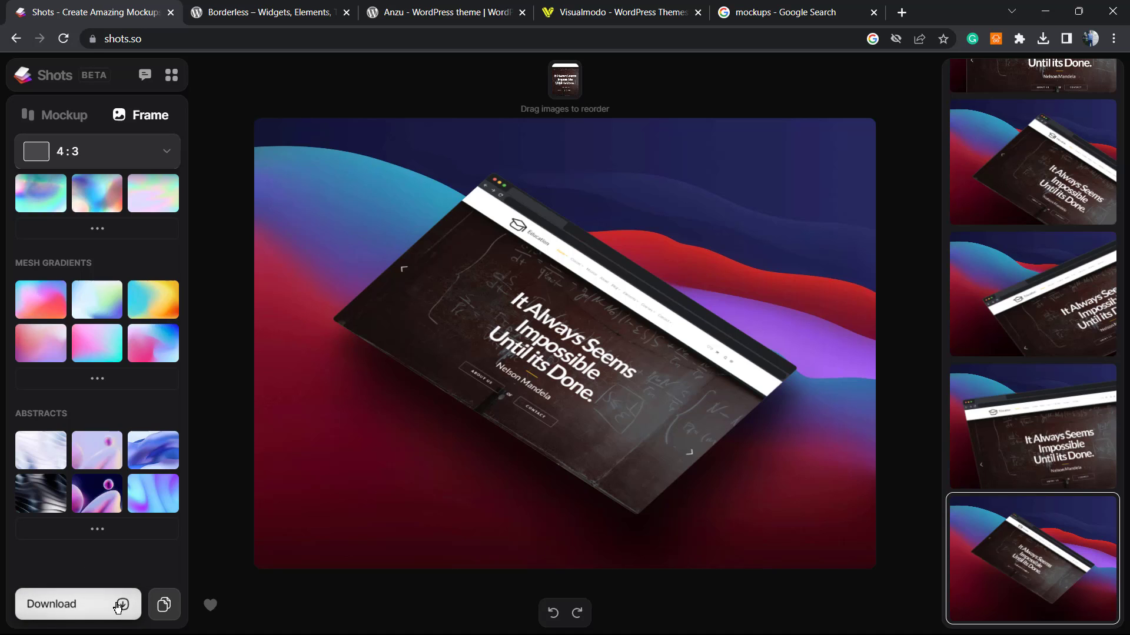
- Download the mockup as 471shots_so.png and dismiss the downloads bubble
click(78, 604)
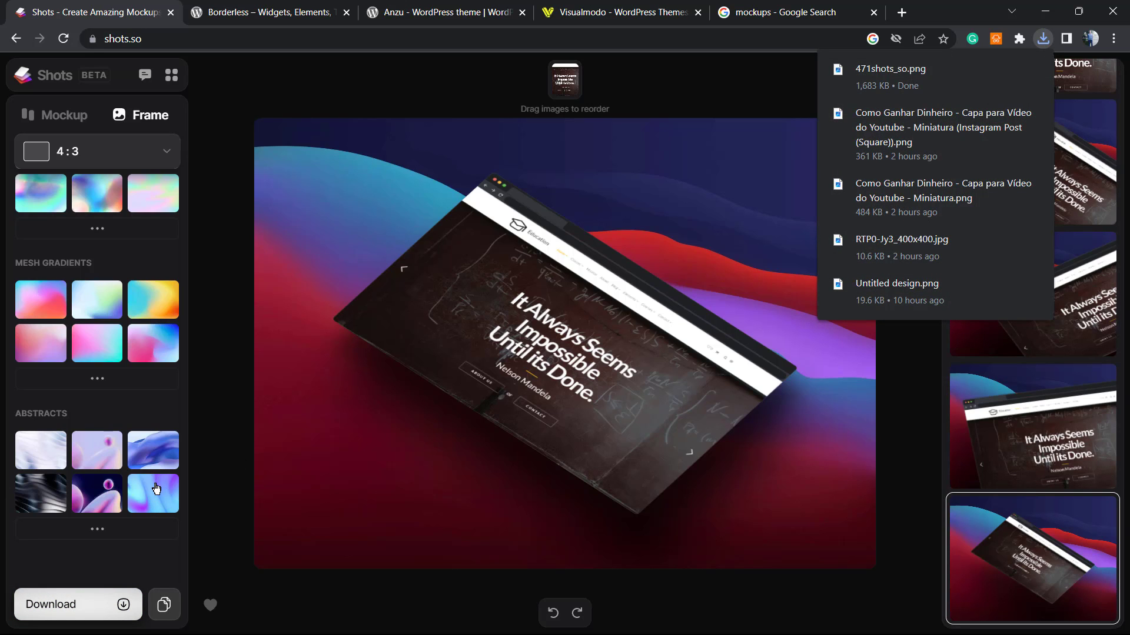
click(238, 345)
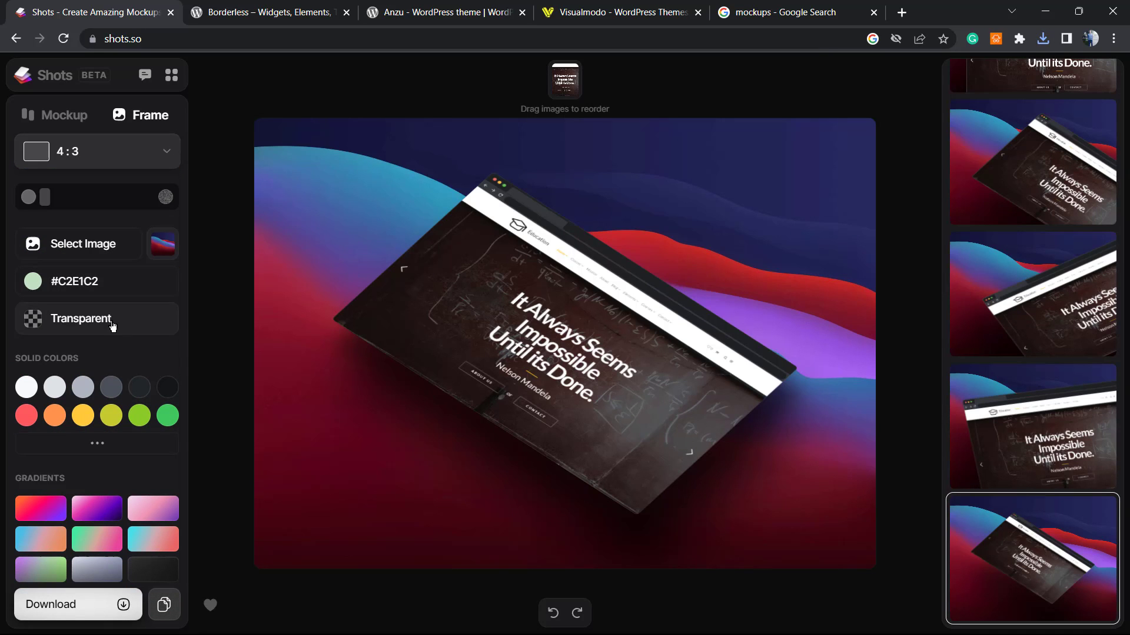
mouse_move(406, 398)
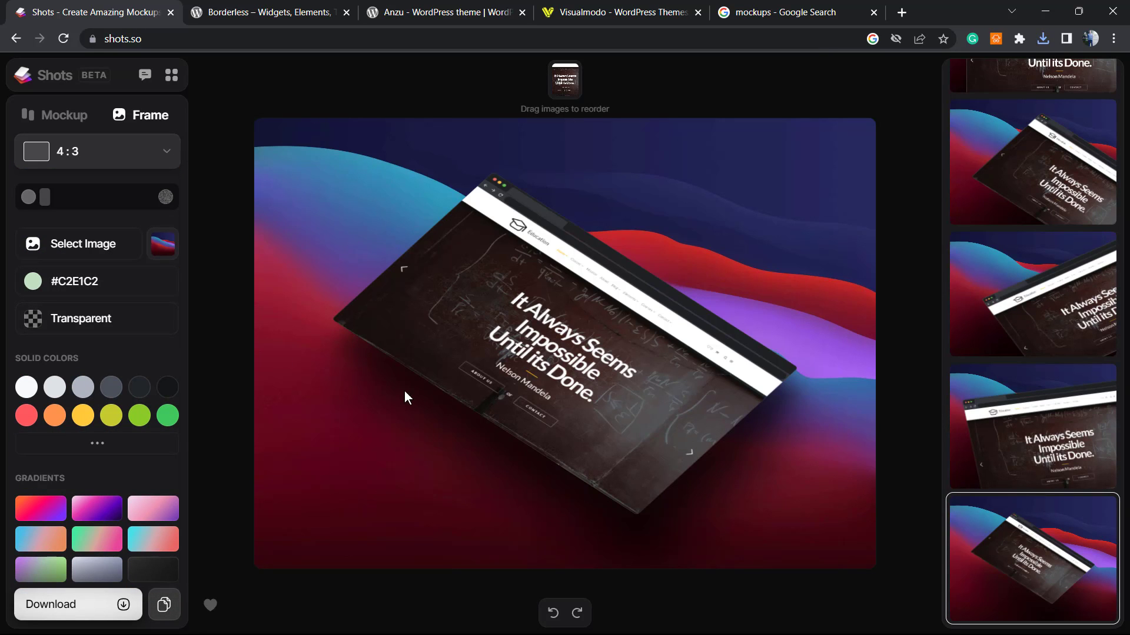
mouse_move(401, 361)
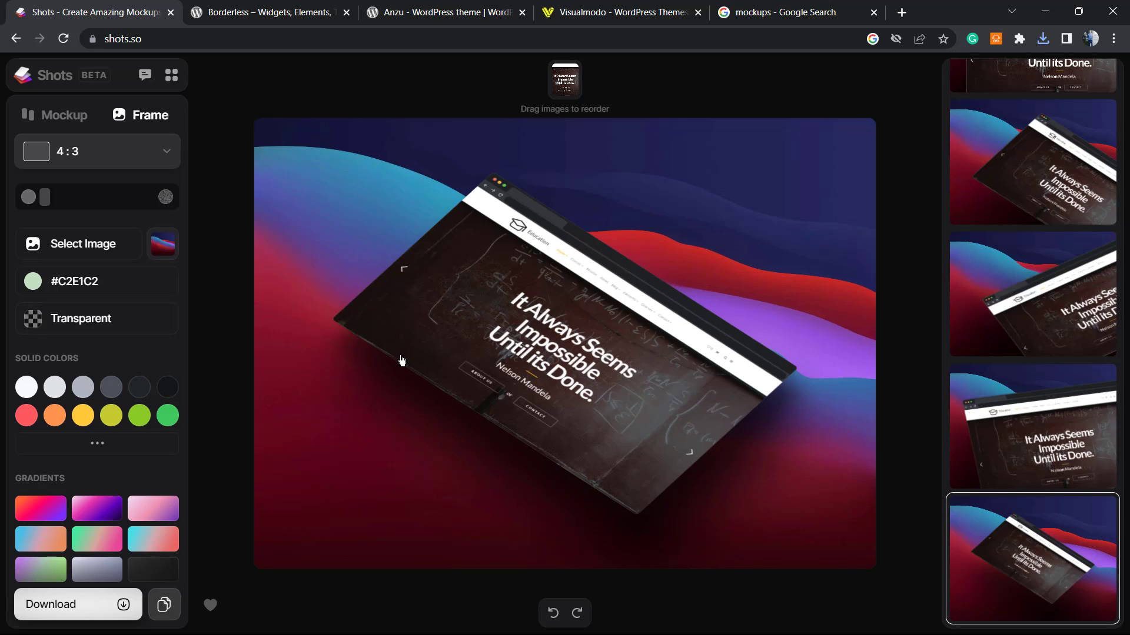
mouse_move(388, 365)
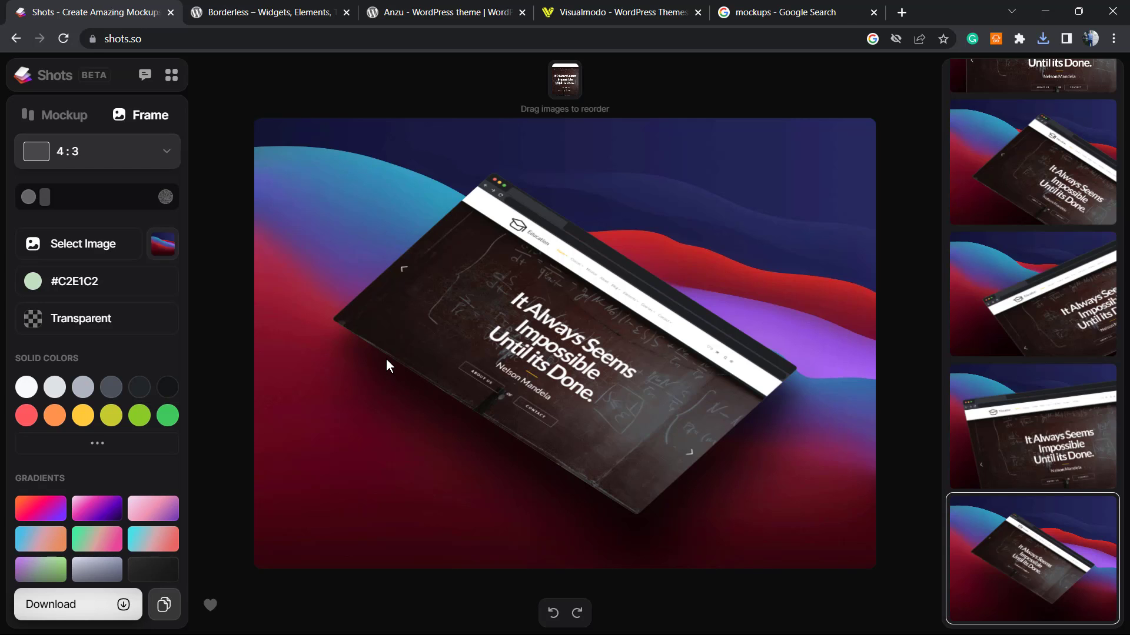
mouse_move(511, 218)
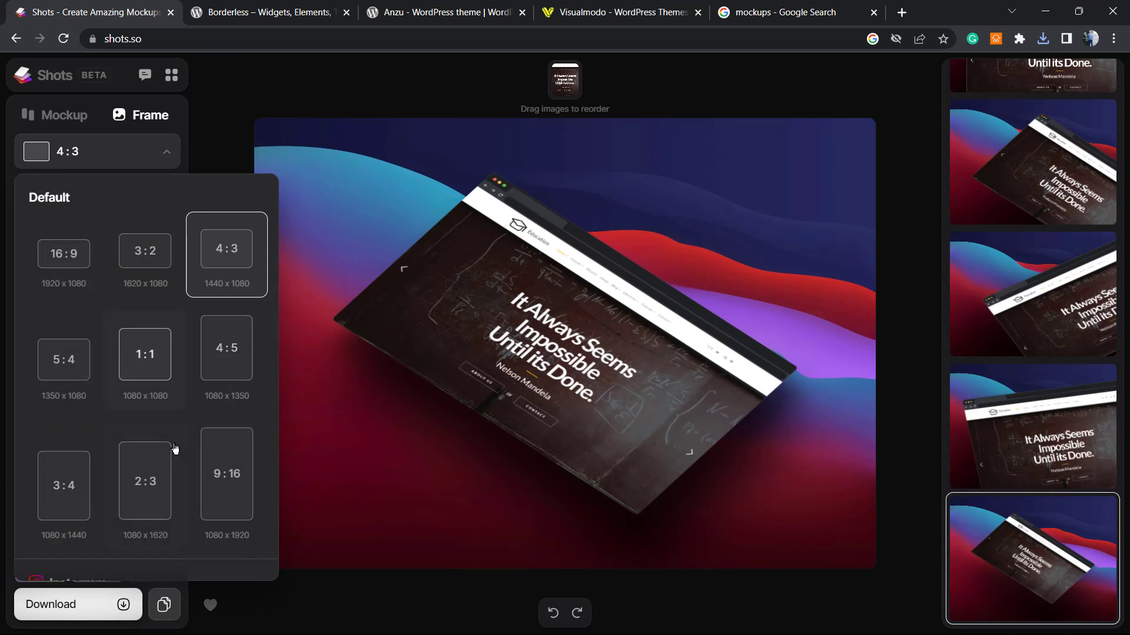
click(145, 480)
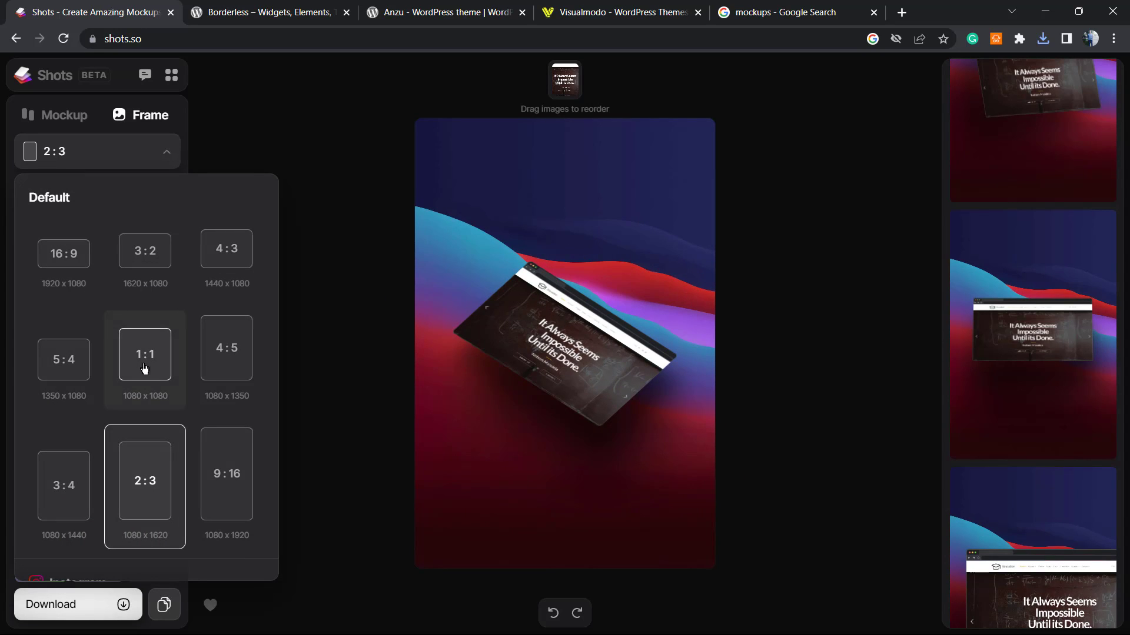
click(226, 473)
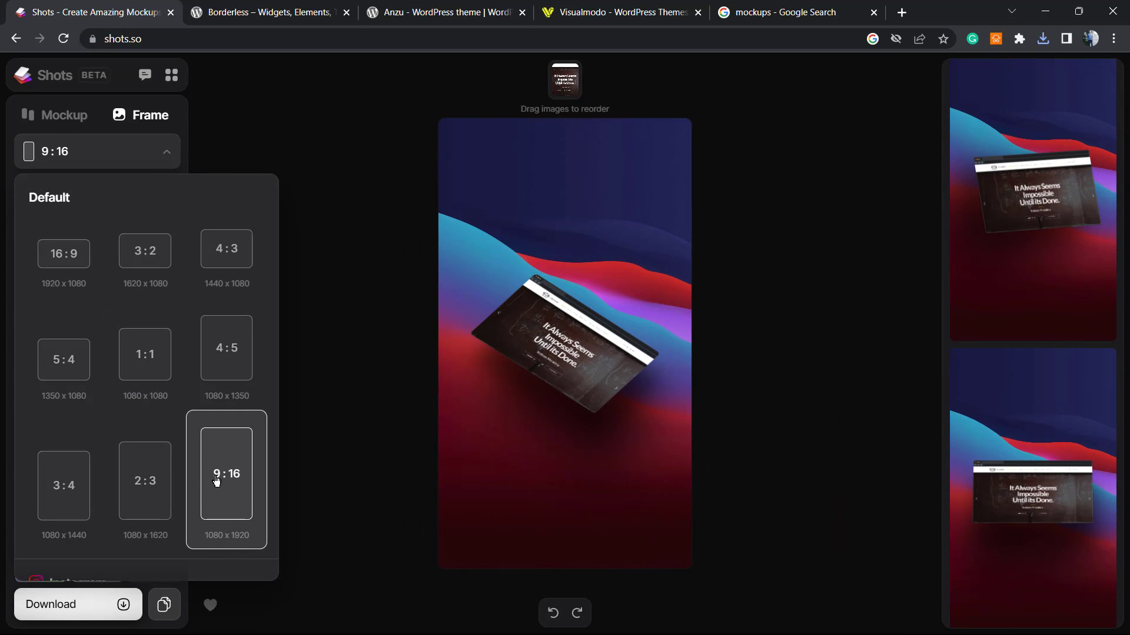
scroll(down, 3)
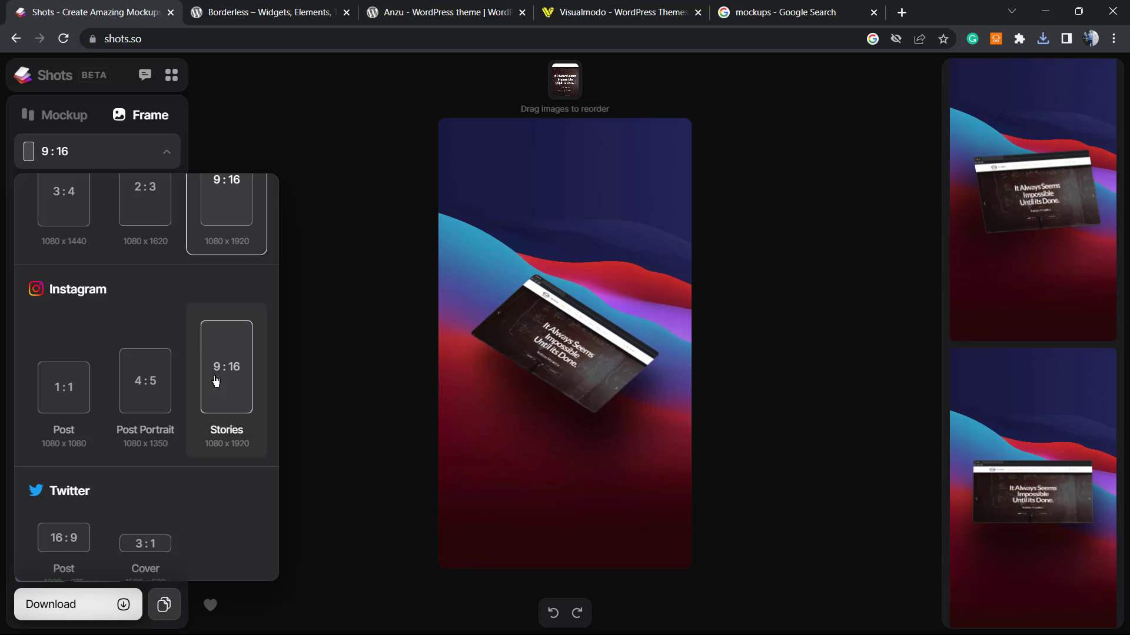
click(226, 366)
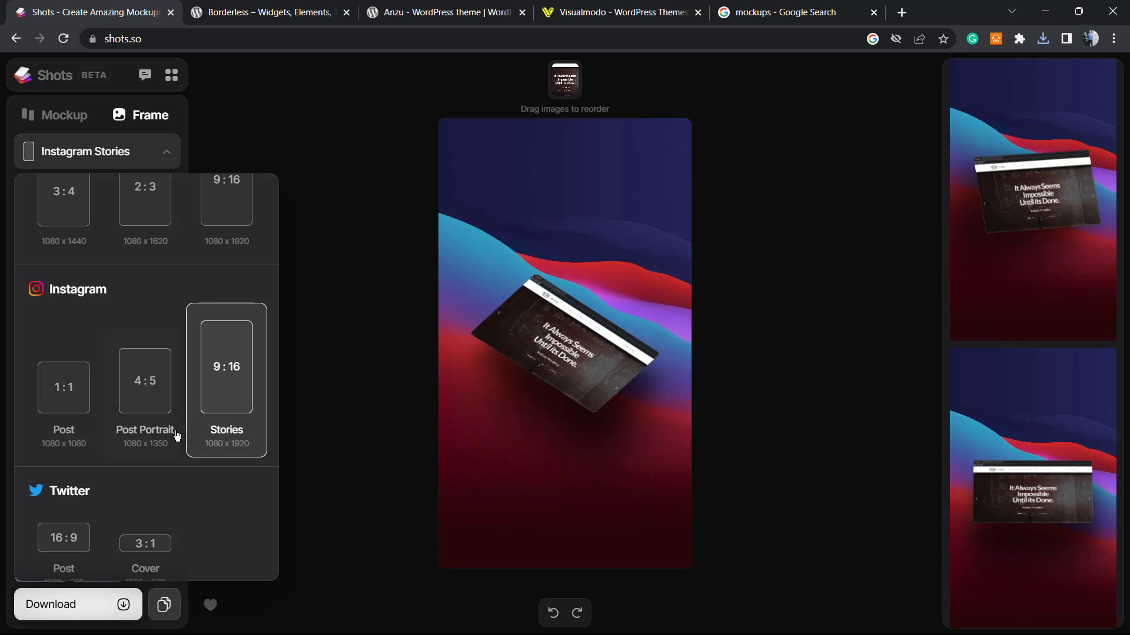
click(64, 387)
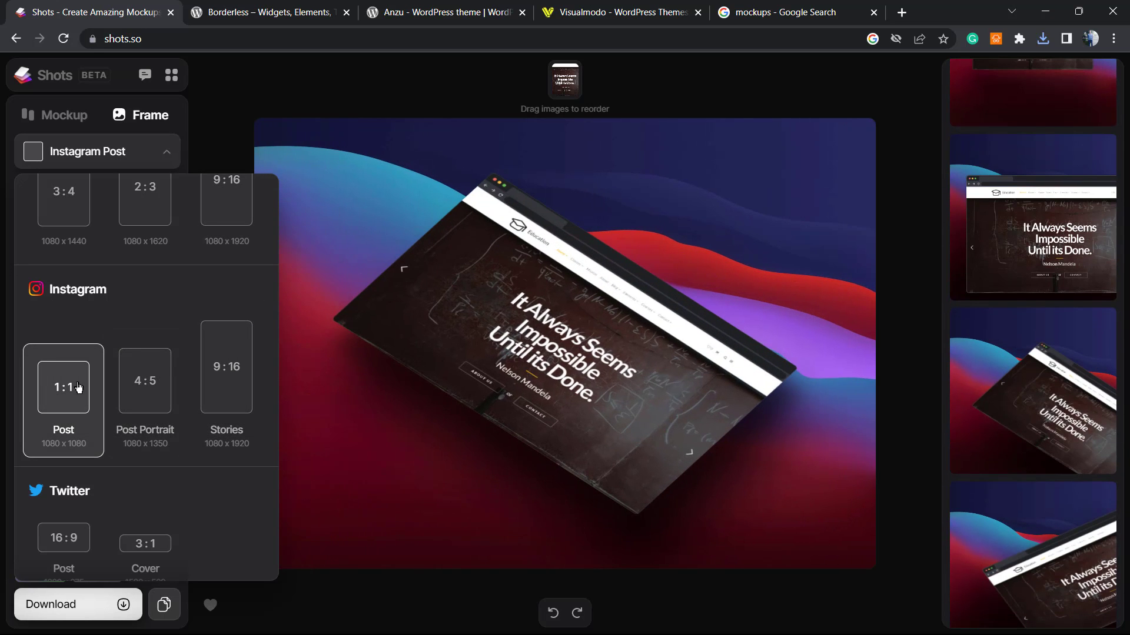
click(144, 396)
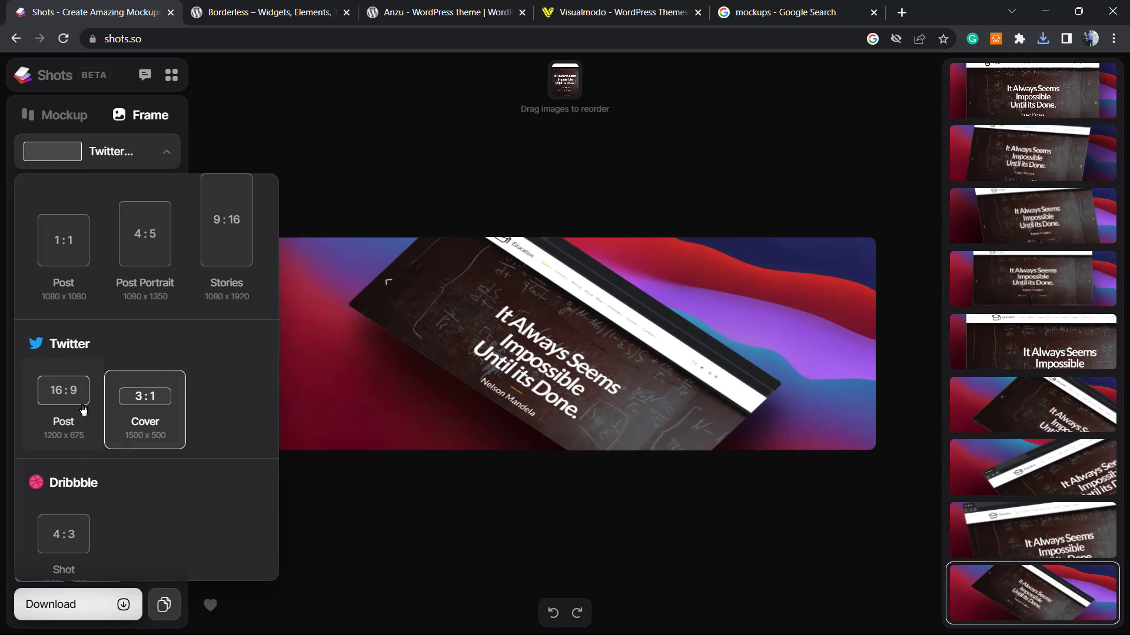
click(64, 390)
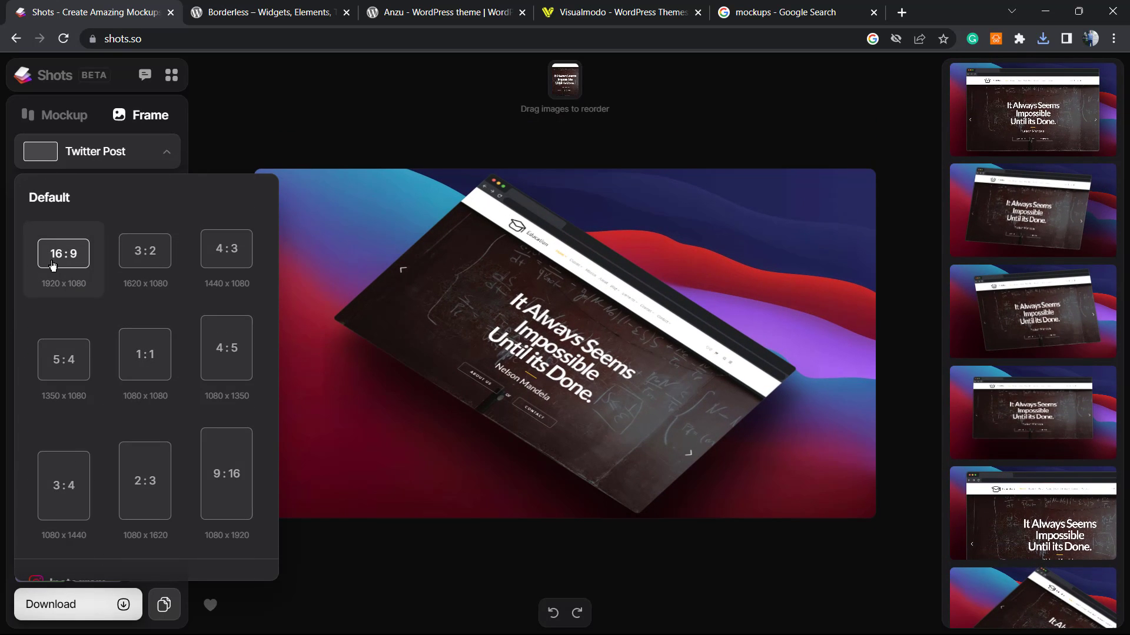
click(226, 248)
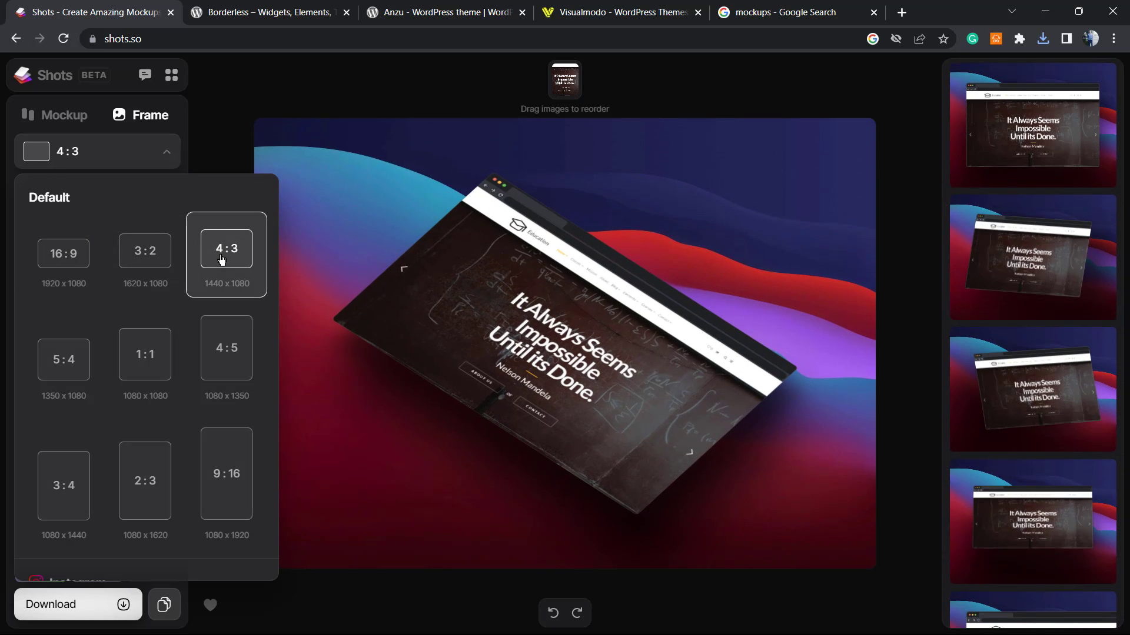
scroll(down, 3)
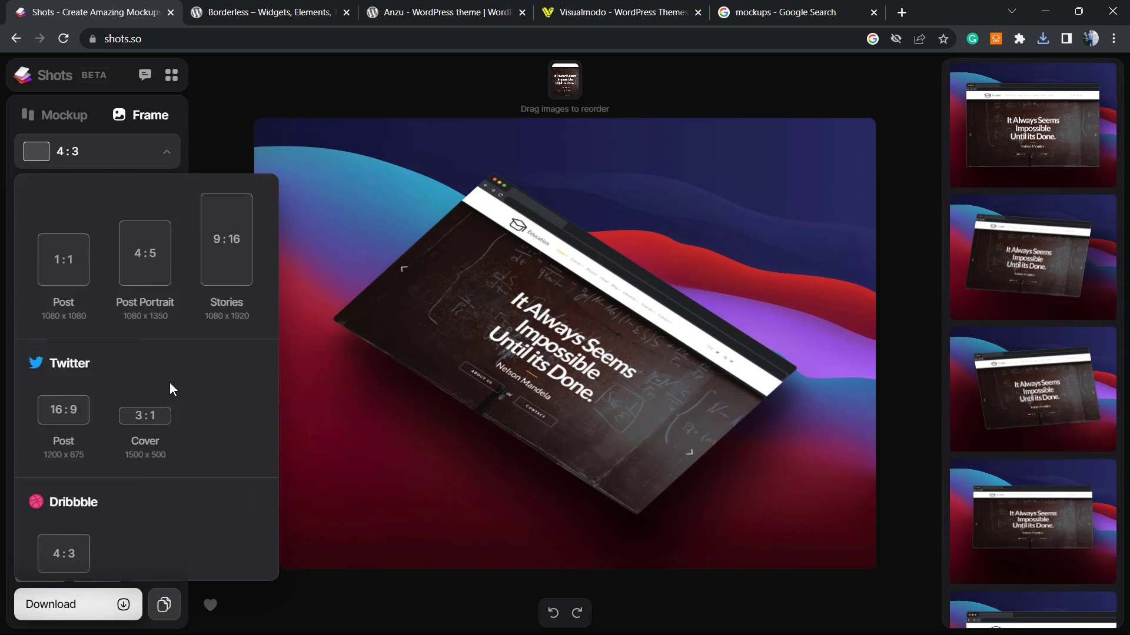
scroll(up, 3)
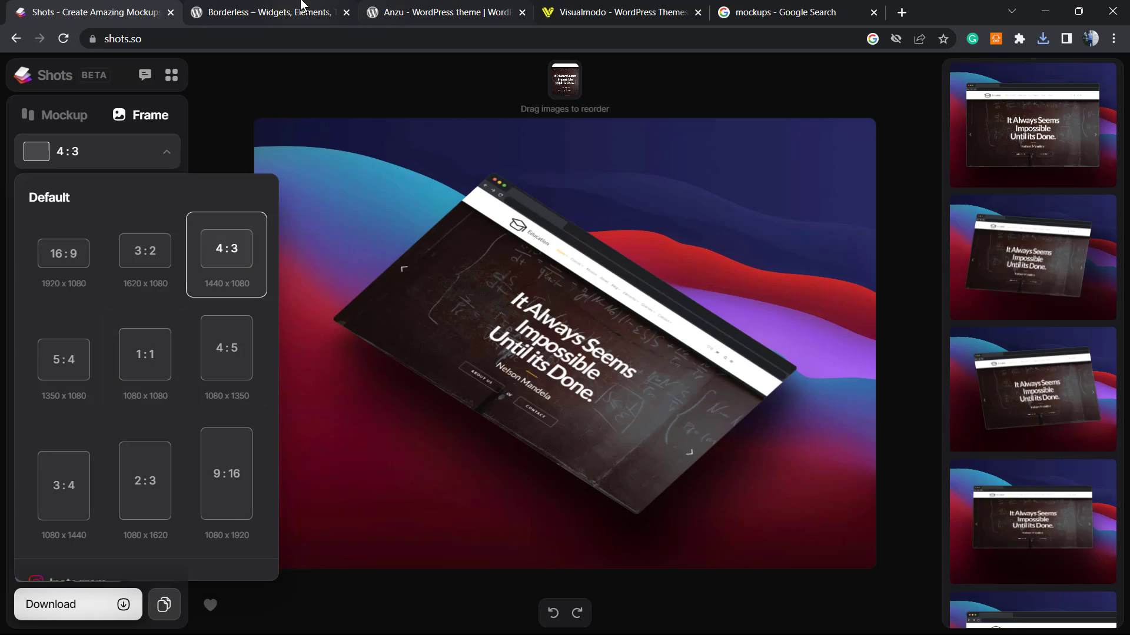
click(266, 12)
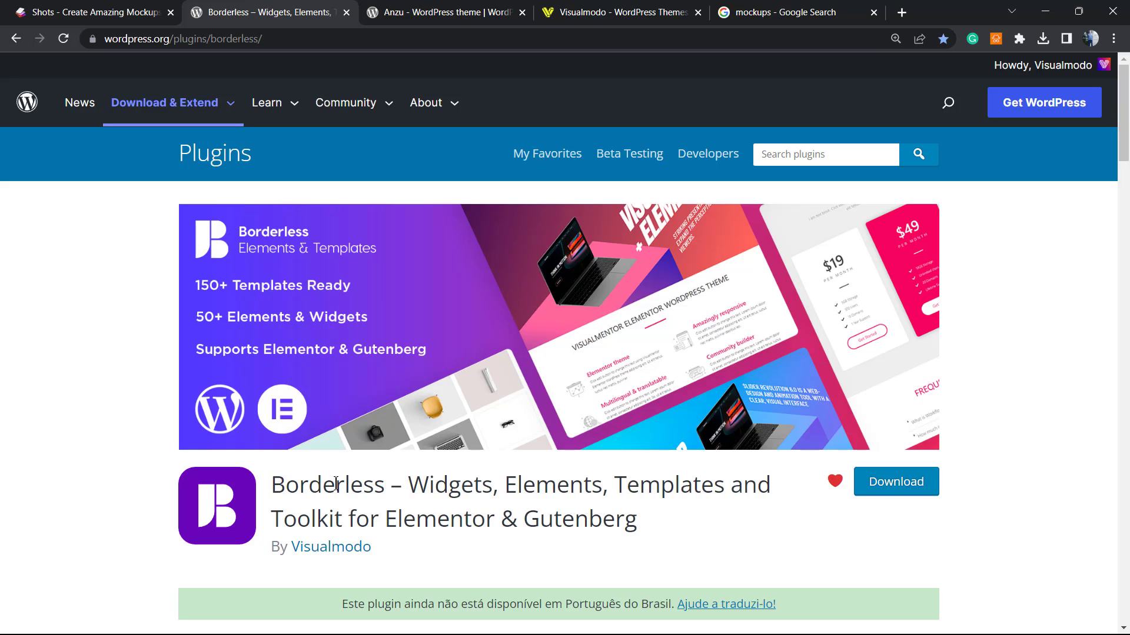
mouse_move(158, 6)
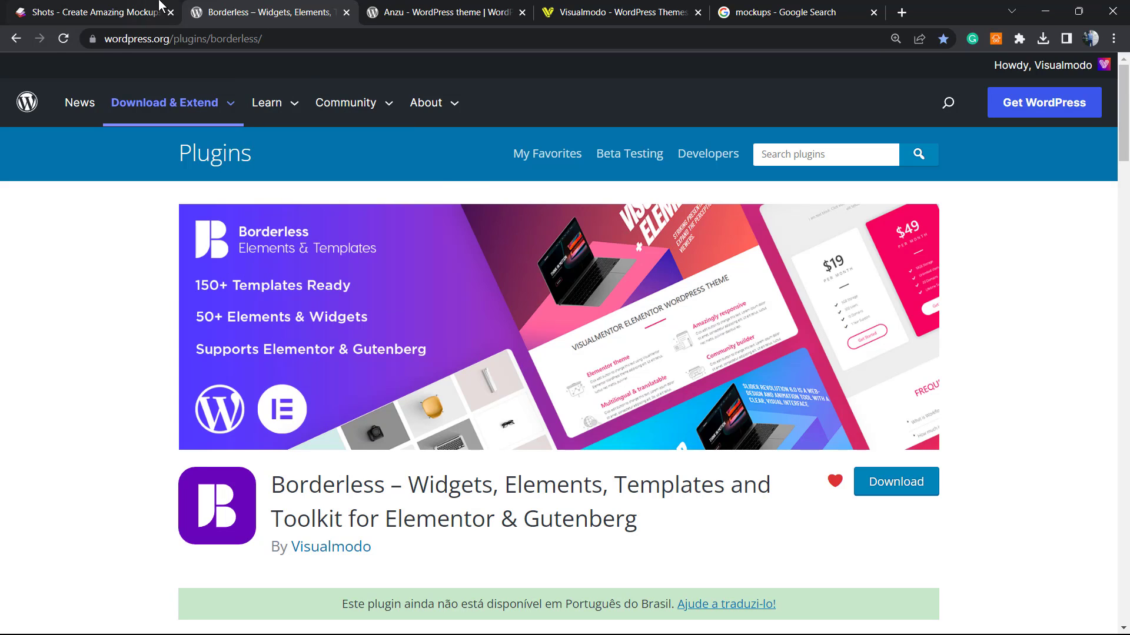
- Flip to the Shots tab, then switch to the Anzu WordPress theme tab
click(87, 12)
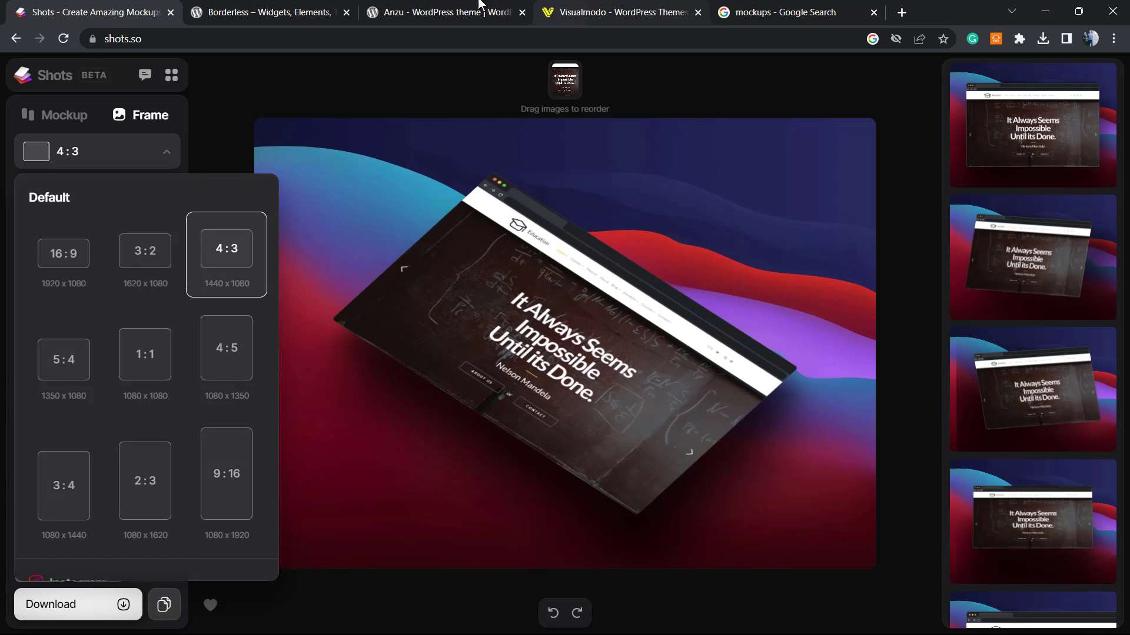
click(439, 13)
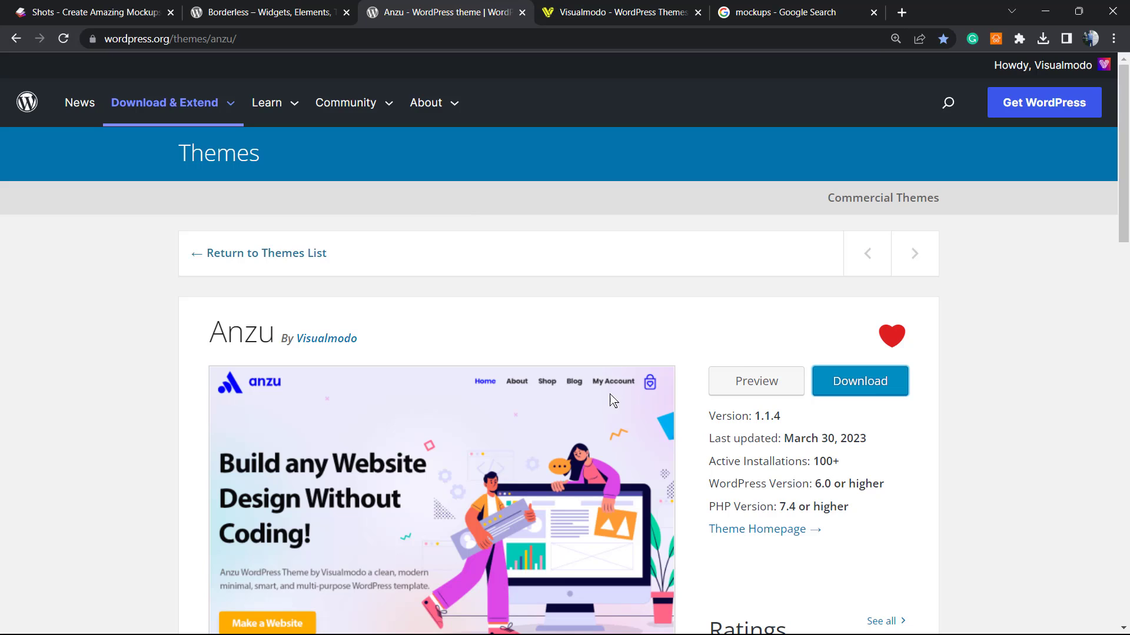
mouse_move(604, 410)
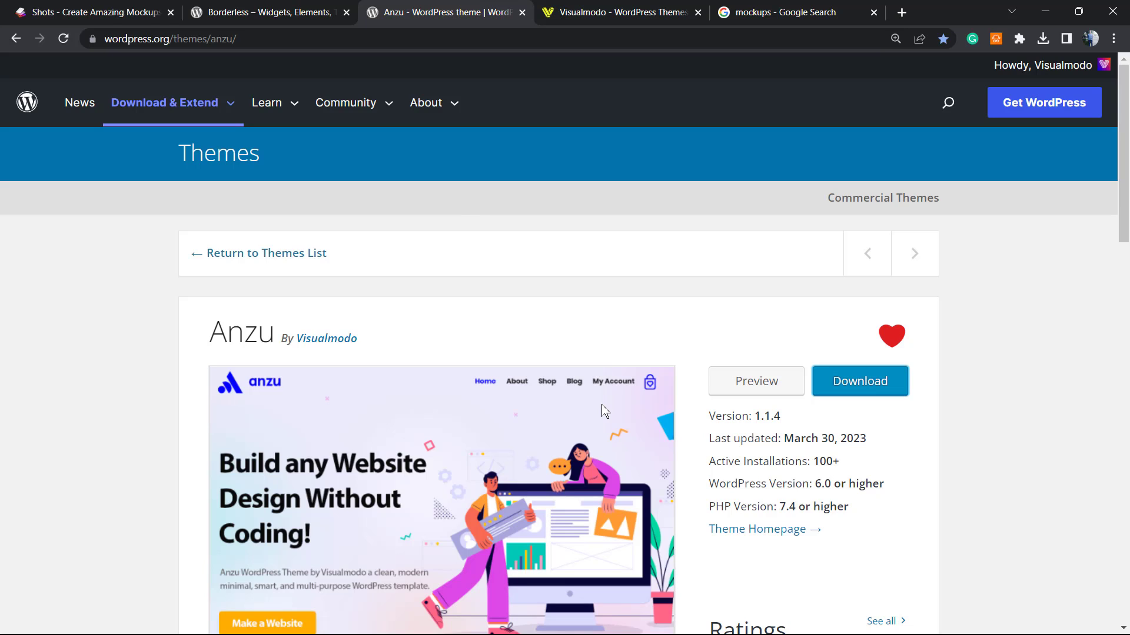
mouse_move(583, 395)
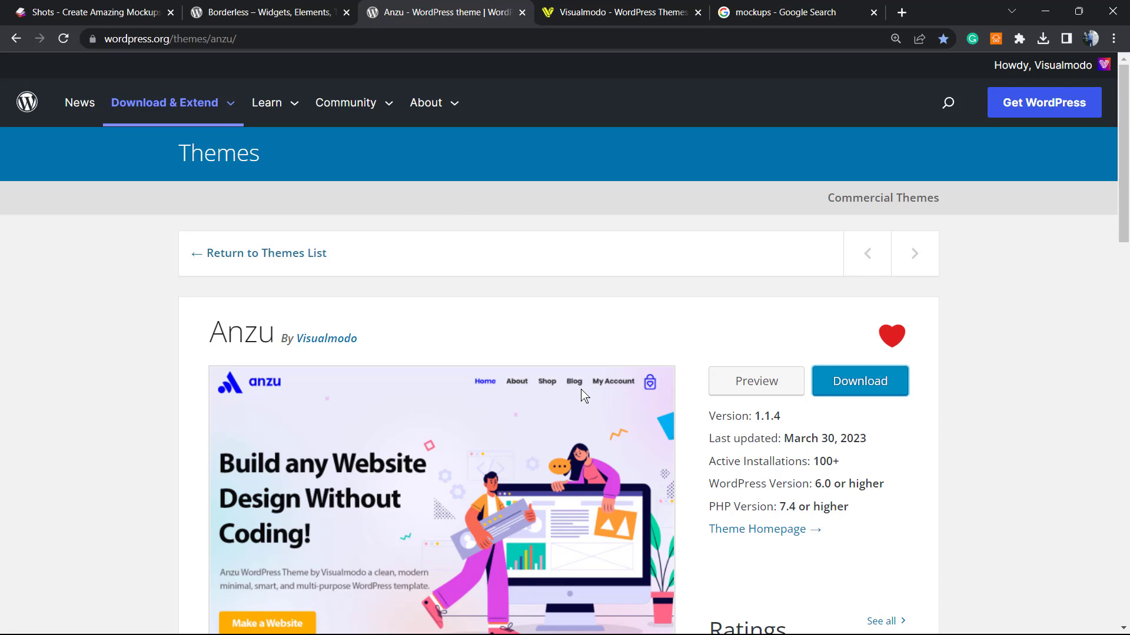
mouse_move(368, 472)
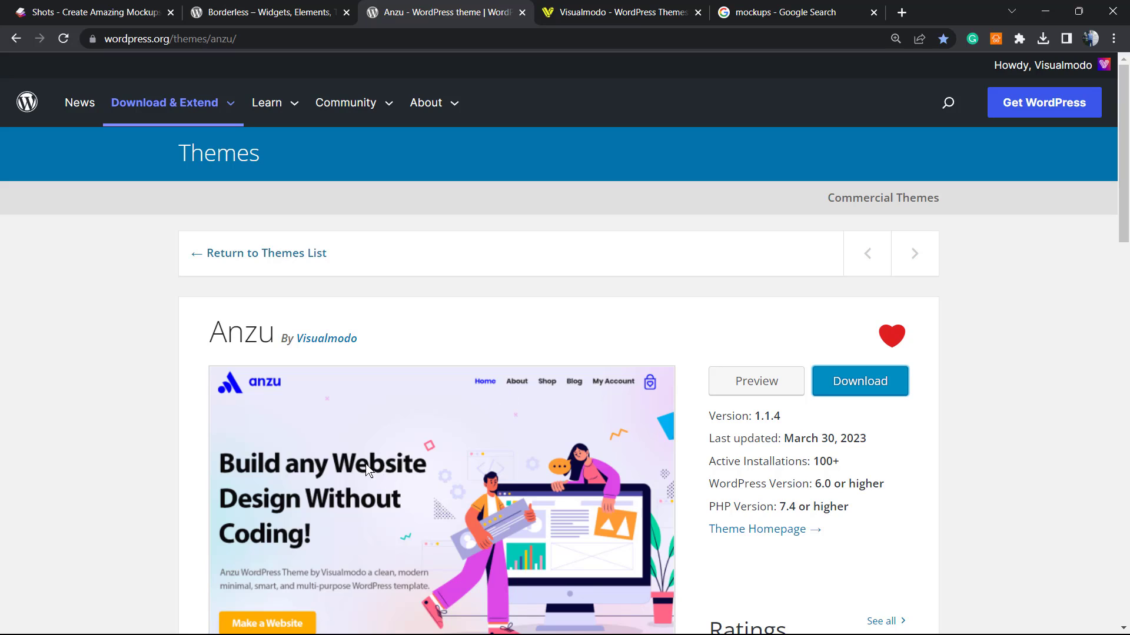
mouse_move(243, 335)
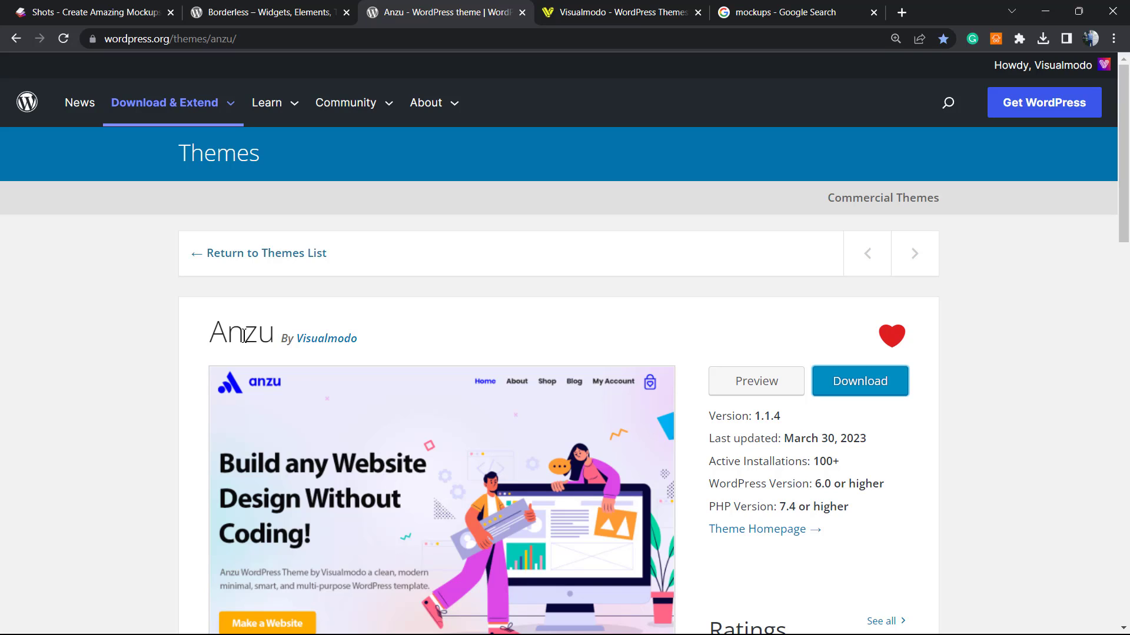
mouse_move(517, 298)
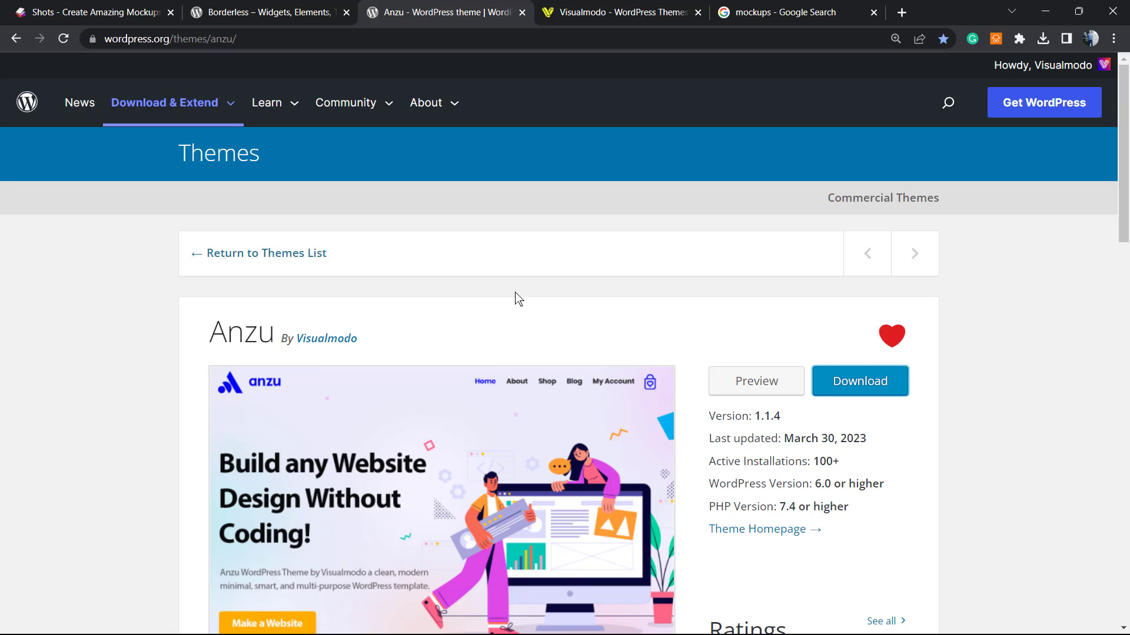
- Switch from the Anzu theme page to the 'Visualmodo – WordPress Themes' tab
click(620, 12)
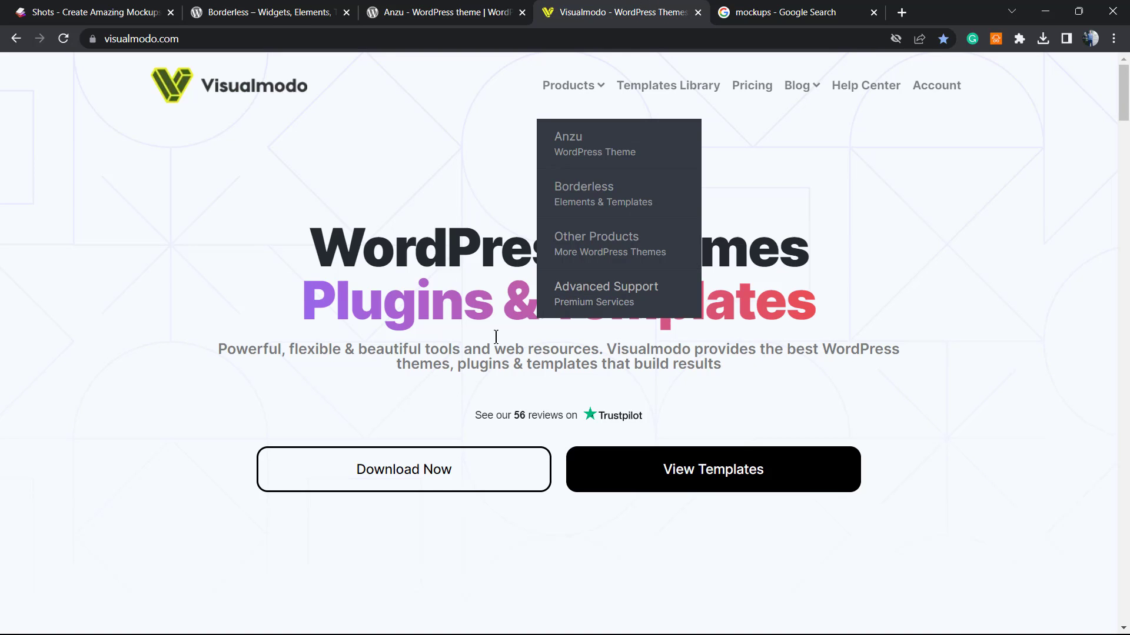
mouse_move(294, 380)
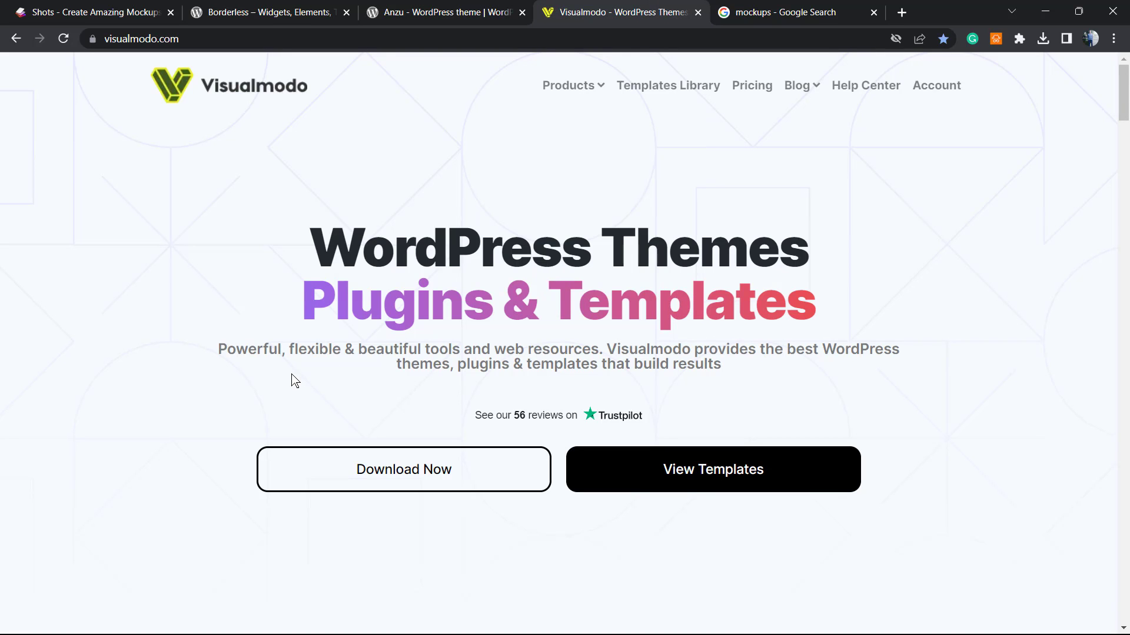
mouse_move(601, 151)
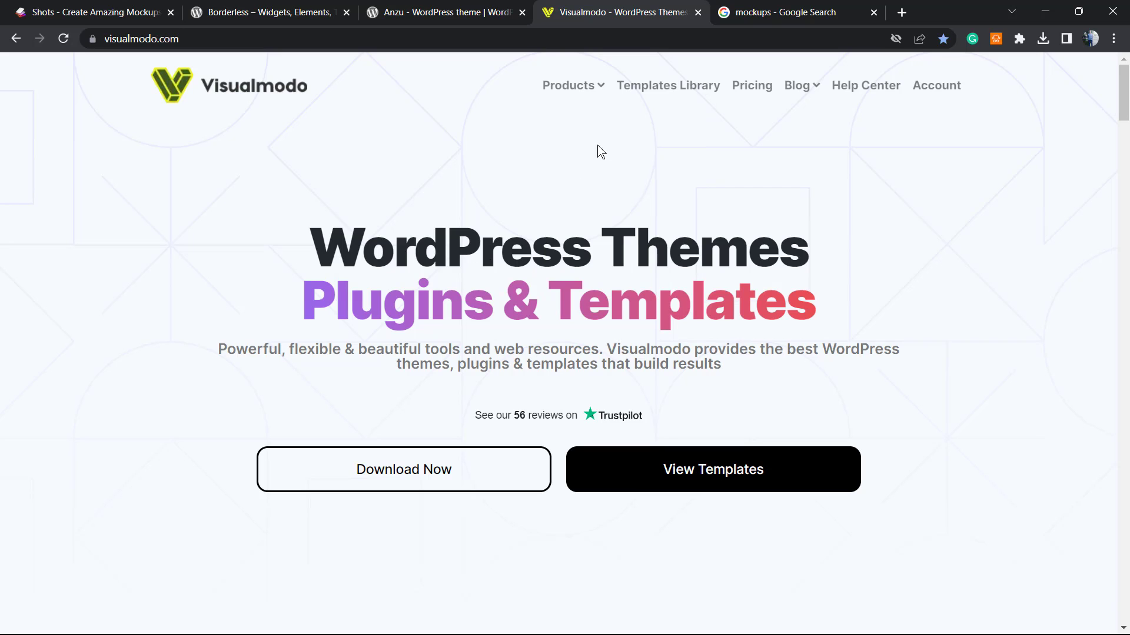
- Go to Visualmodo's Templates Library from the top navigation
click(667, 85)
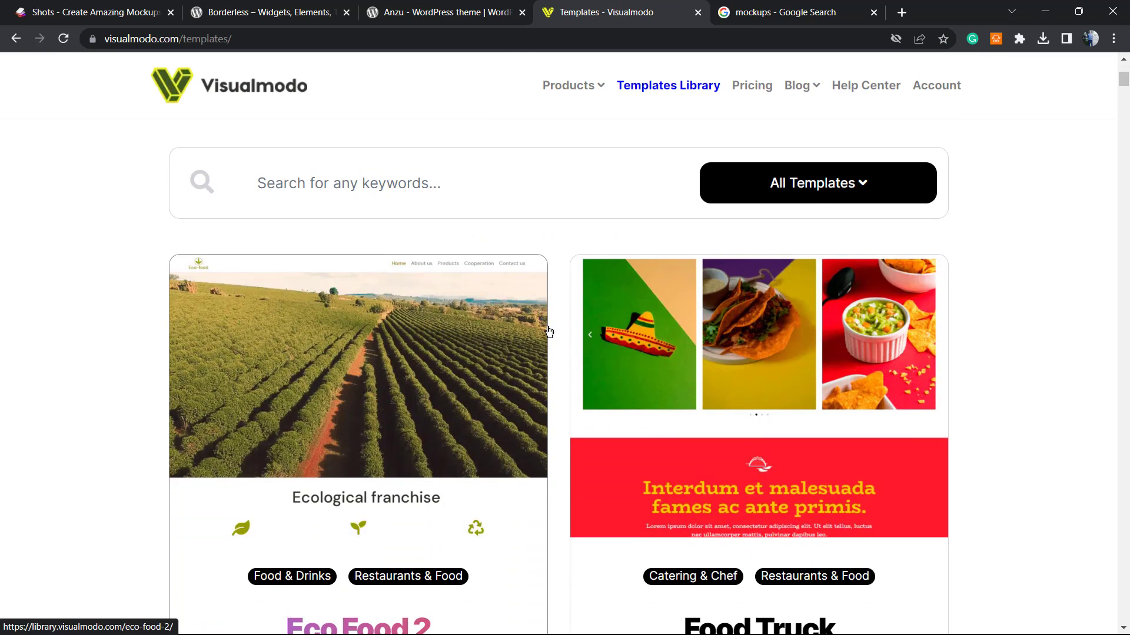
scroll(down, 3)
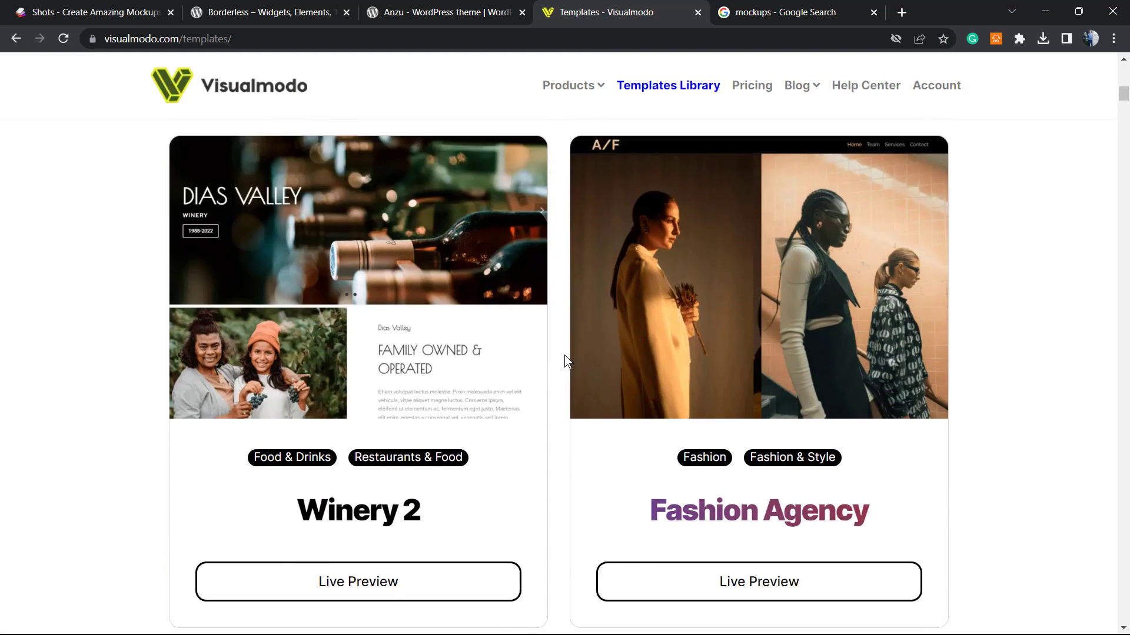
scroll(down, 3)
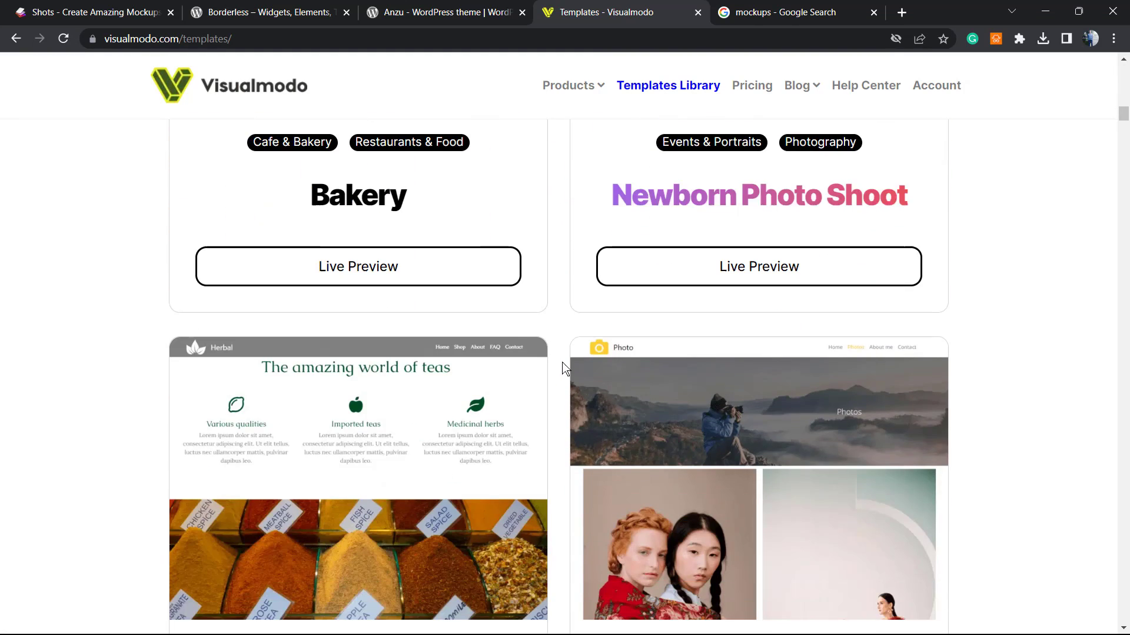
scroll(down, 3)
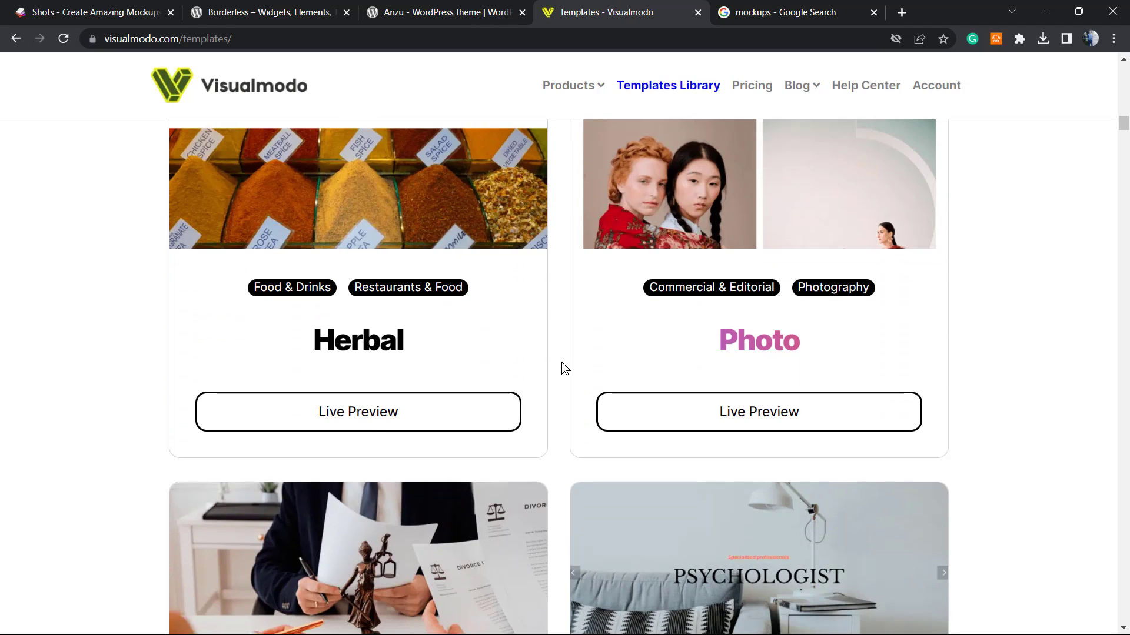
scroll(down, 3)
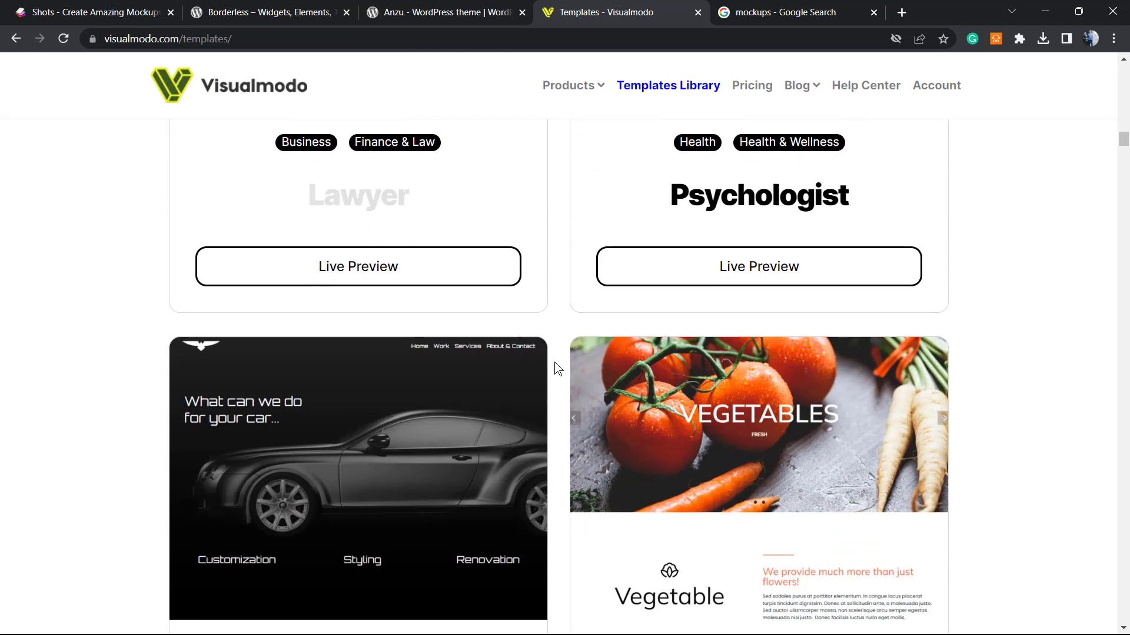
scroll(down, 3)
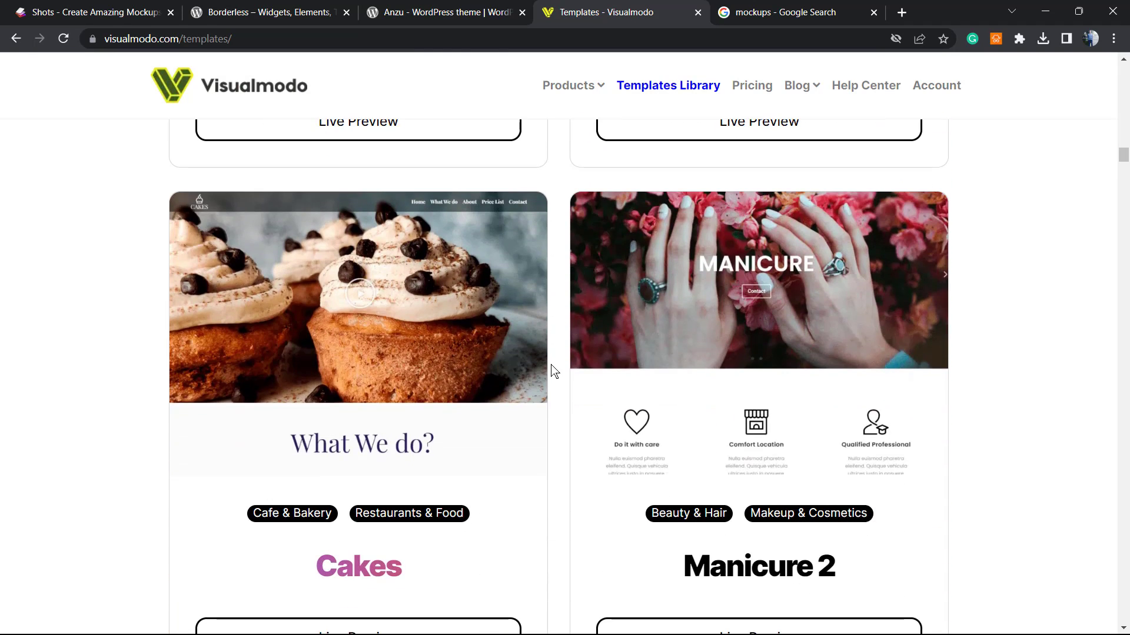
scroll(down, 3)
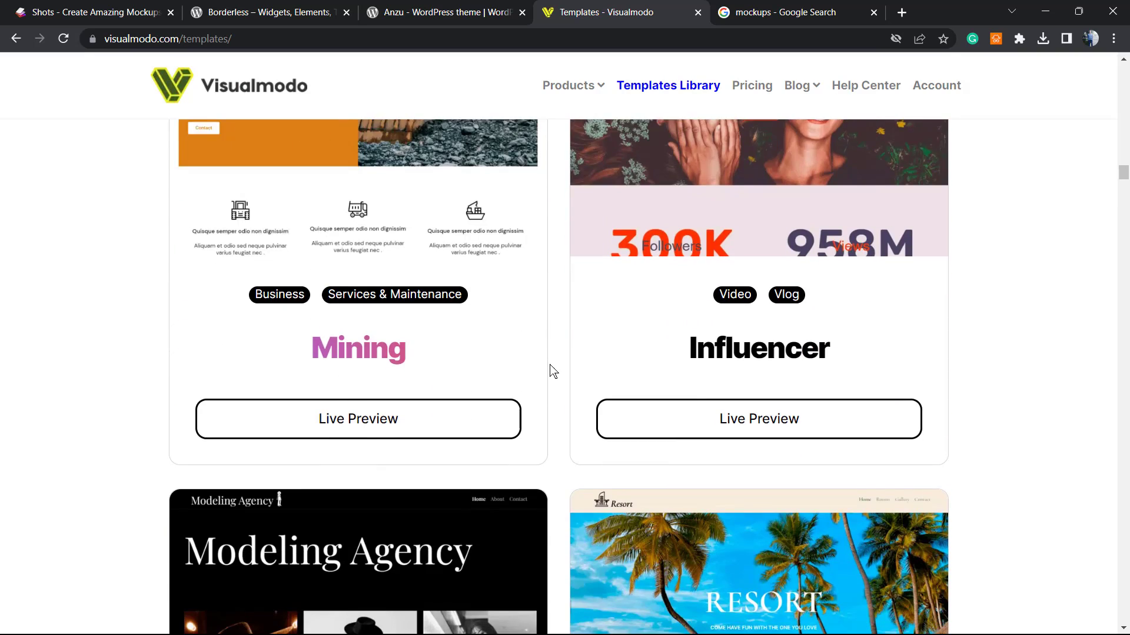
scroll(down, 3)
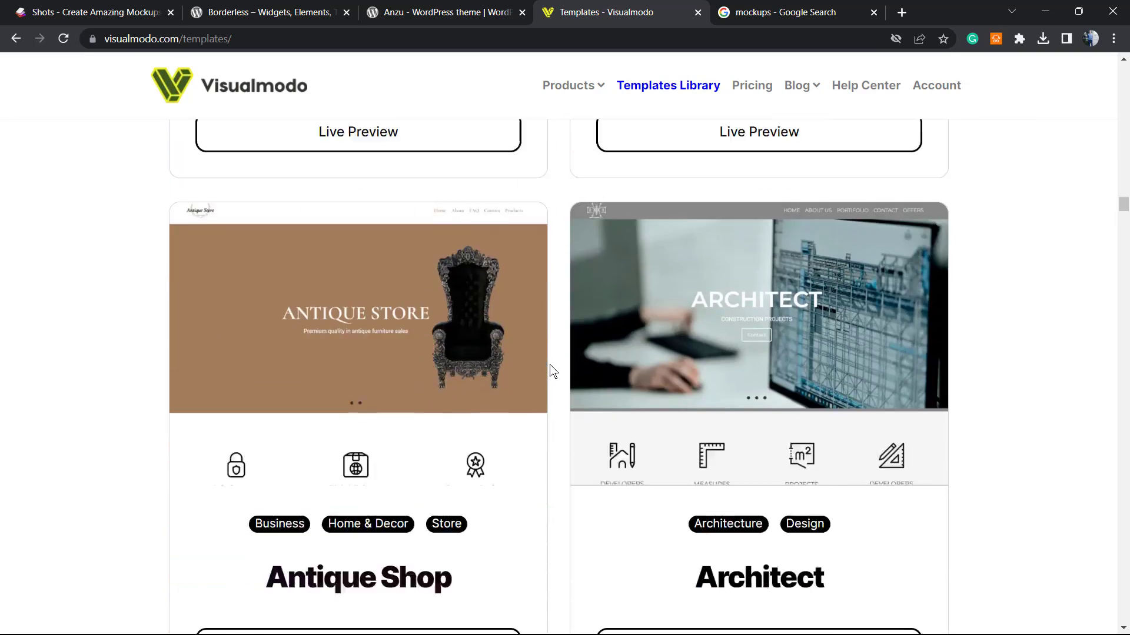
scroll(down, 3)
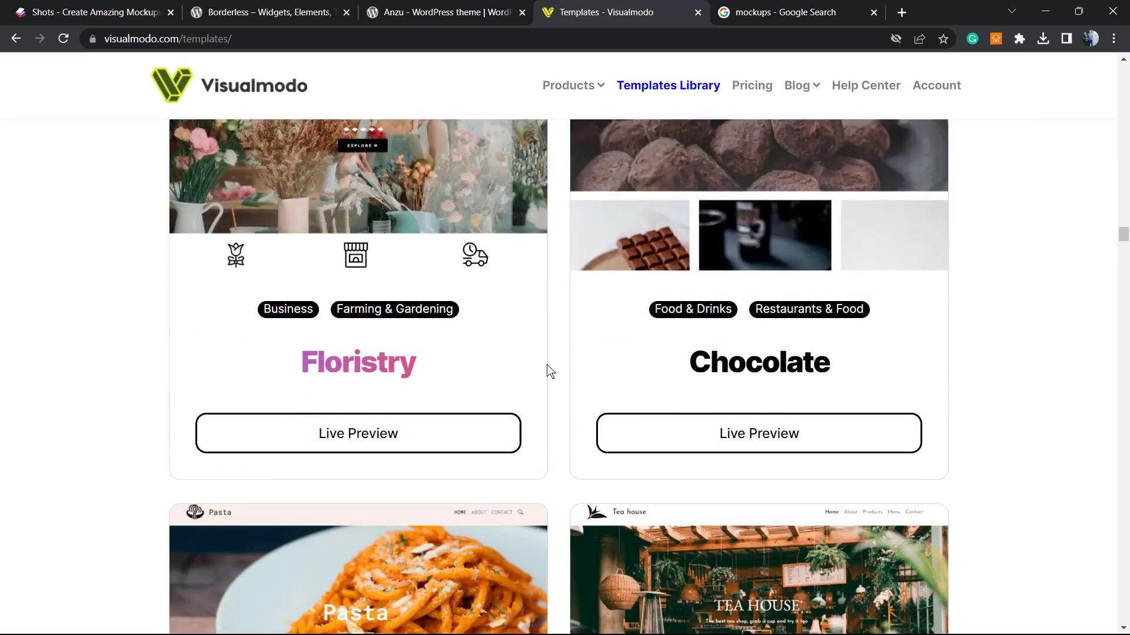
scroll(down, 3)
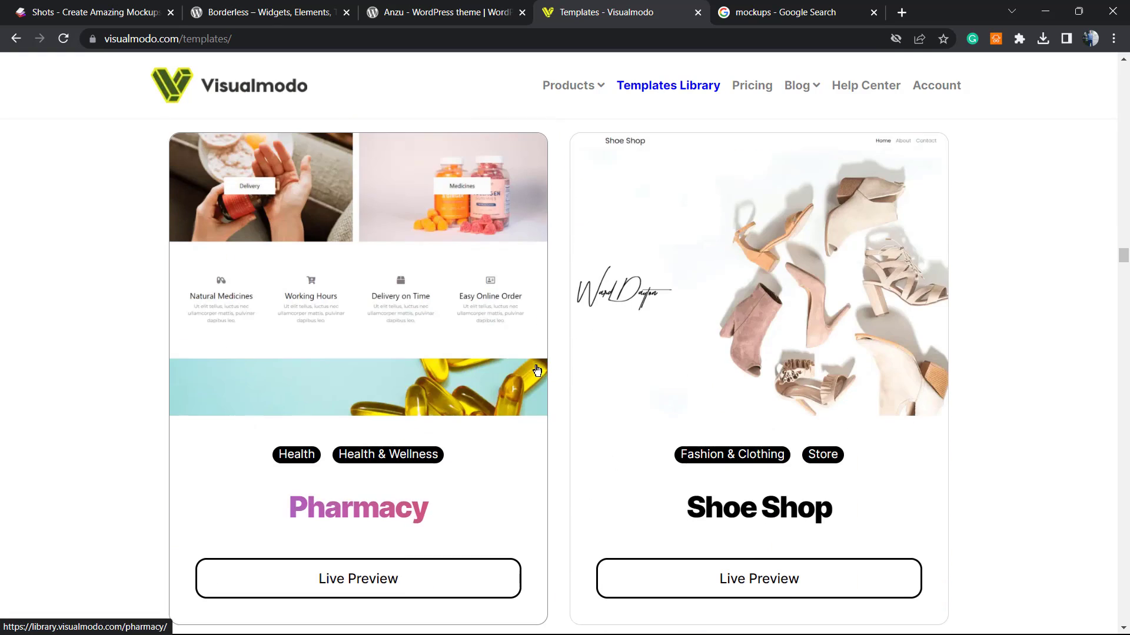
scroll(down, 3)
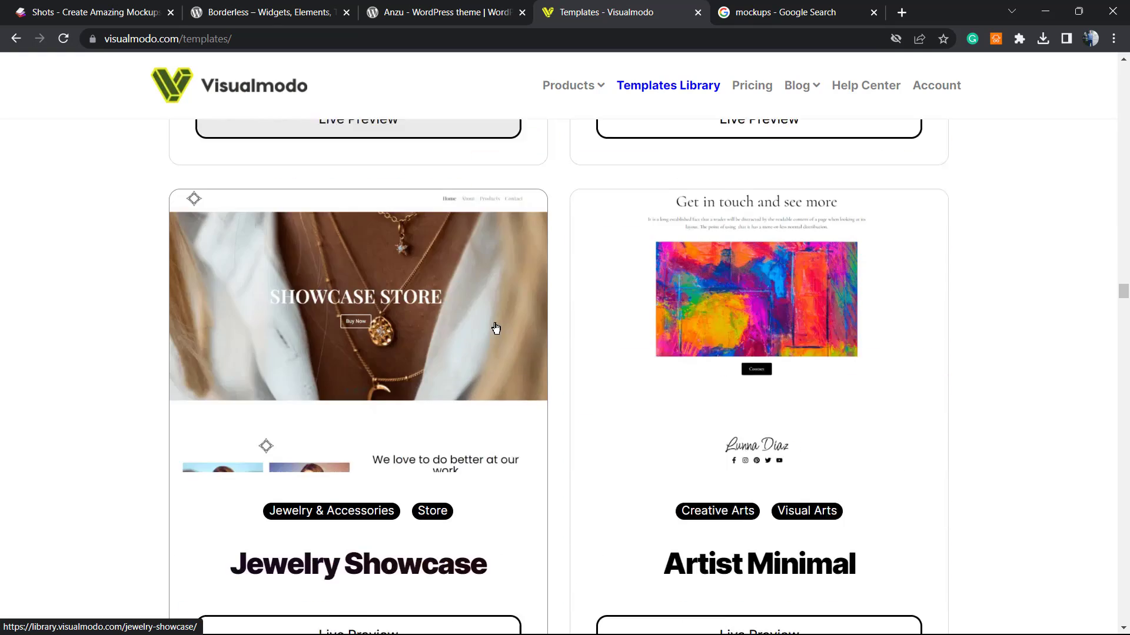
scroll(down, 3)
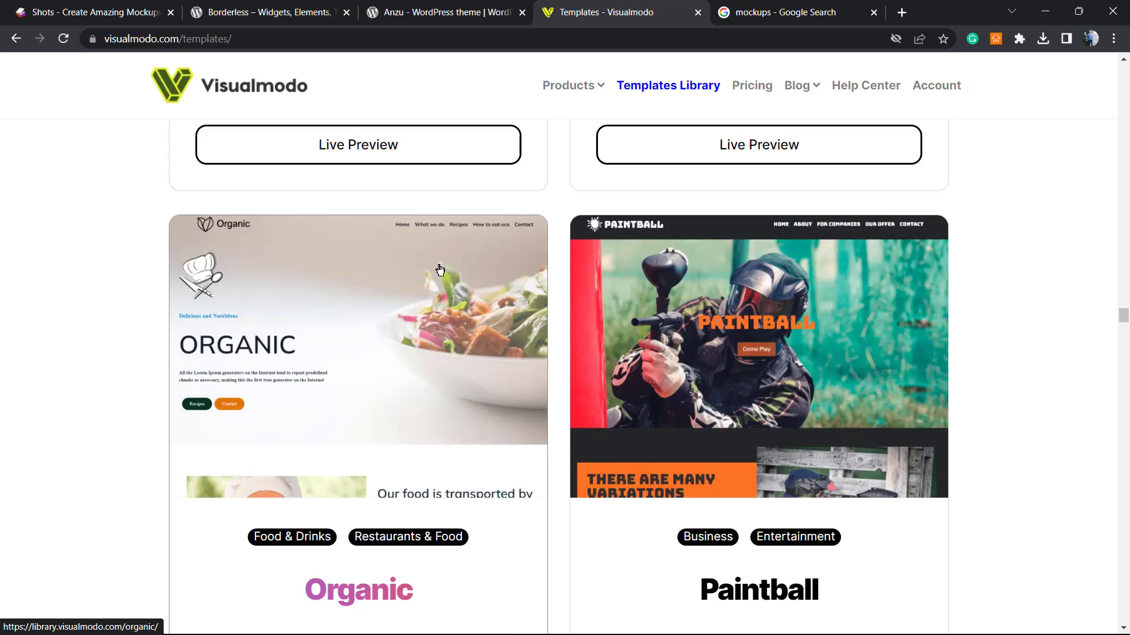